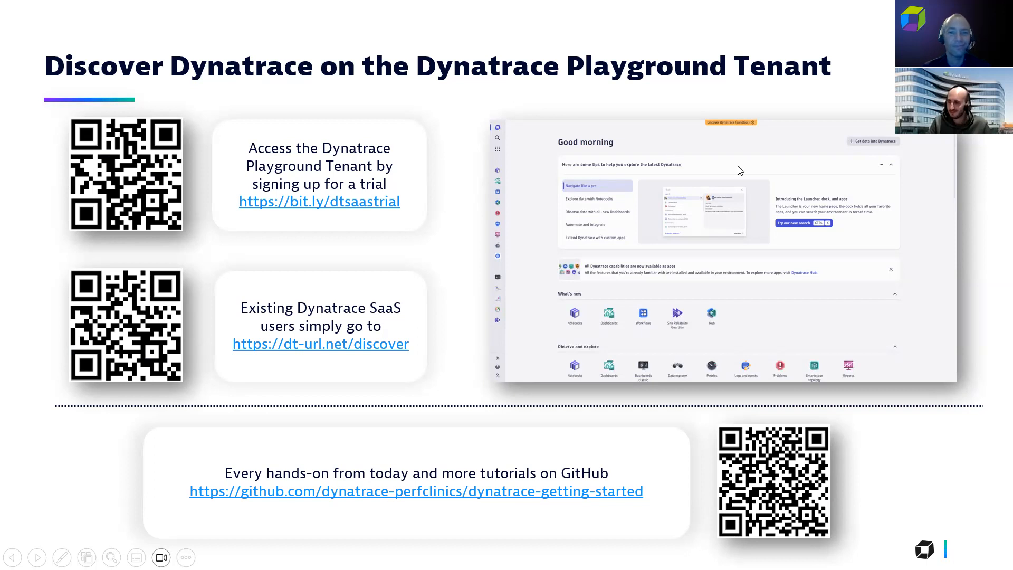
- Advance the slideshow to slide 4 on the version 1.278 release notes
{"action": "left_click", "coordinate": [36, 558]}
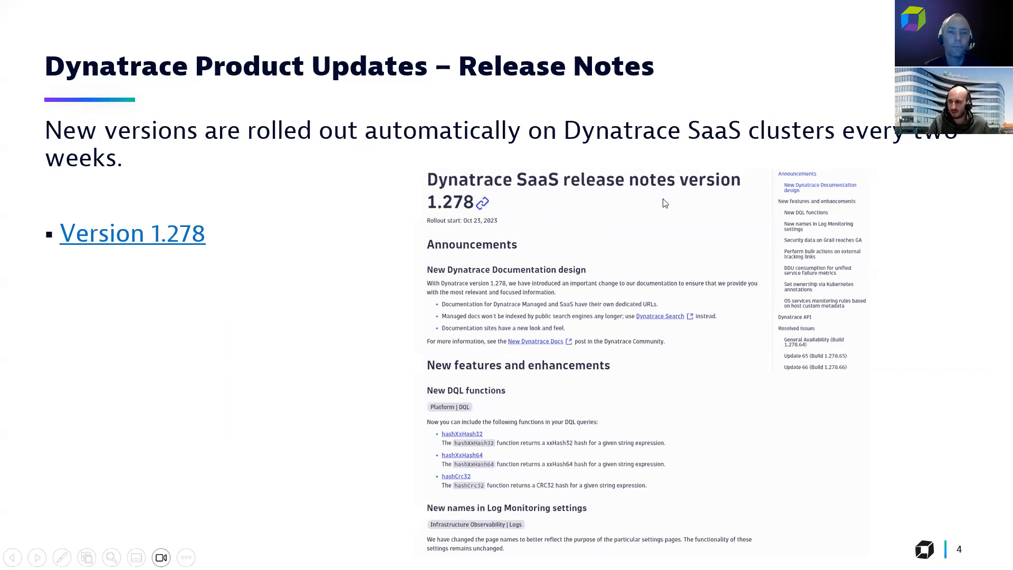
{"action": "mouse_move", "coordinate": [703, 241]}
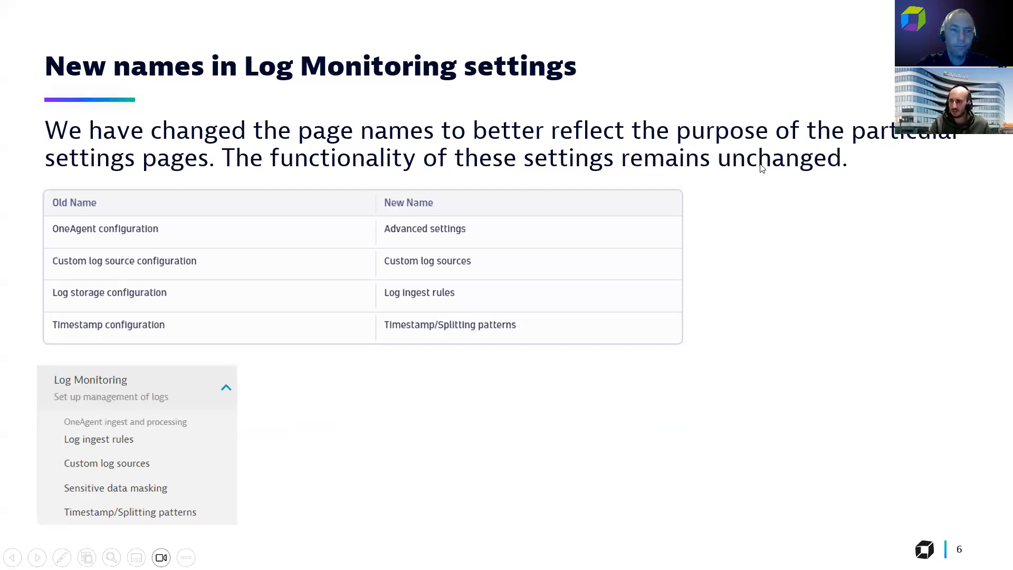
{"action": "mouse_move", "coordinate": [421, 198]}
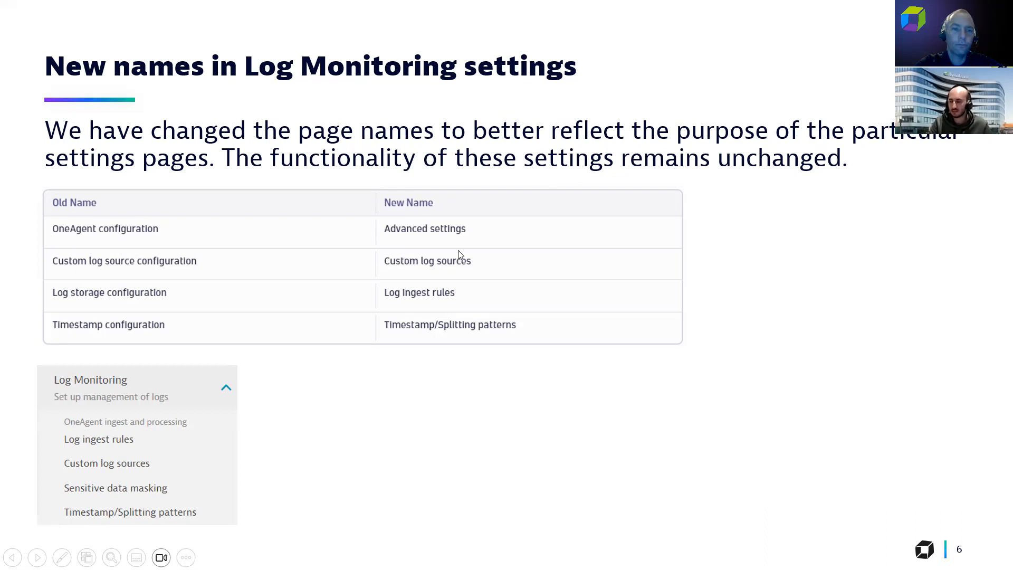
{"action": "mouse_move", "coordinate": [458, 277]}
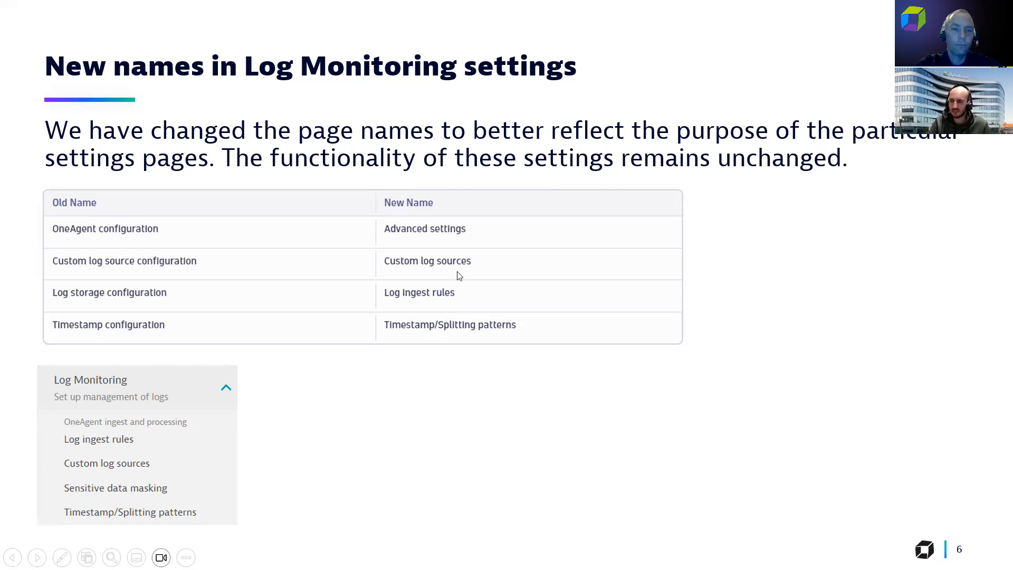
{"action": "mouse_move", "coordinate": [208, 349]}
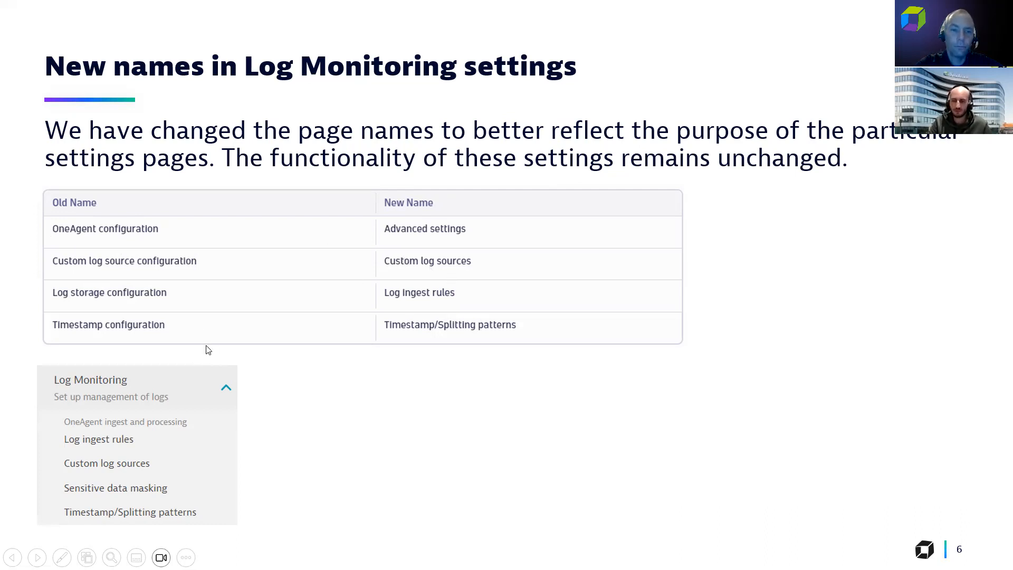
{"action": "mouse_move", "coordinate": [60, 383]}
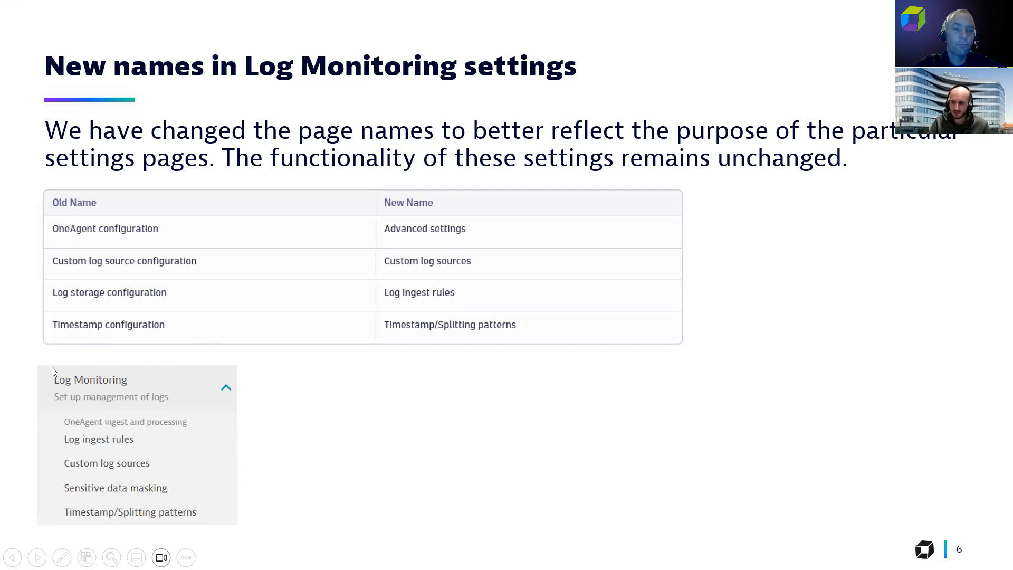
{"action": "mouse_move", "coordinate": [196, 467]}
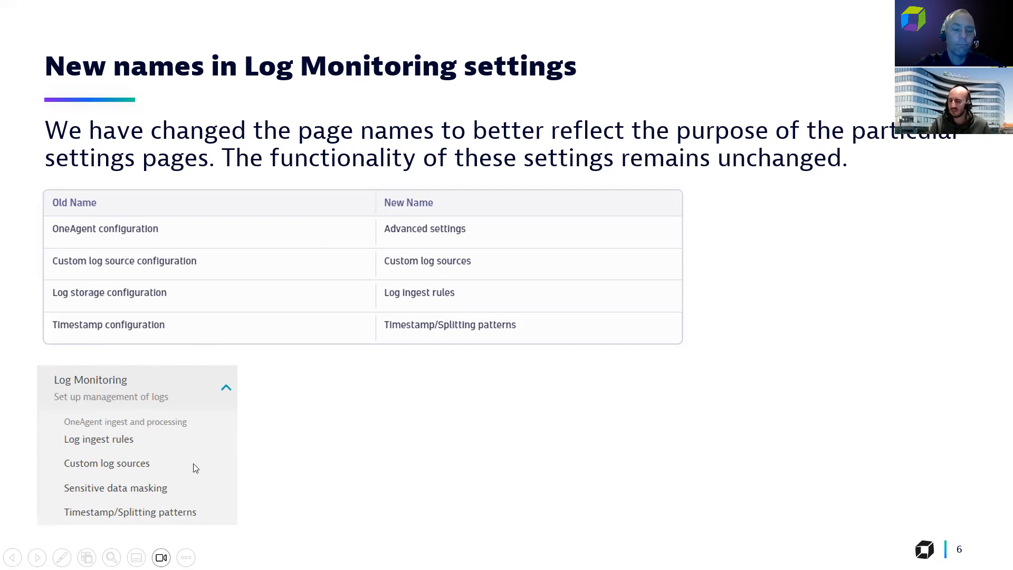
{"action": "mouse_move", "coordinate": [760, 283]}
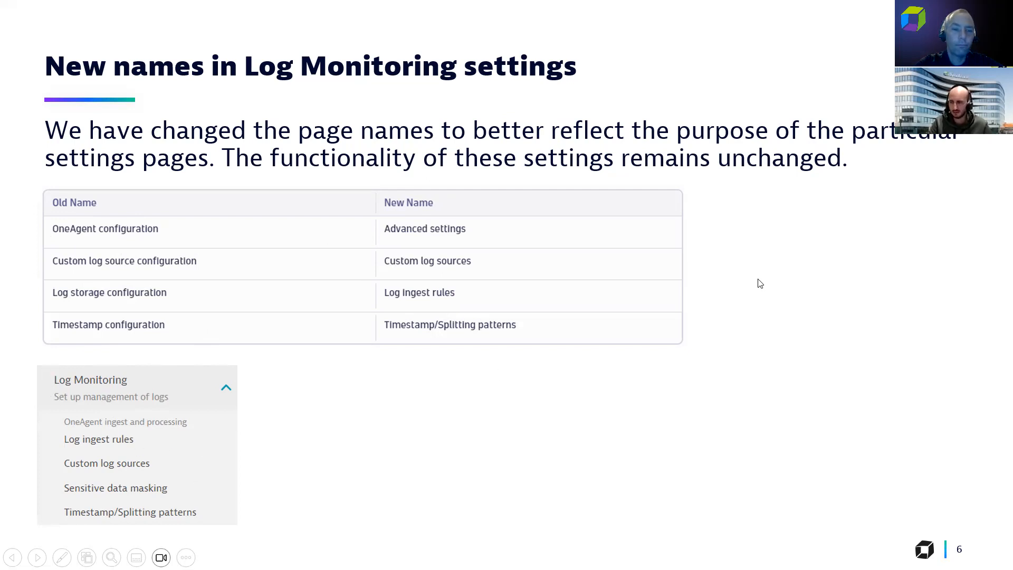
{"action": "mouse_move", "coordinate": [755, 287]}
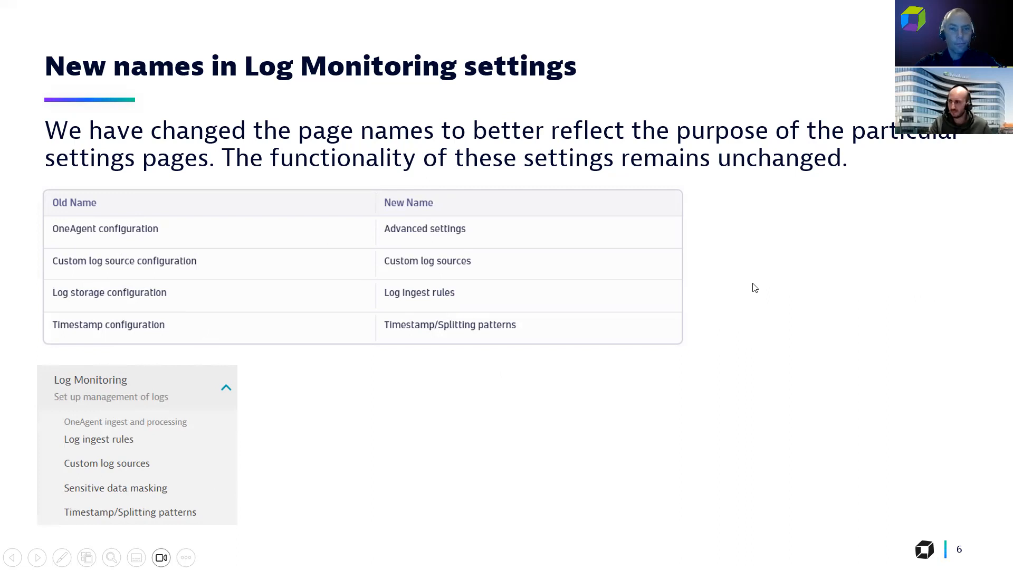
- Advance to slide 7 on setting ownership via Kubernetes annotations
{"action": "left_click", "coordinate": [37, 557]}
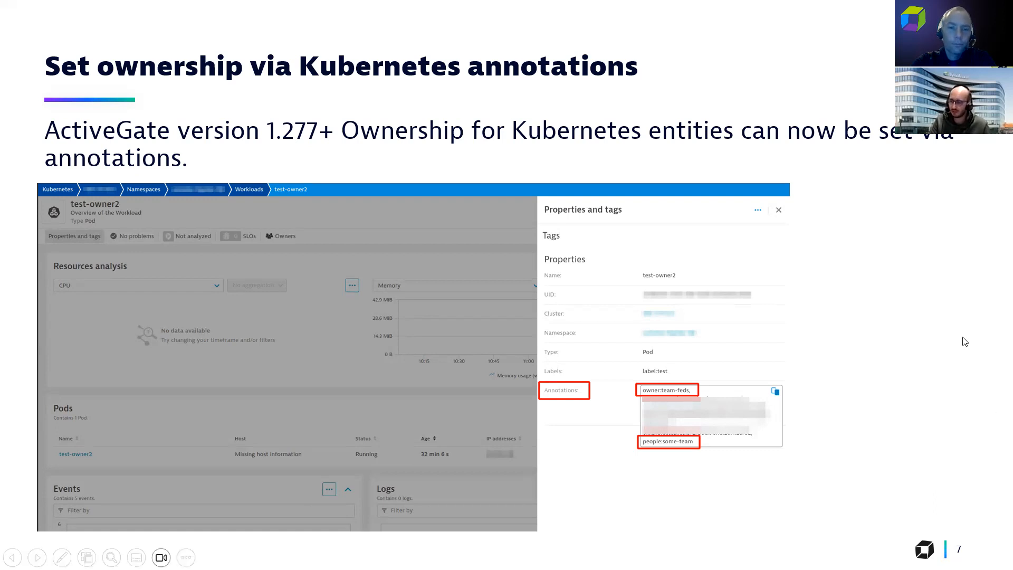
{"action": "mouse_move", "coordinate": [720, 369]}
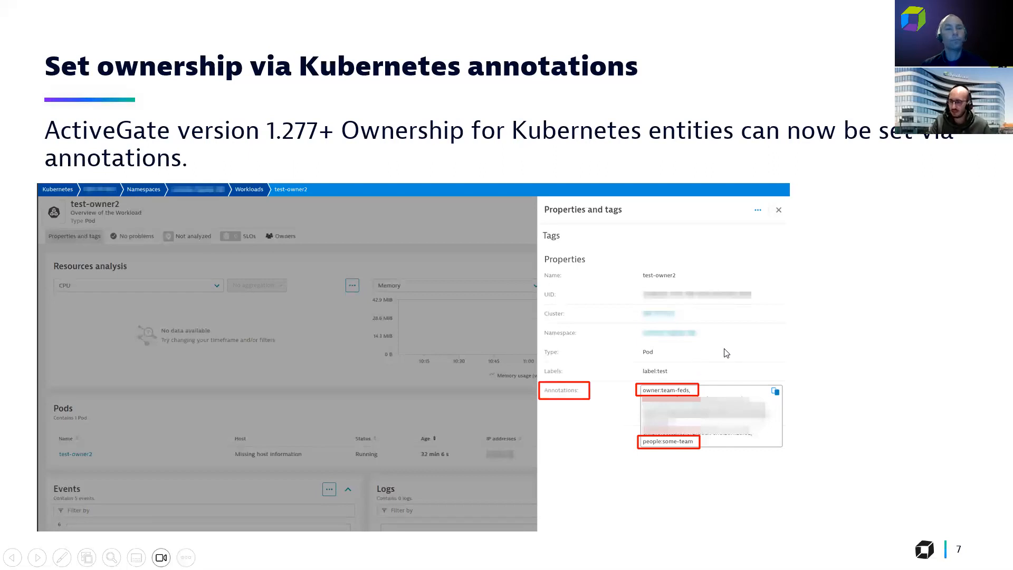
{"action": "mouse_move", "coordinate": [831, 263]}
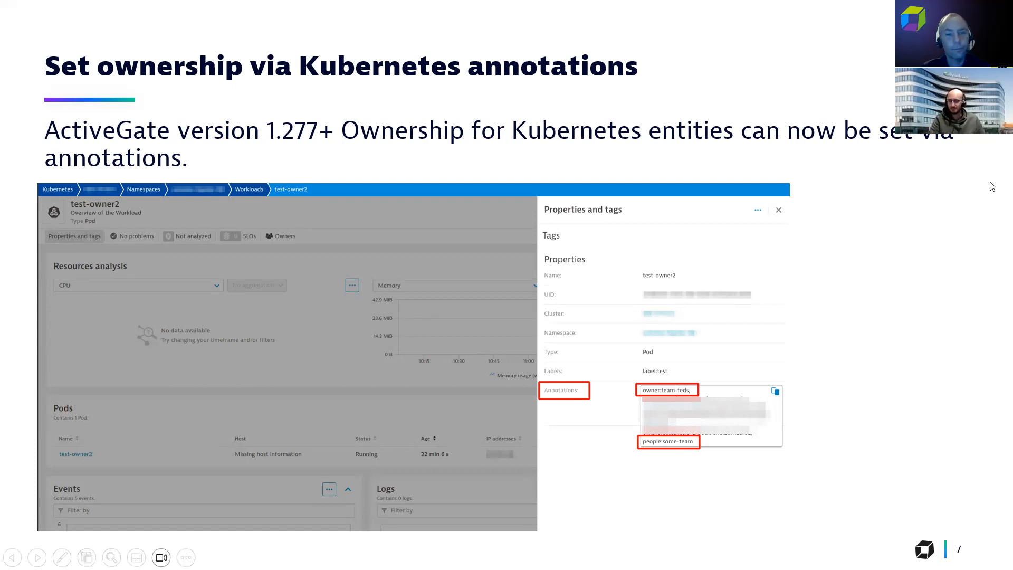
- Advance to slide 8 on OS services monitoring rules from host custom metadata
{"action": "key", "text": "Right"}
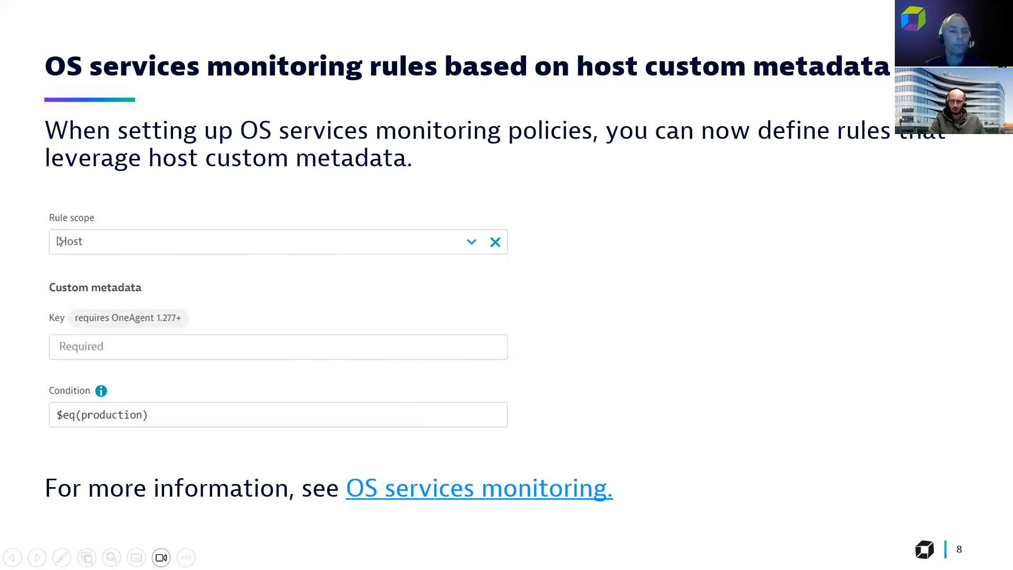
{"action": "mouse_move", "coordinate": [695, 268]}
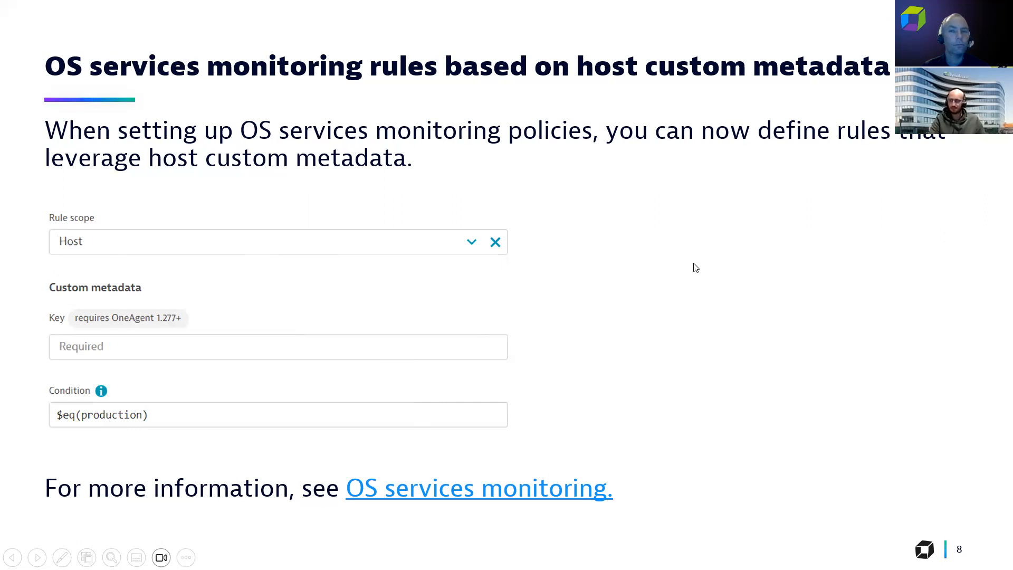
- Exit the slideshow and view the Documentation and Managed home tabs, returning to the 1.278 notes
{"action": "key", "text": "Escape"}
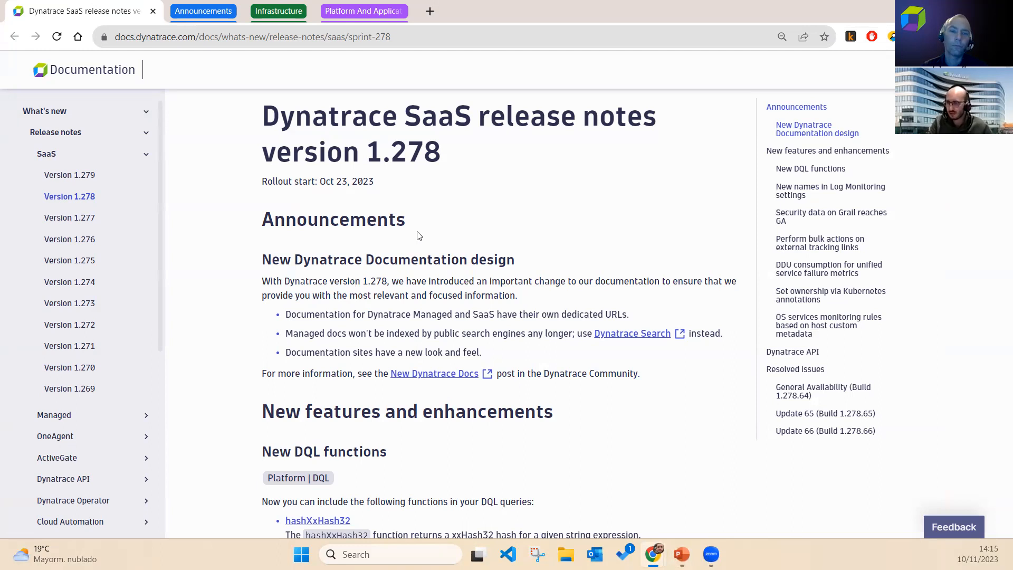
{"action": "mouse_move", "coordinate": [446, 153]}
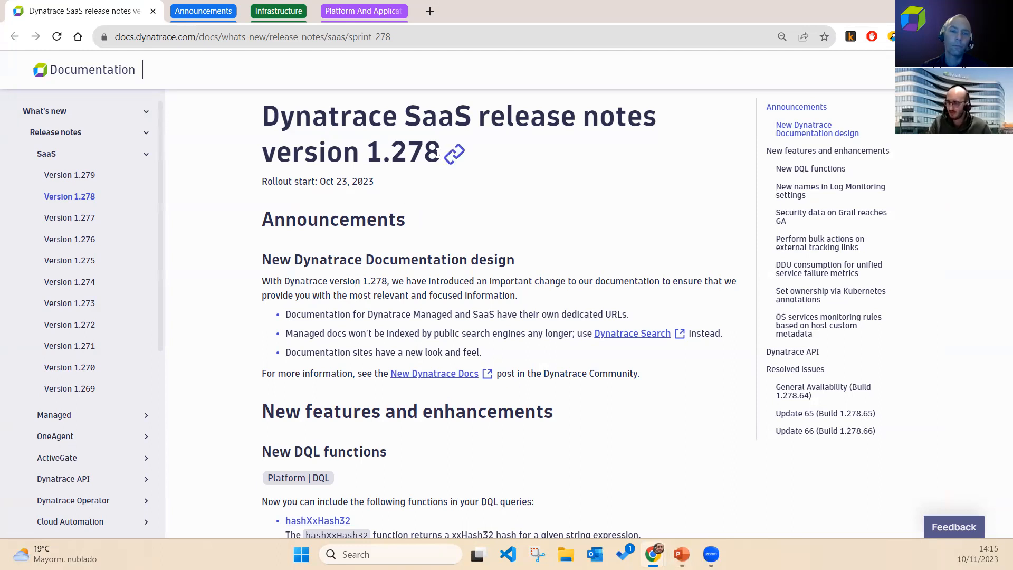
{"action": "mouse_move", "coordinate": [210, 278]}
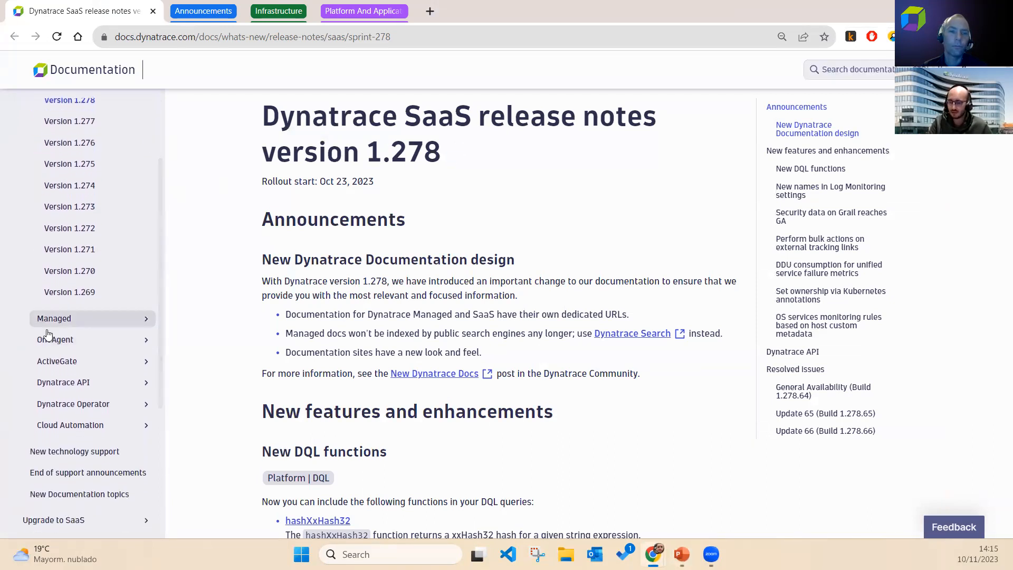
{"action": "mouse_move", "coordinate": [55, 318]}
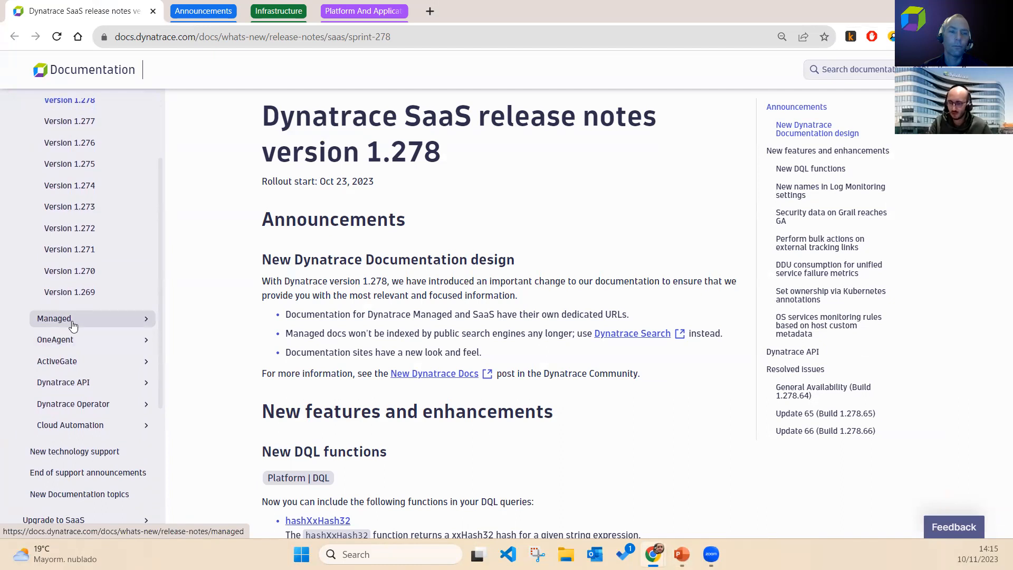
{"action": "mouse_move", "coordinate": [161, 324]}
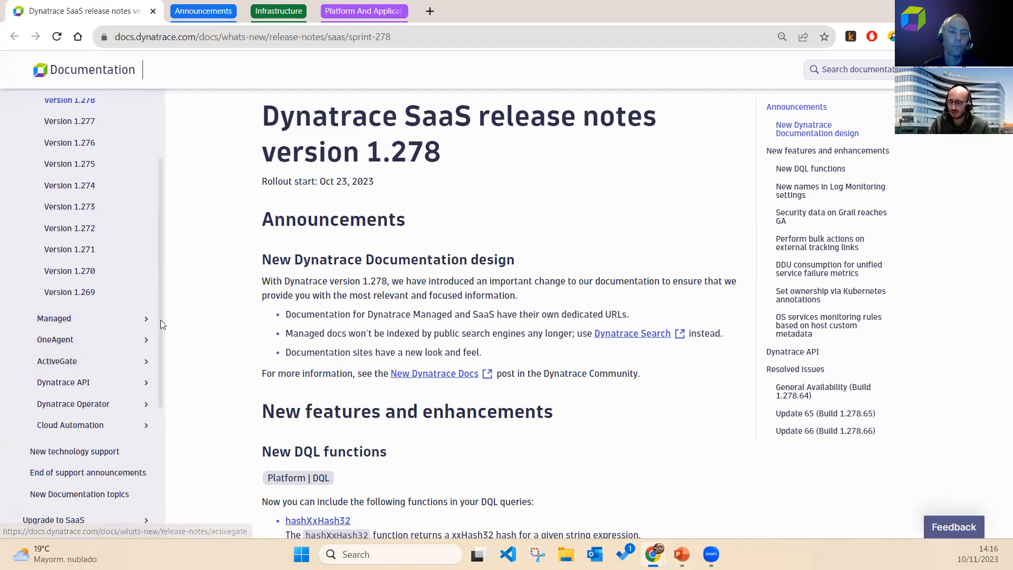
{"action": "mouse_move", "coordinate": [752, 185]}
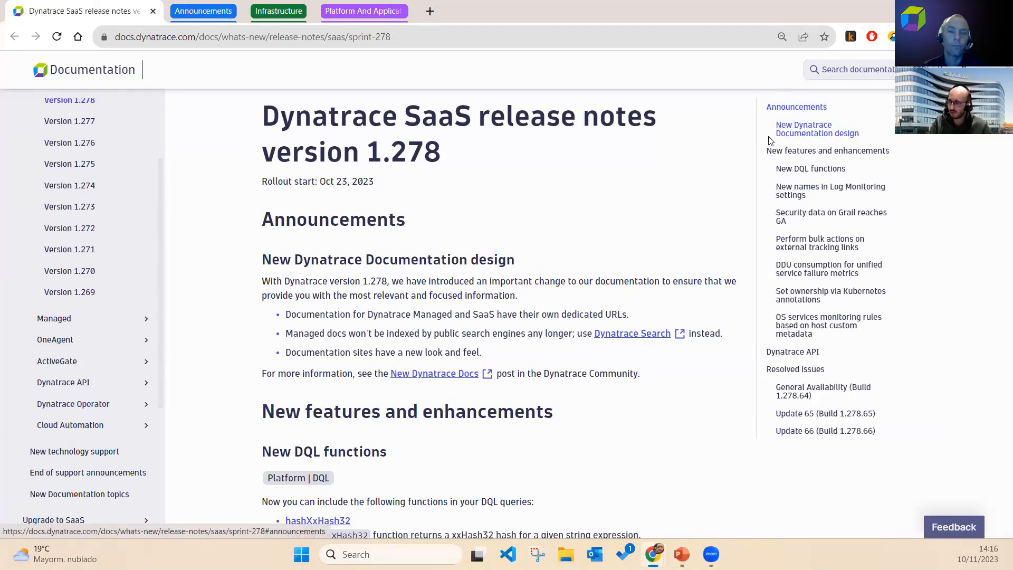
{"action": "mouse_move", "coordinate": [820, 243]}
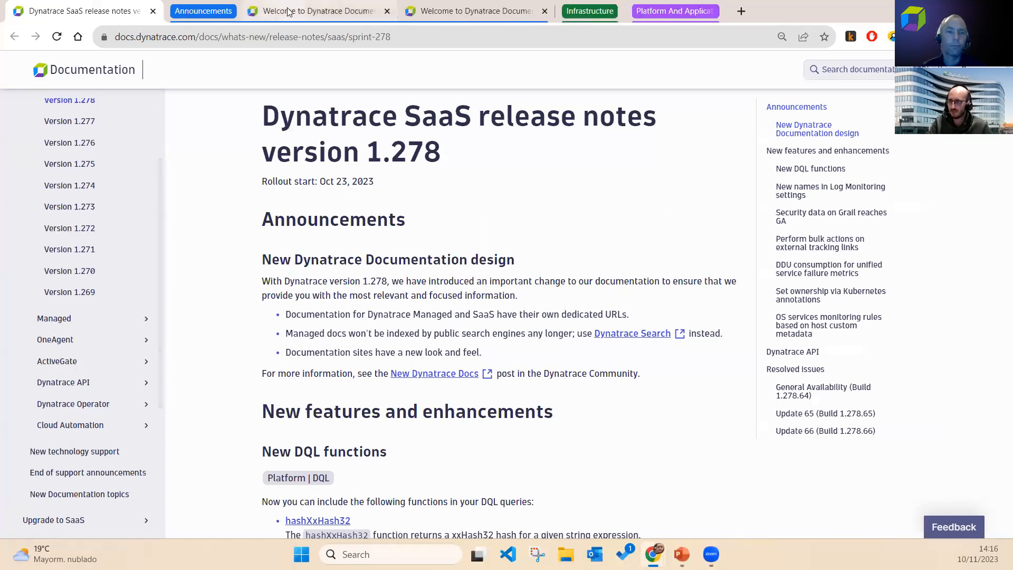
{"action": "left_click", "coordinate": [313, 11]}
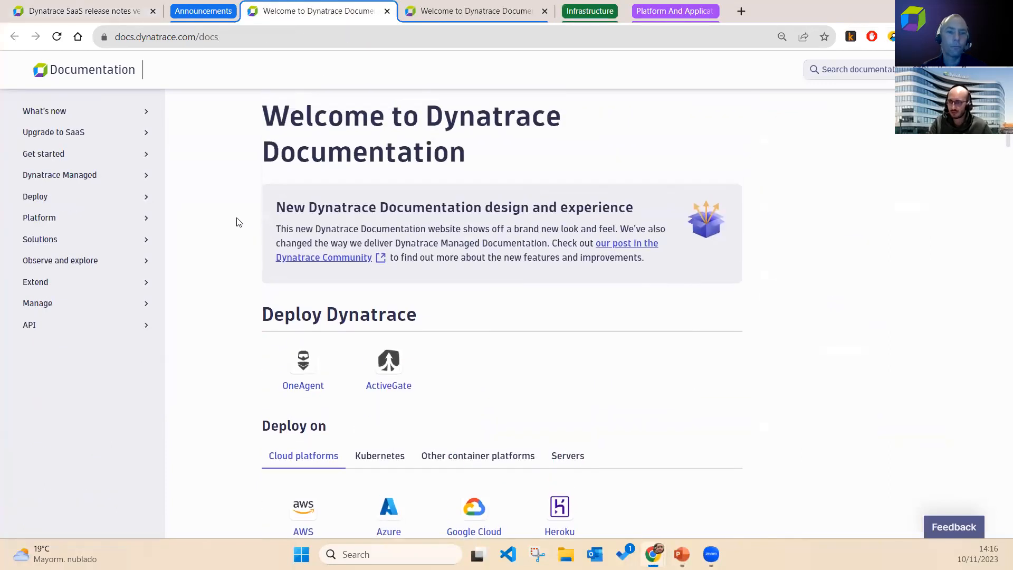
{"action": "mouse_move", "coordinate": [274, 263]}
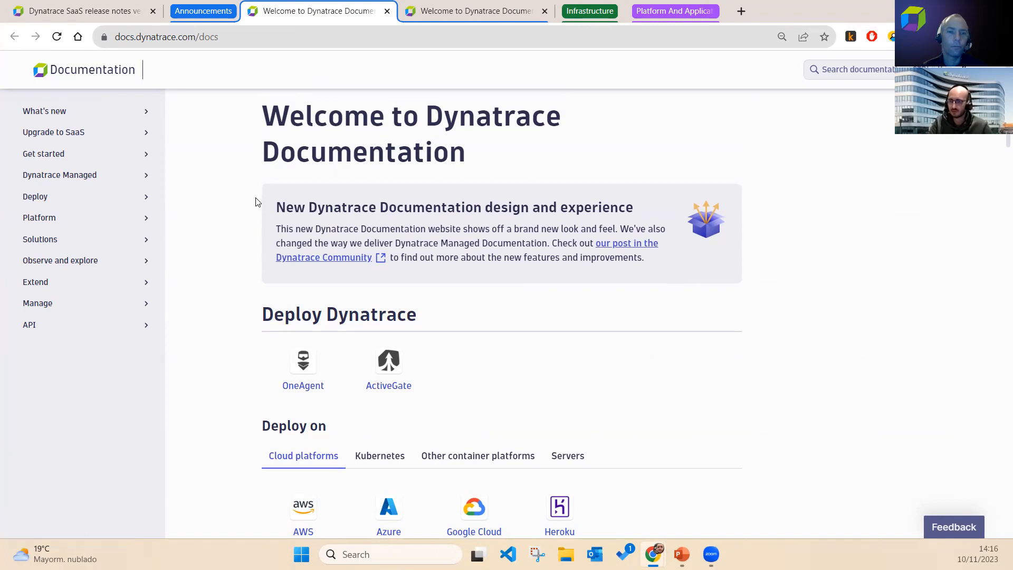
{"action": "left_click", "coordinate": [475, 11]}
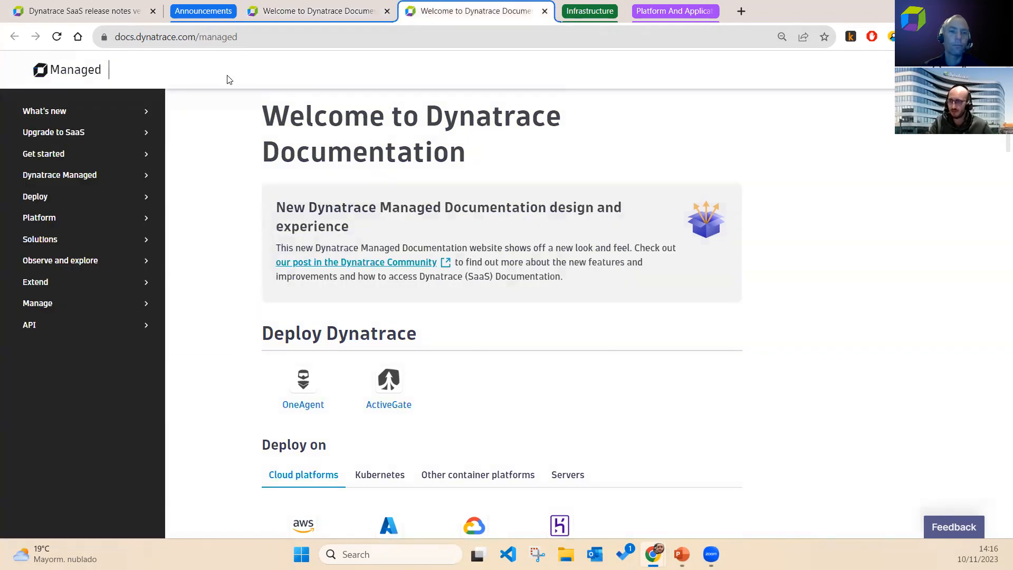
{"action": "mouse_move", "coordinate": [64, 77]}
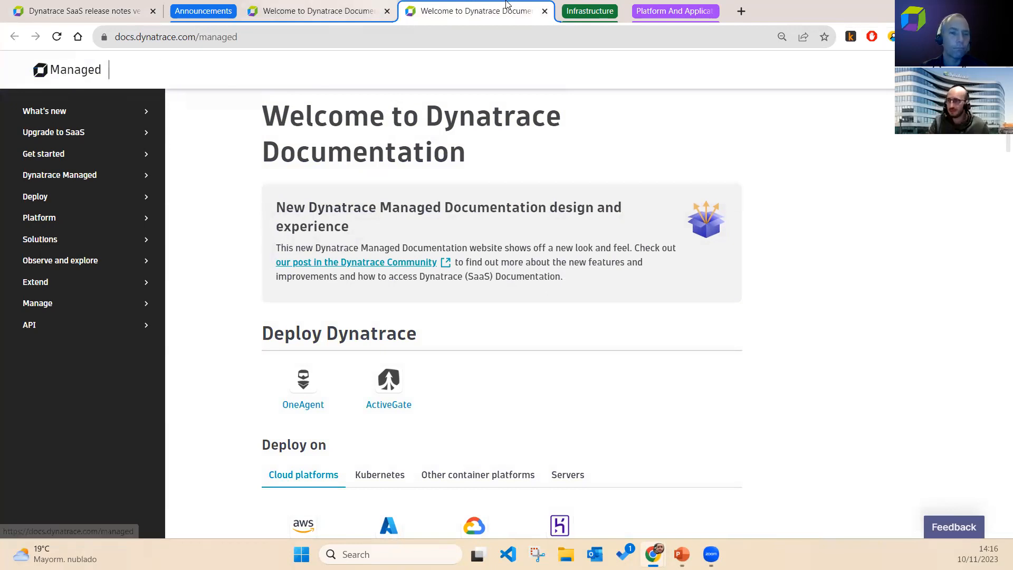
{"action": "left_click", "coordinate": [544, 11]}
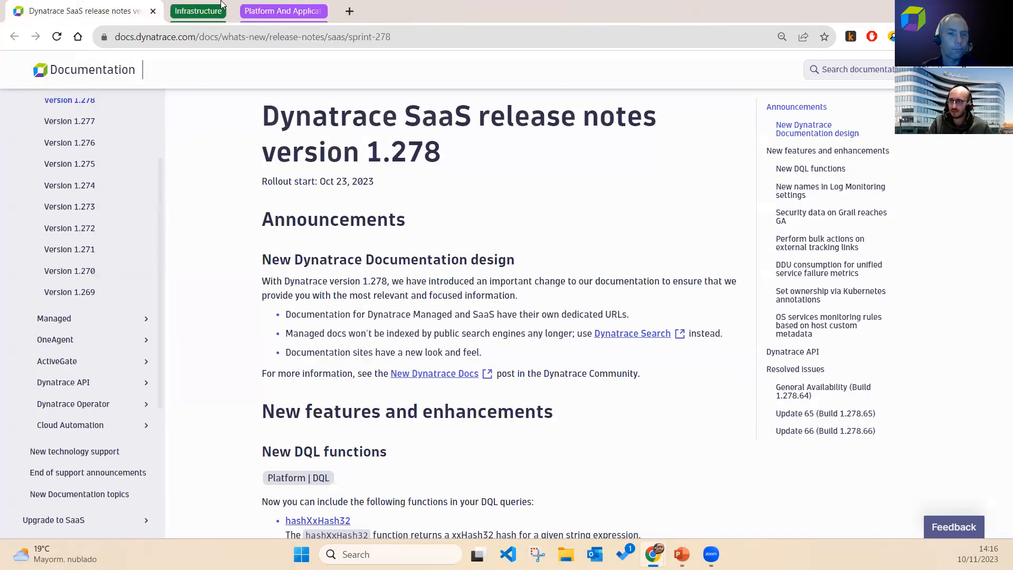
- Switch to the Dynatrace tab with the OS services monitoring settings
{"action": "left_click", "coordinate": [294, 11]}
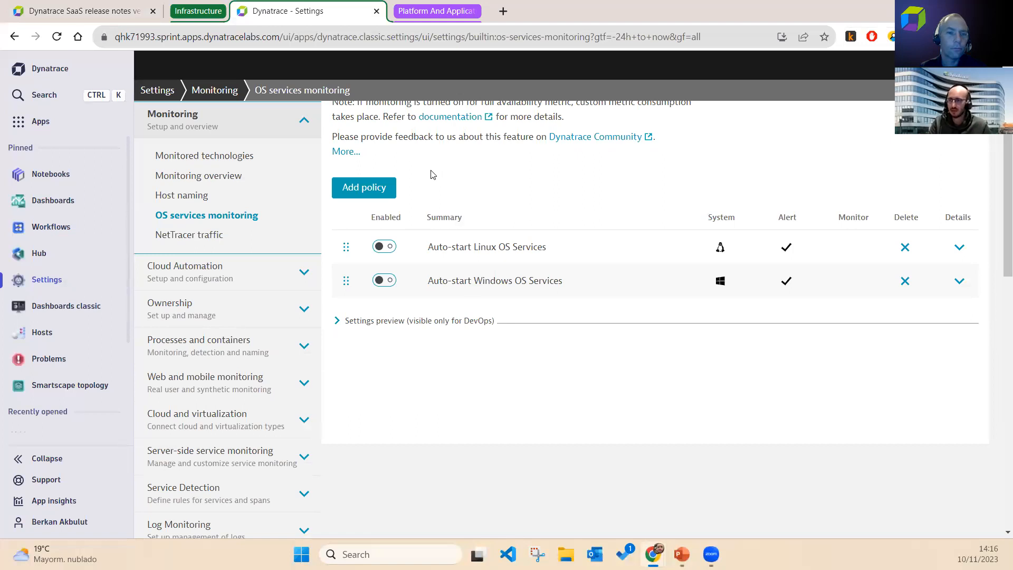
{"action": "mouse_move", "coordinate": [462, 178]}
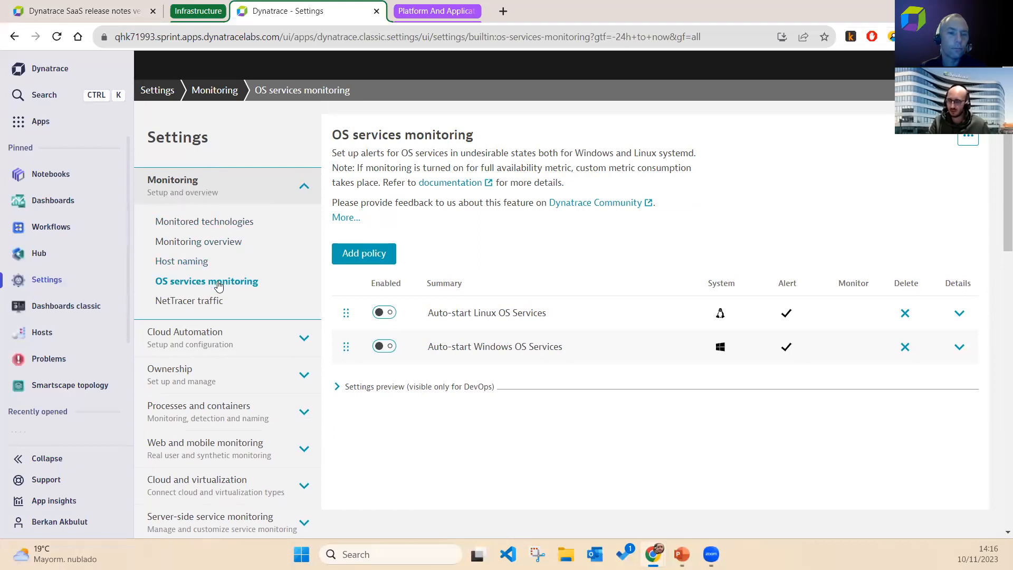
{"action": "mouse_move", "coordinate": [206, 281]}
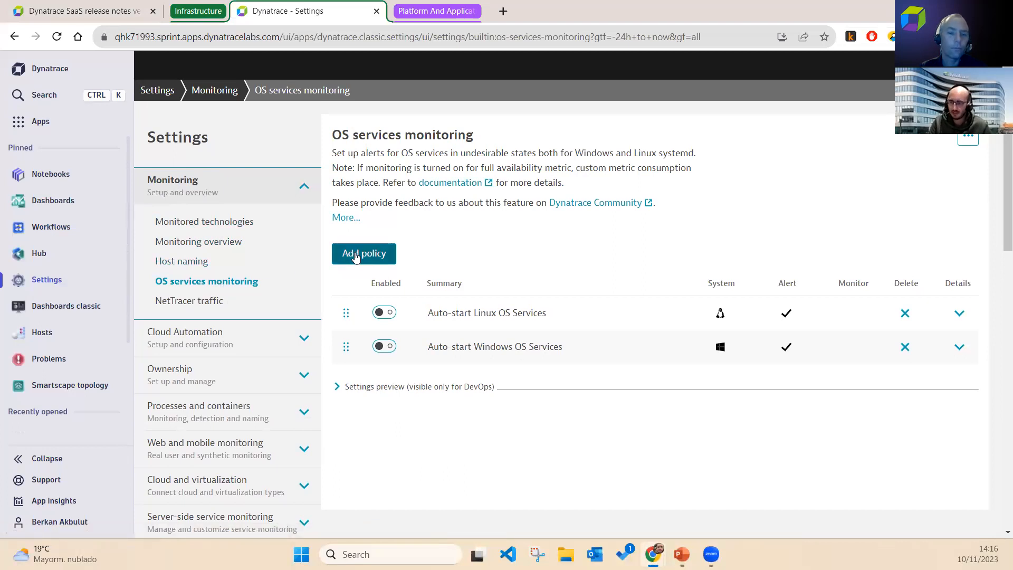
- Add a new Linux OS services policy with a detection rule scoped to Host
{"action": "left_click", "coordinate": [364, 253]}
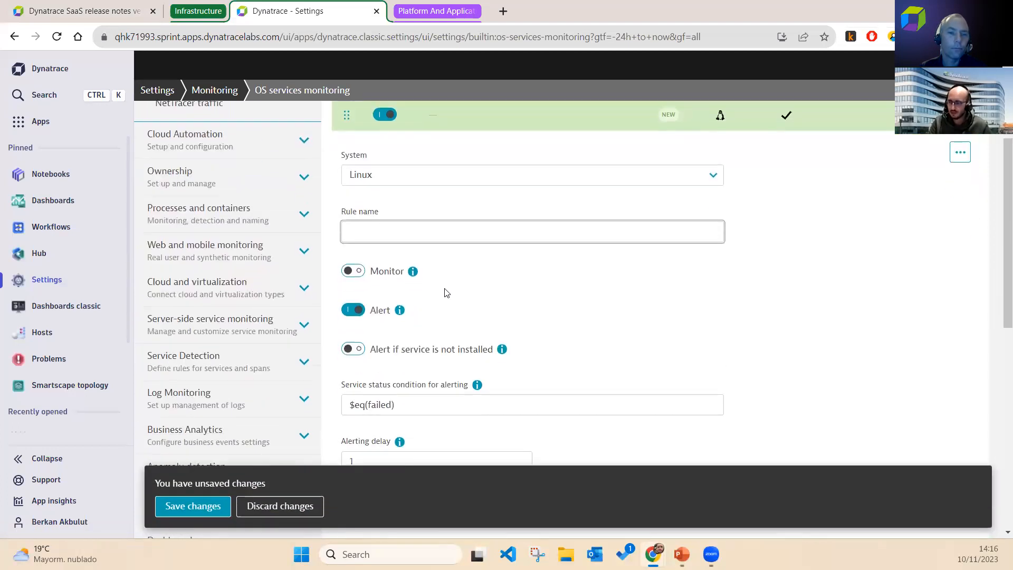
{"action": "scroll", "scroll_direction": "down", "scroll_amount": 3}
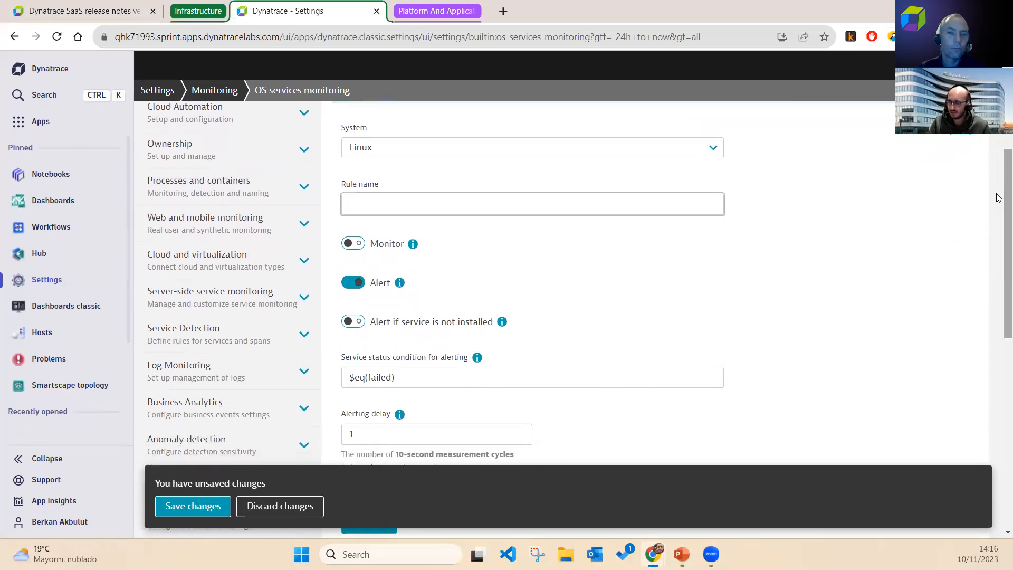
{"action": "scroll", "scroll_direction": "down", "scroll_amount": 3}
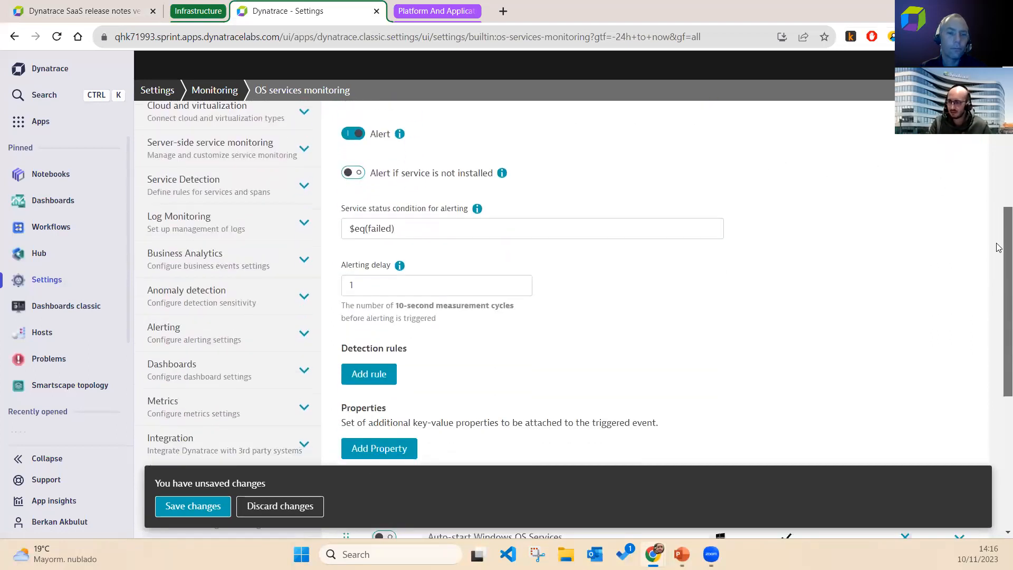
{"action": "scroll", "scroll_direction": "down", "scroll_amount": 3}
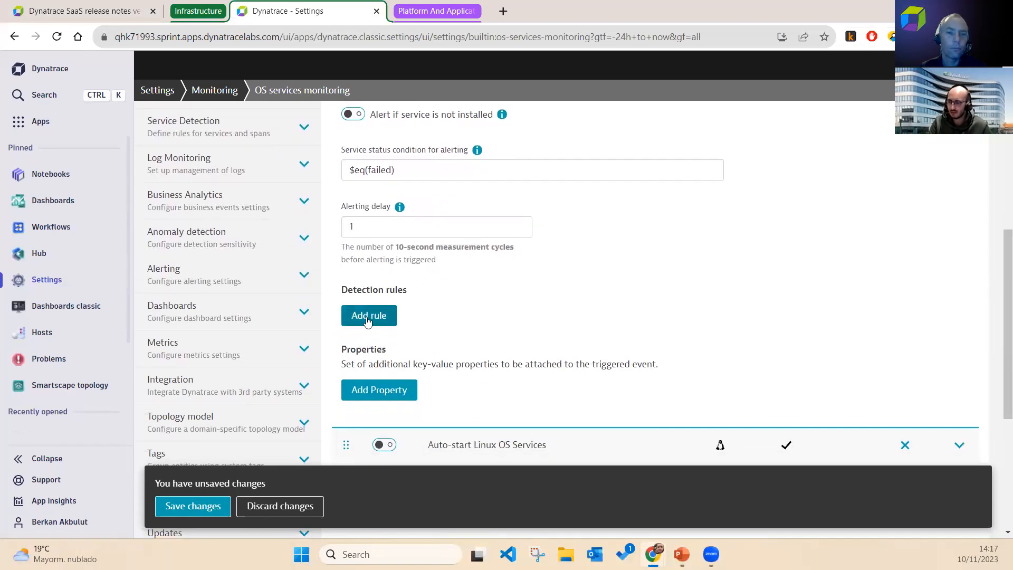
{"action": "left_click", "coordinate": [368, 315]}
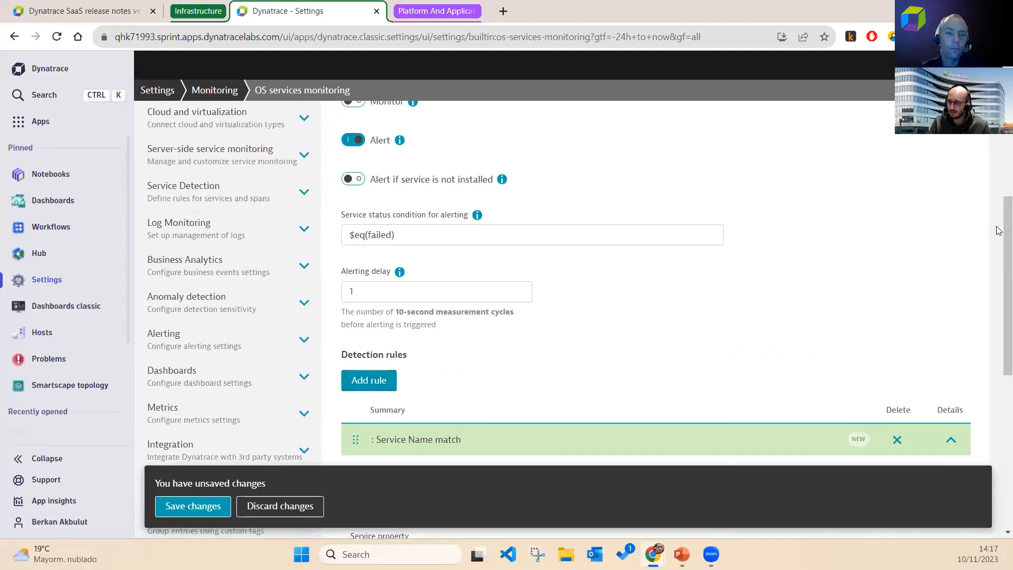
{"action": "scroll", "scroll_direction": "down", "scroll_amount": 3}
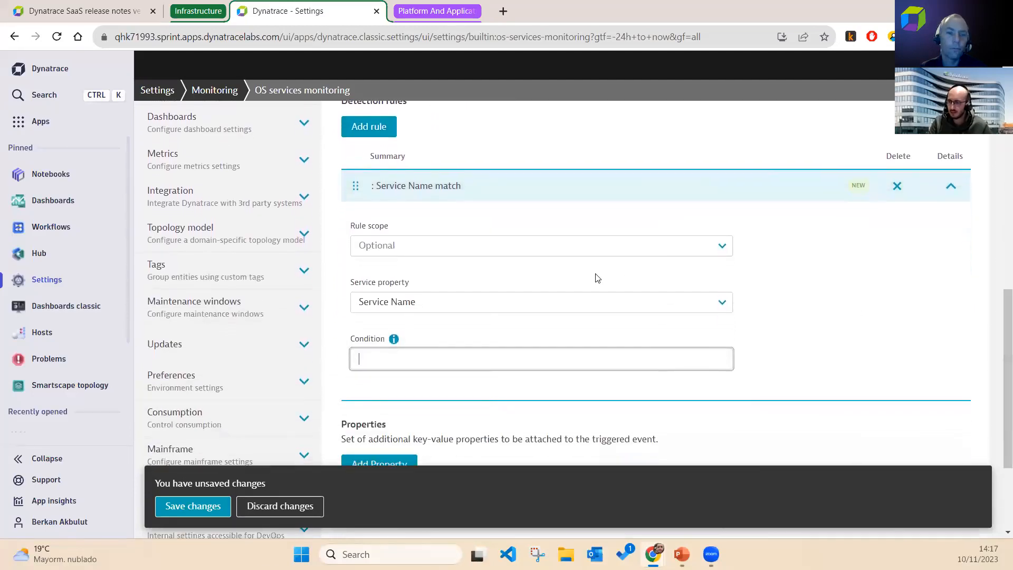
{"action": "left_click", "coordinate": [541, 245]}
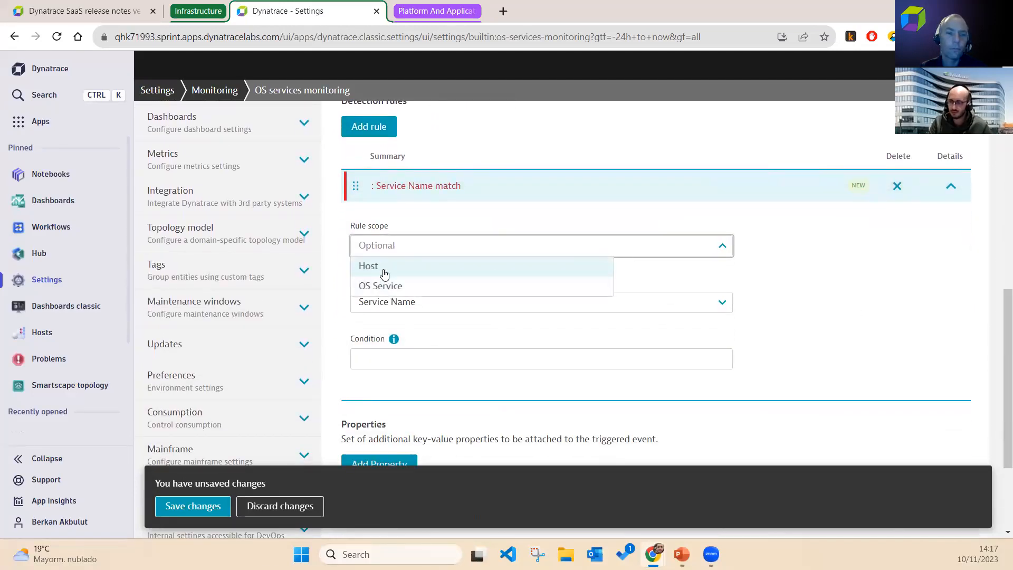
{"action": "left_click", "coordinate": [368, 265]}
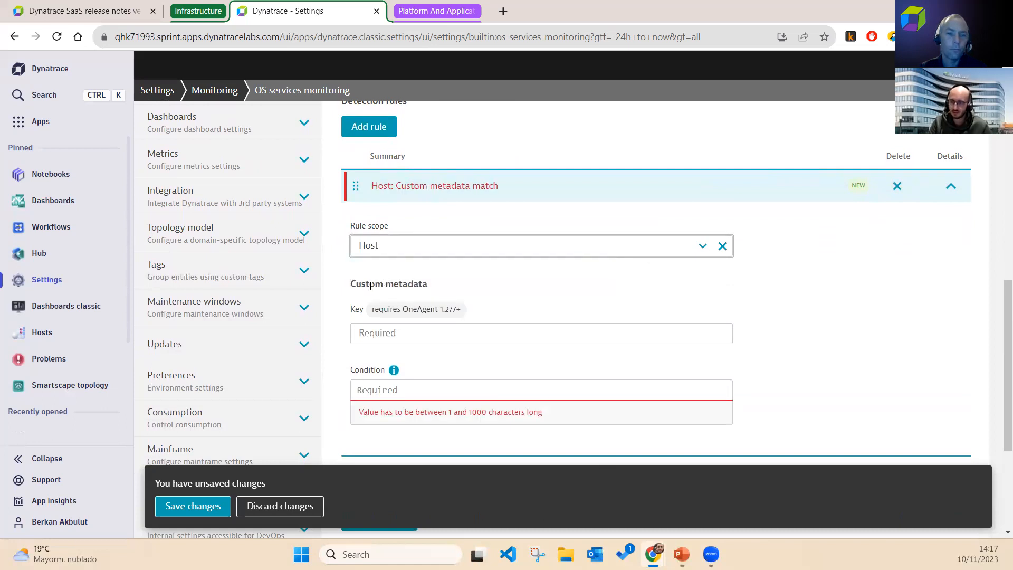
{"action": "mouse_move", "coordinate": [440, 351]}
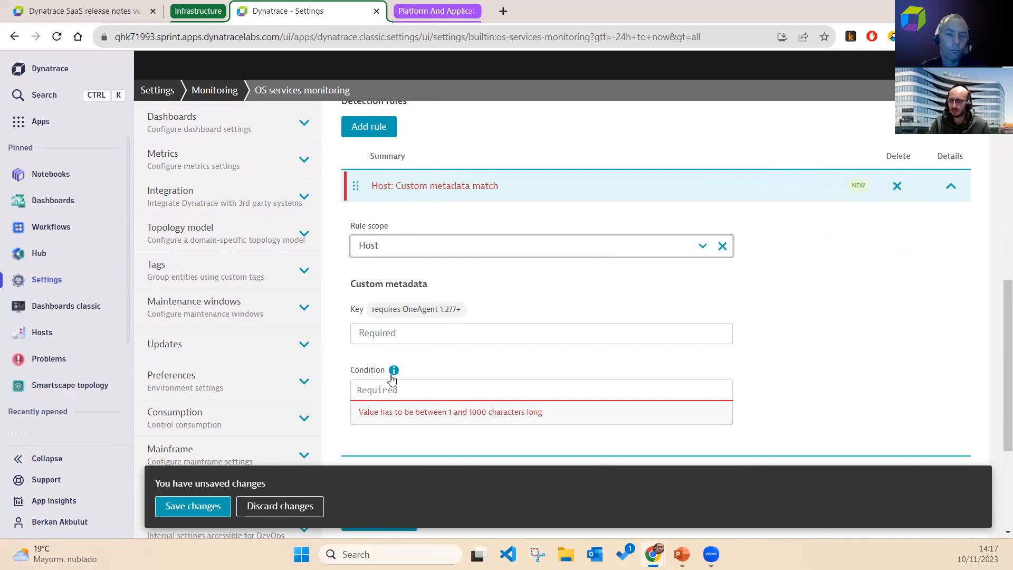
{"action": "mouse_move", "coordinate": [394, 370]}
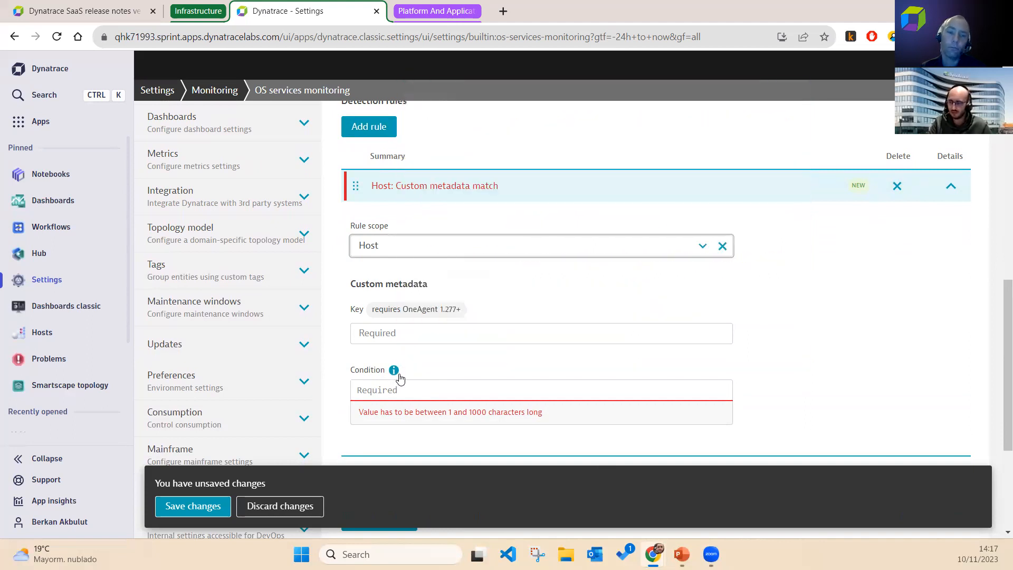
{"action": "mouse_move", "coordinate": [393, 369]}
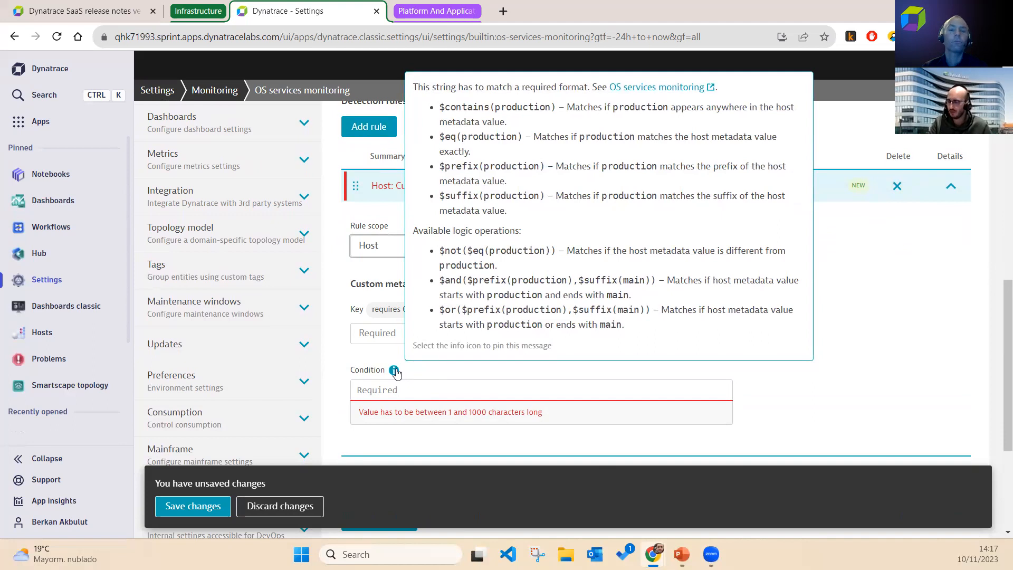
{"action": "mouse_move", "coordinate": [514, 270]}
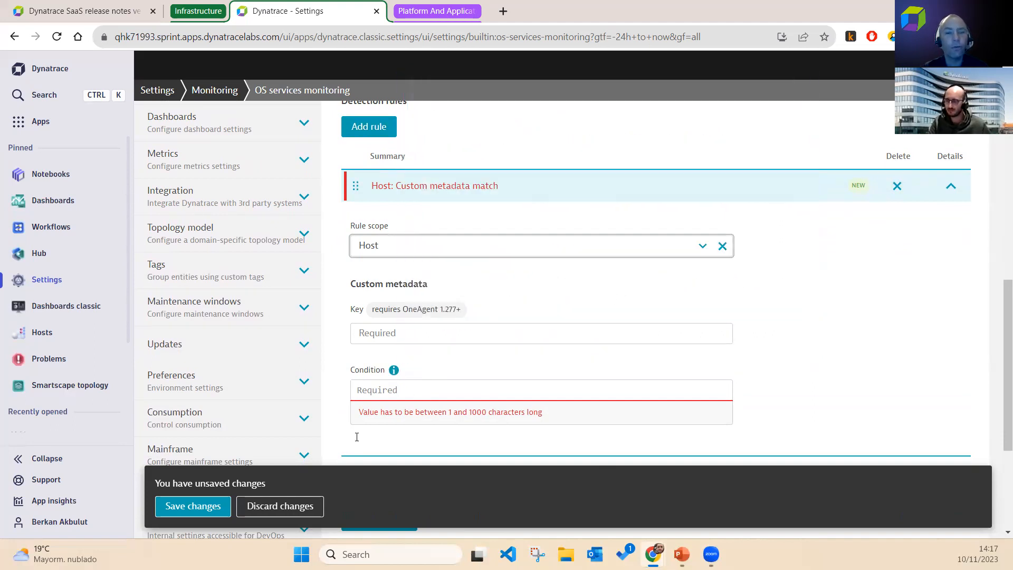
- Discard the unsaved new OS services policy
{"action": "left_click", "coordinate": [279, 506]}
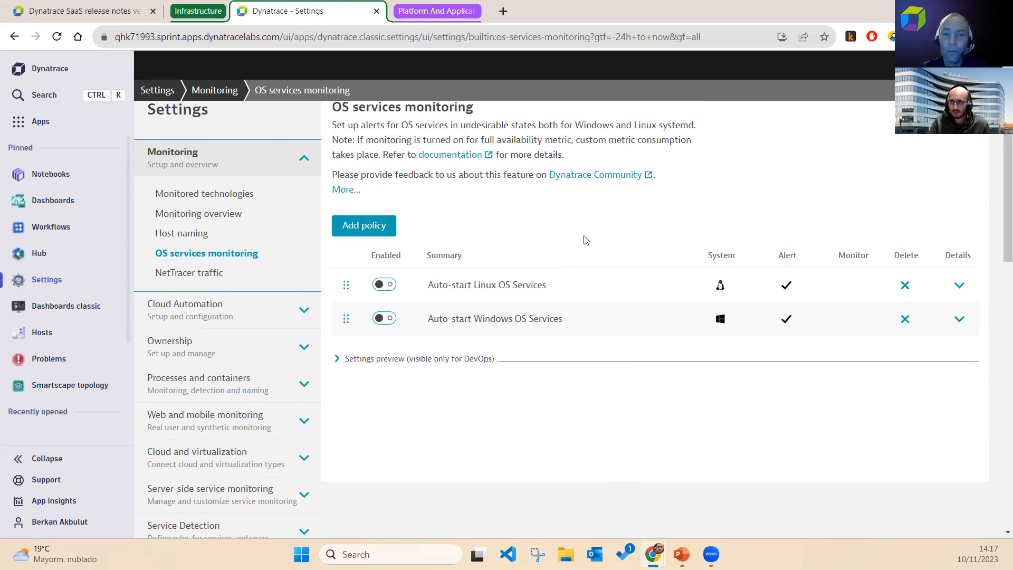
{"action": "mouse_move", "coordinate": [587, 236]}
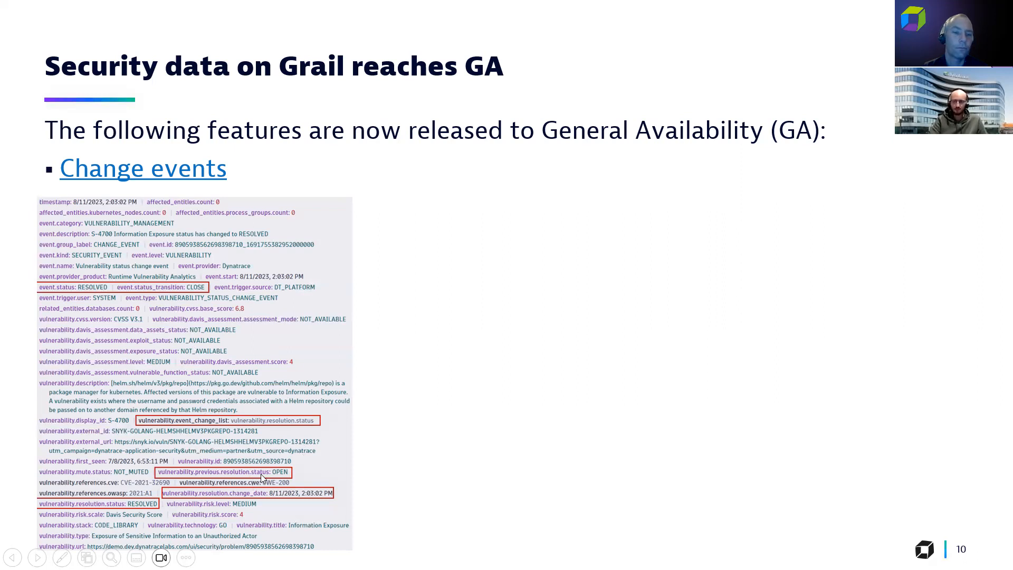
{"action": "mouse_move", "coordinate": [497, 238]}
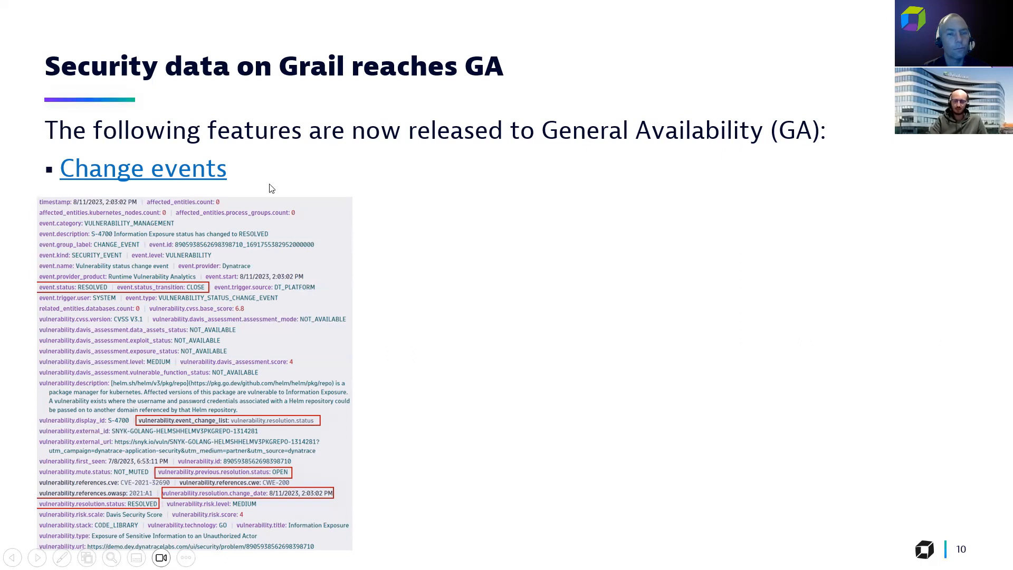
- Advance to slide 11 on generally available State reports
{"action": "key", "text": "Right"}
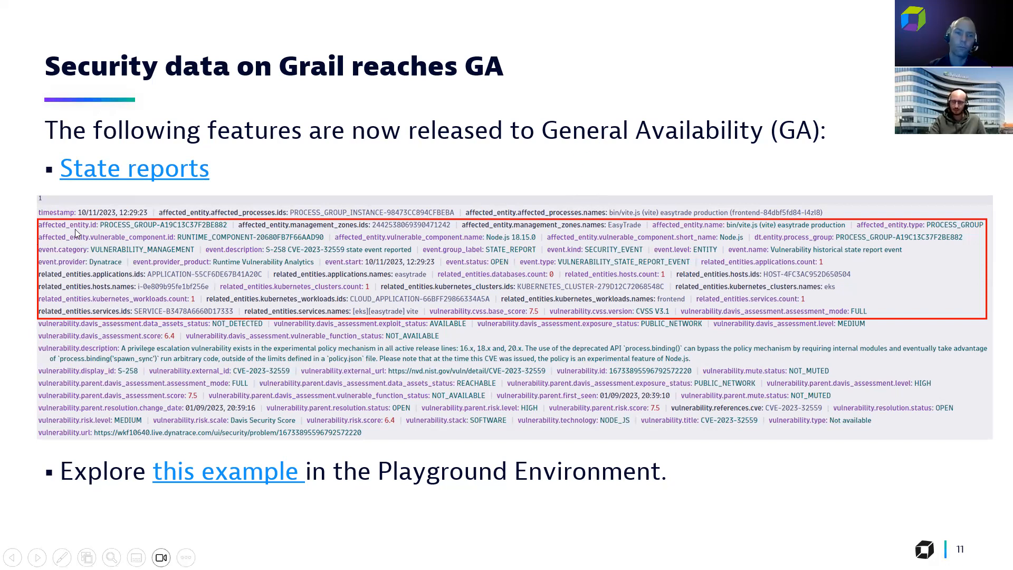
{"action": "mouse_move", "coordinate": [69, 290]}
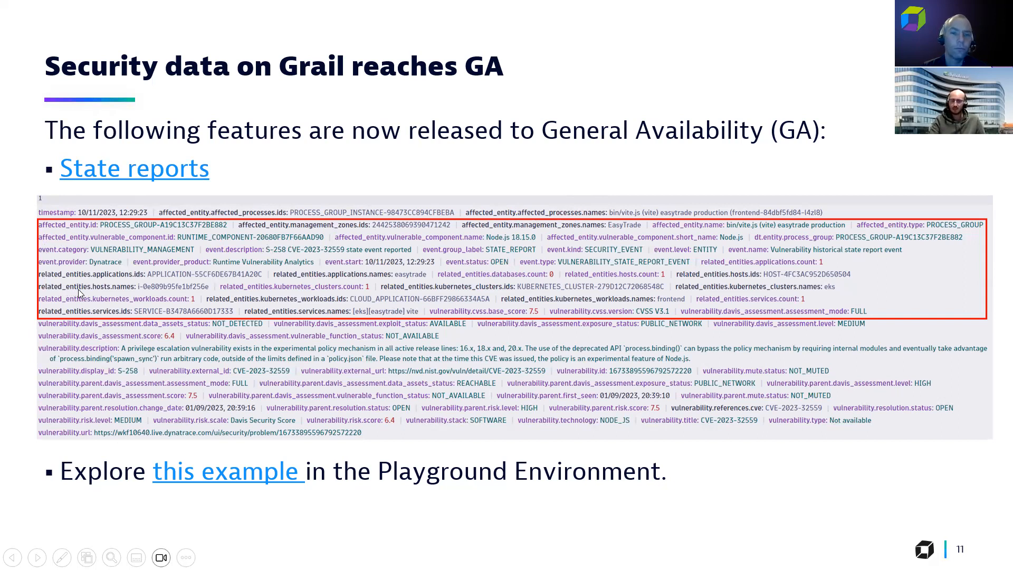
{"action": "mouse_move", "coordinate": [513, 264]}
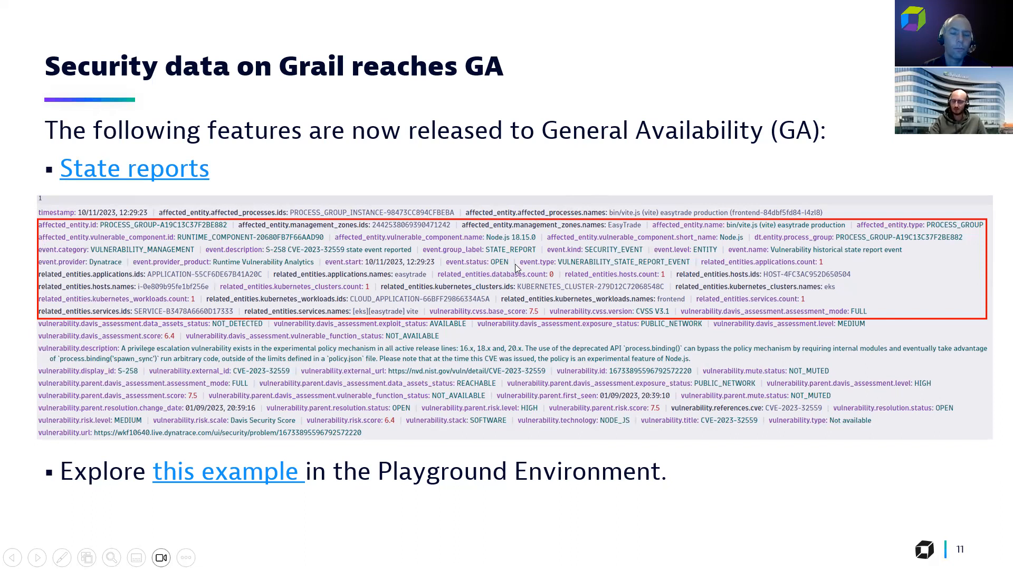
{"action": "mouse_move", "coordinate": [342, 467]}
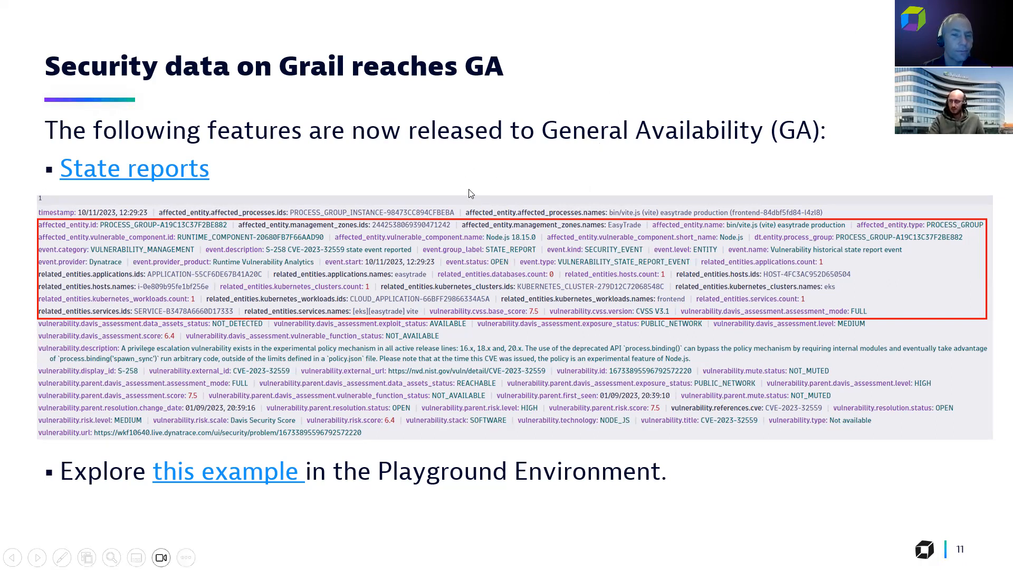
{"action": "mouse_move", "coordinate": [249, 222]}
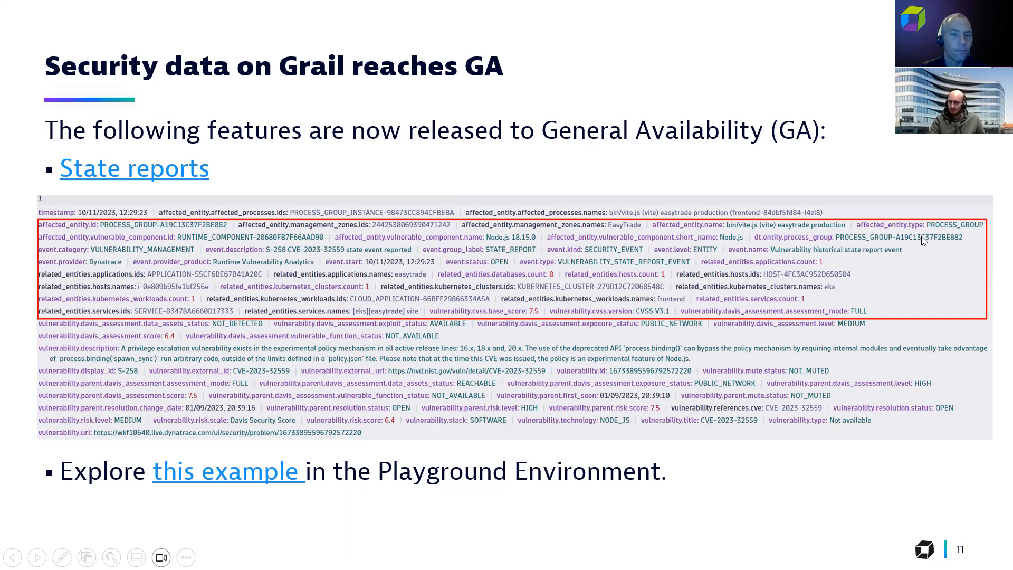
{"action": "mouse_move", "coordinate": [565, 241]}
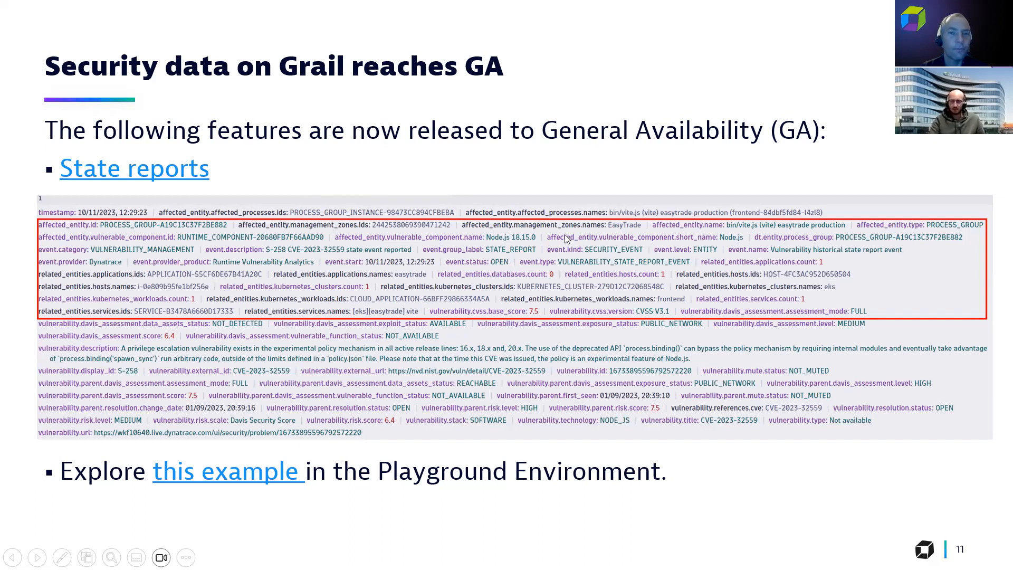
{"action": "mouse_move", "coordinate": [584, 242]}
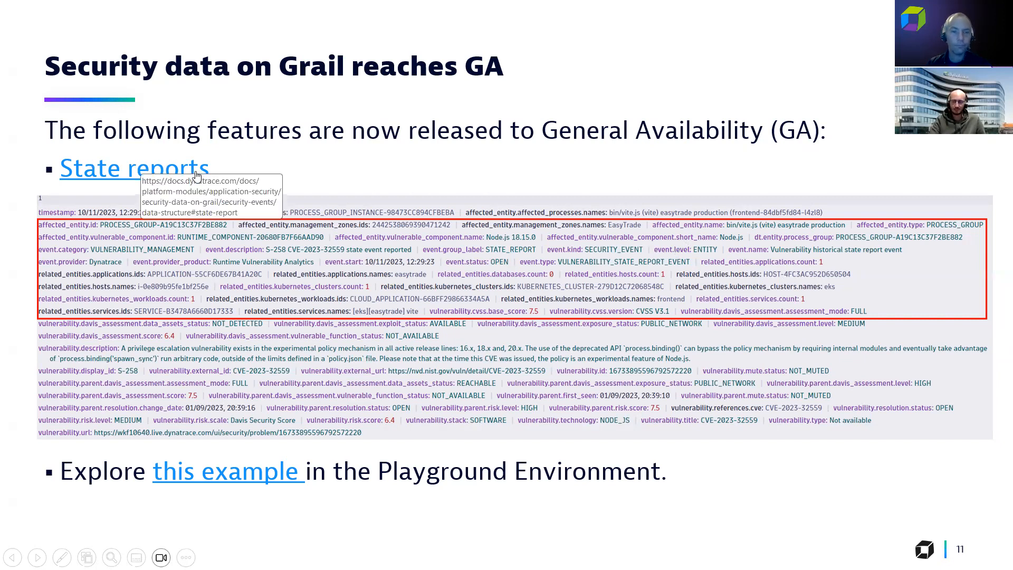
{"action": "mouse_move", "coordinate": [617, 196]}
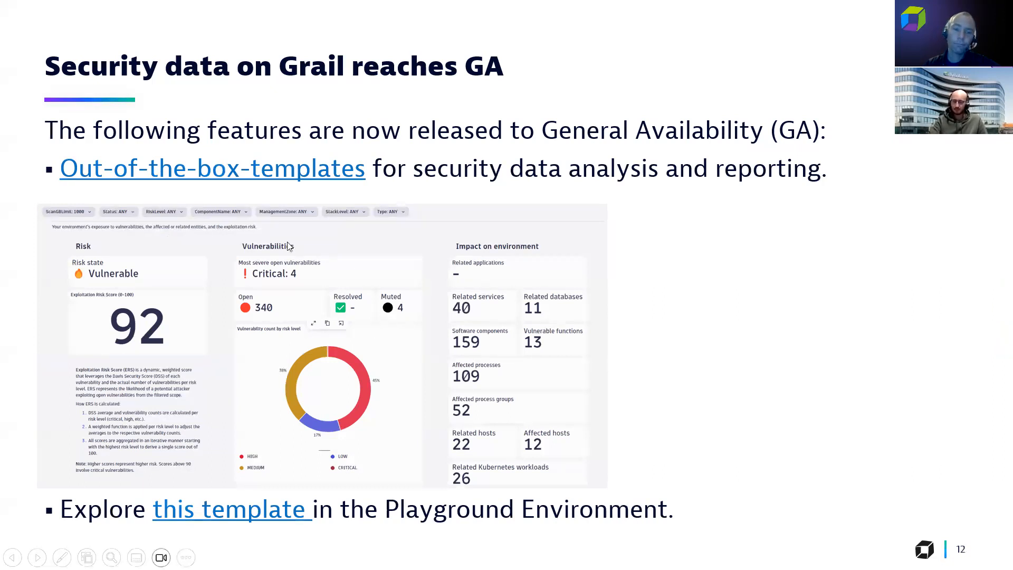
{"action": "mouse_move", "coordinate": [344, 280]}
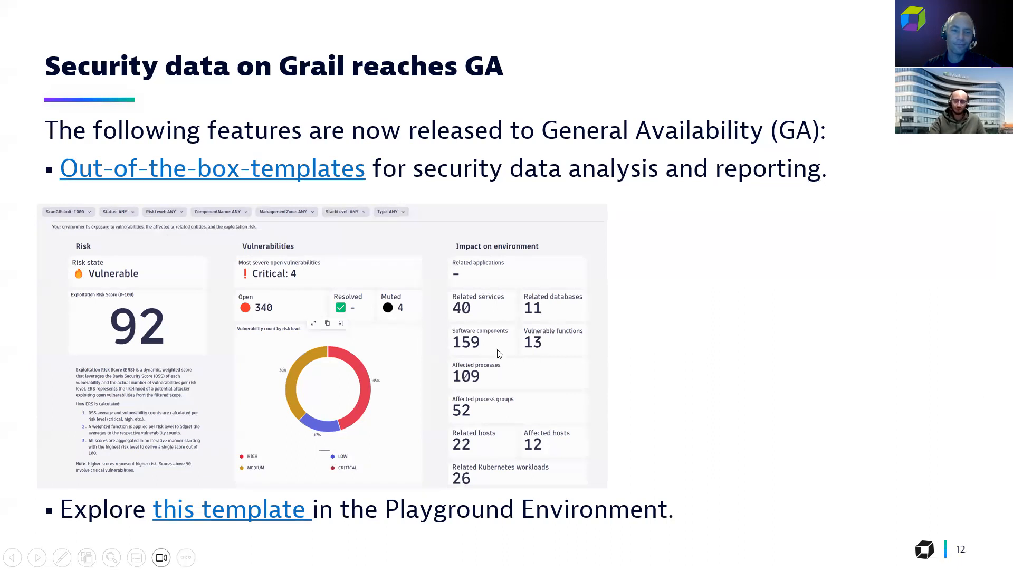
{"action": "mouse_move", "coordinate": [693, 241]}
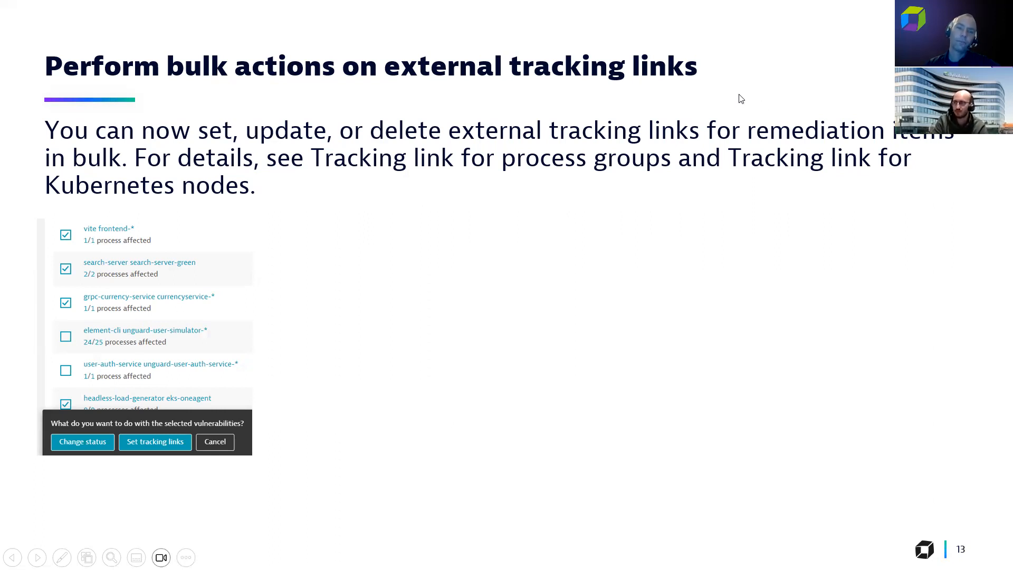
{"action": "mouse_move", "coordinate": [496, 209]}
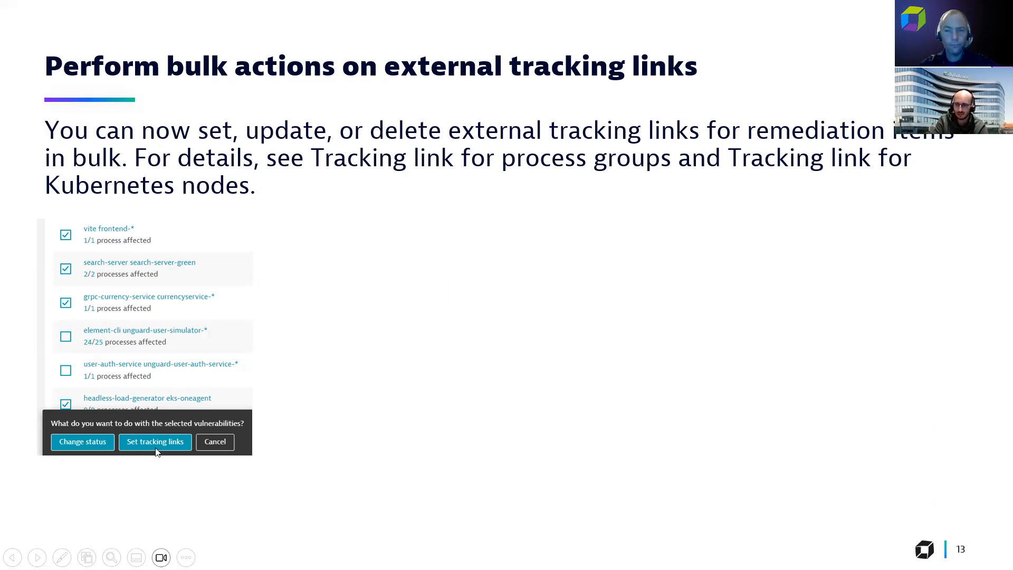
{"action": "mouse_move", "coordinate": [505, 236]}
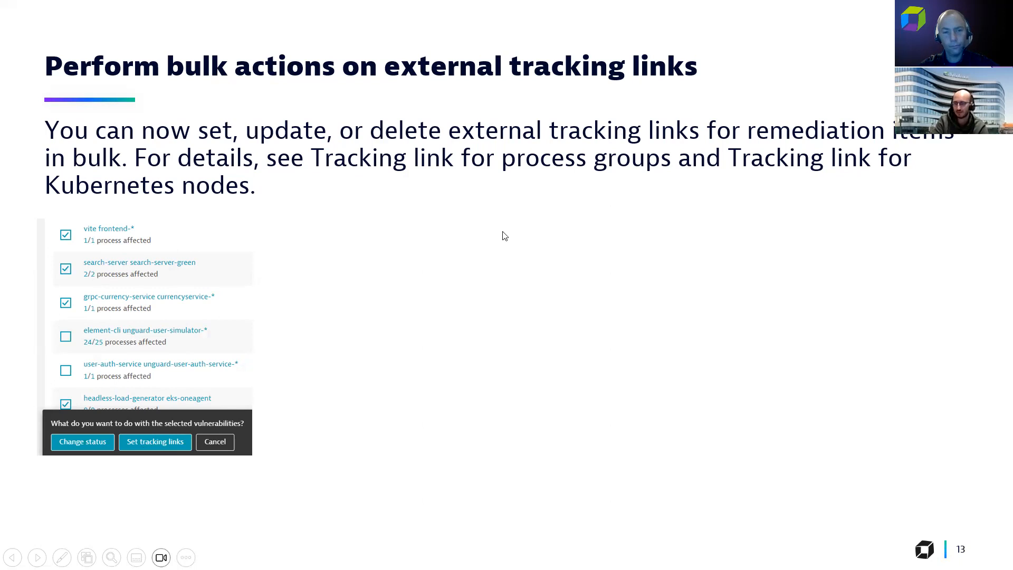
{"action": "mouse_move", "coordinate": [775, 190]}
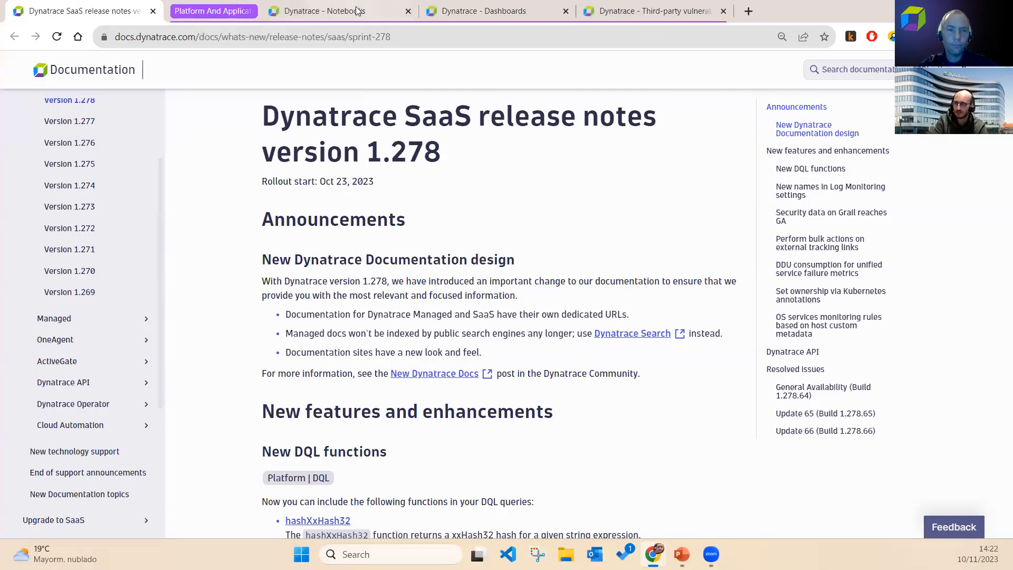
- Switch to the Version 1.278 notebook showing the new DQL functions
{"action": "left_click", "coordinate": [323, 11]}
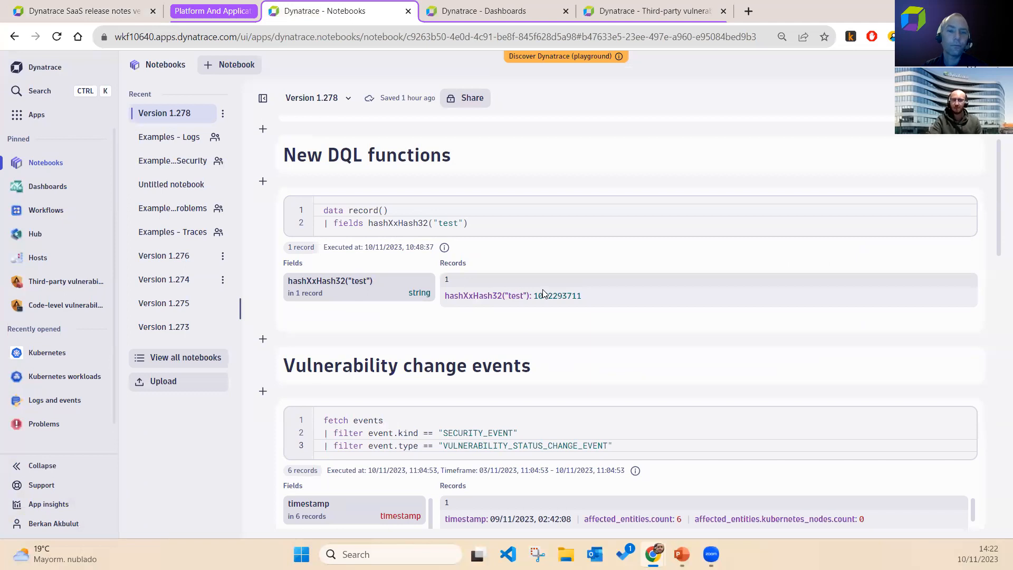
{"action": "double_click", "coordinate": [447, 223]}
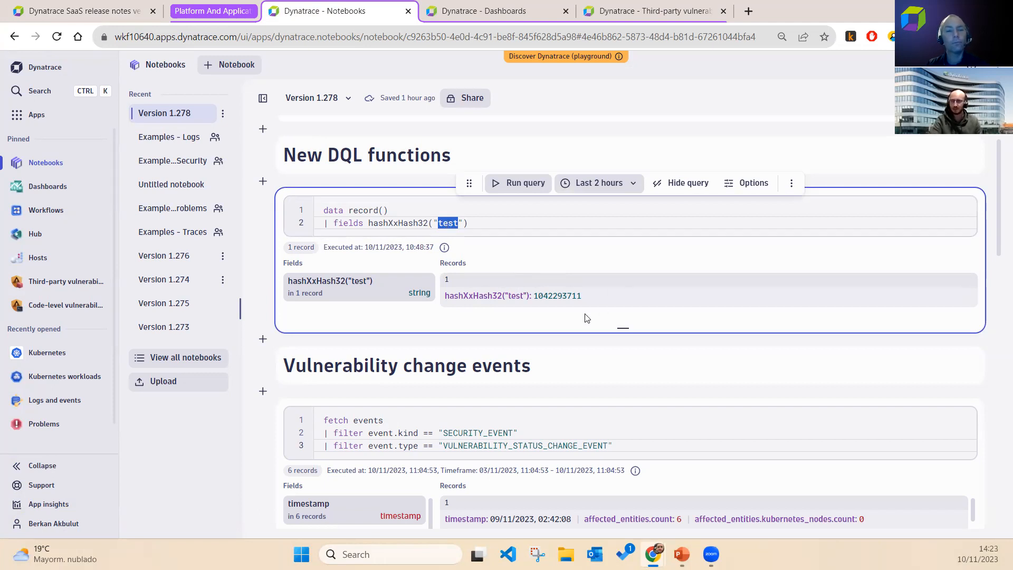
{"action": "left_click", "coordinate": [572, 268]}
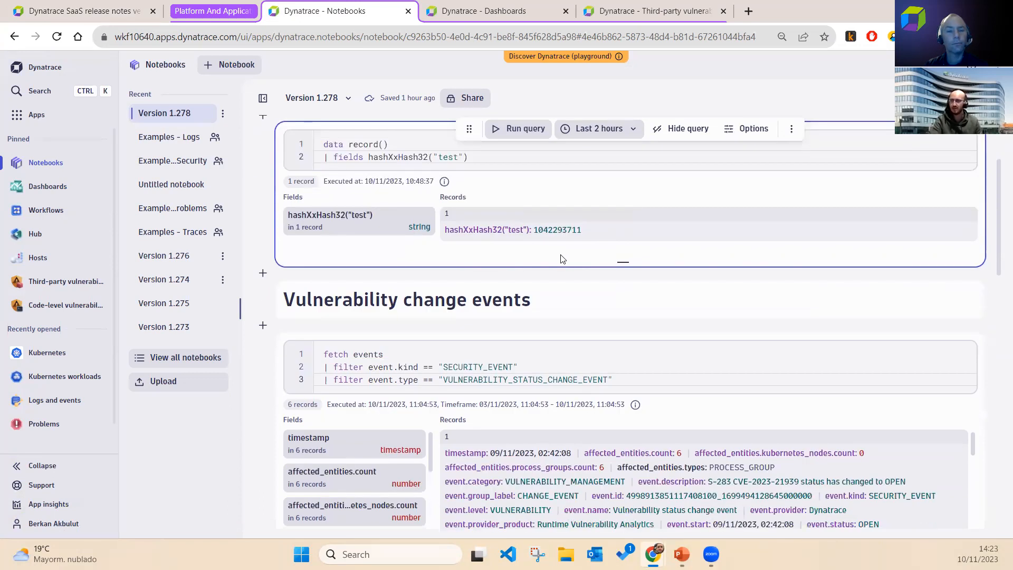
{"action": "scroll", "scroll_direction": "down", "scroll_amount": 3}
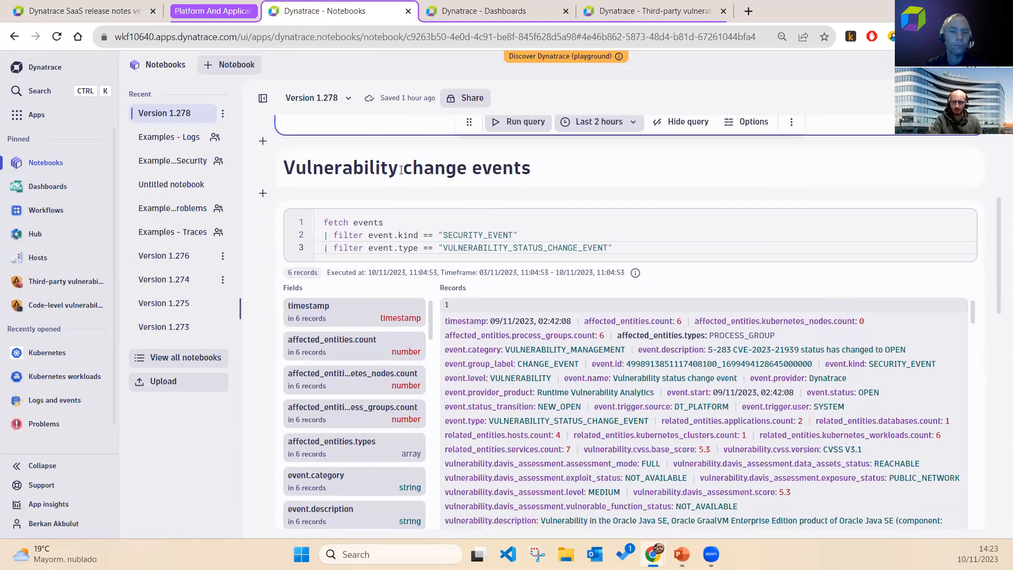
{"action": "double_click", "coordinate": [353, 222]}
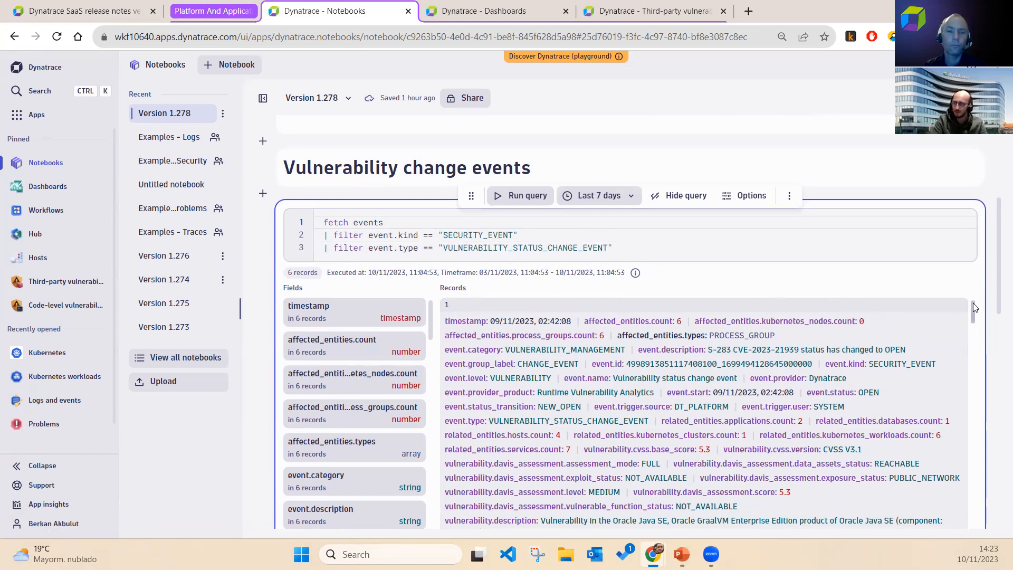
{"action": "scroll", "scroll_direction": "down", "scroll_amount": 3}
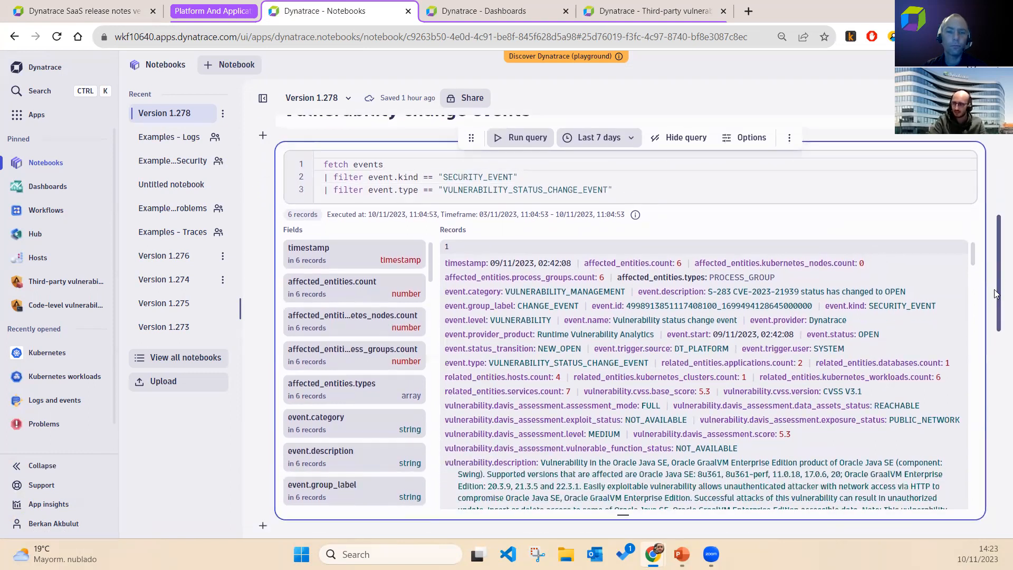
{"action": "scroll", "scroll_direction": "down", "scroll_amount": 3}
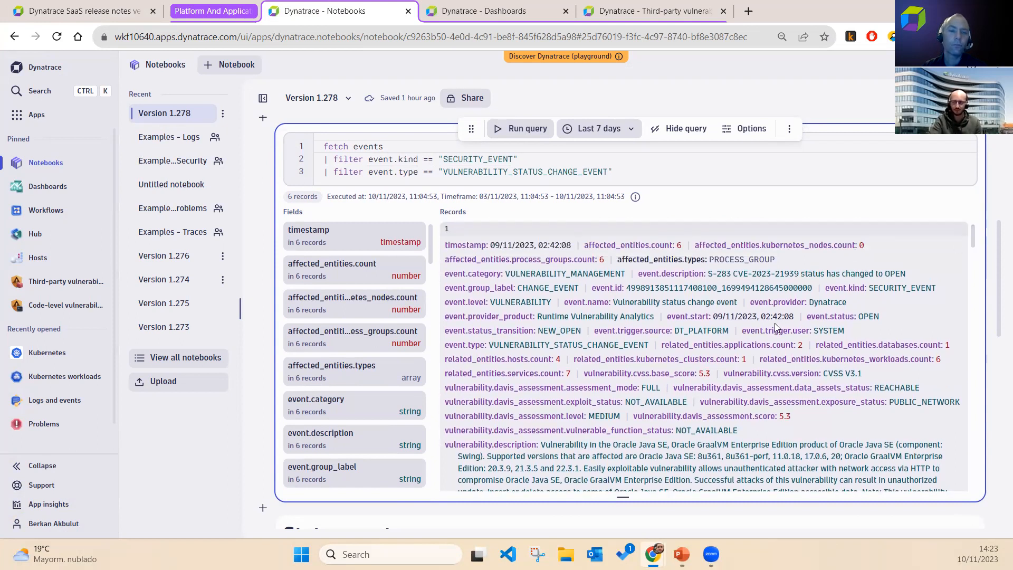
{"action": "mouse_move", "coordinate": [780, 320]}
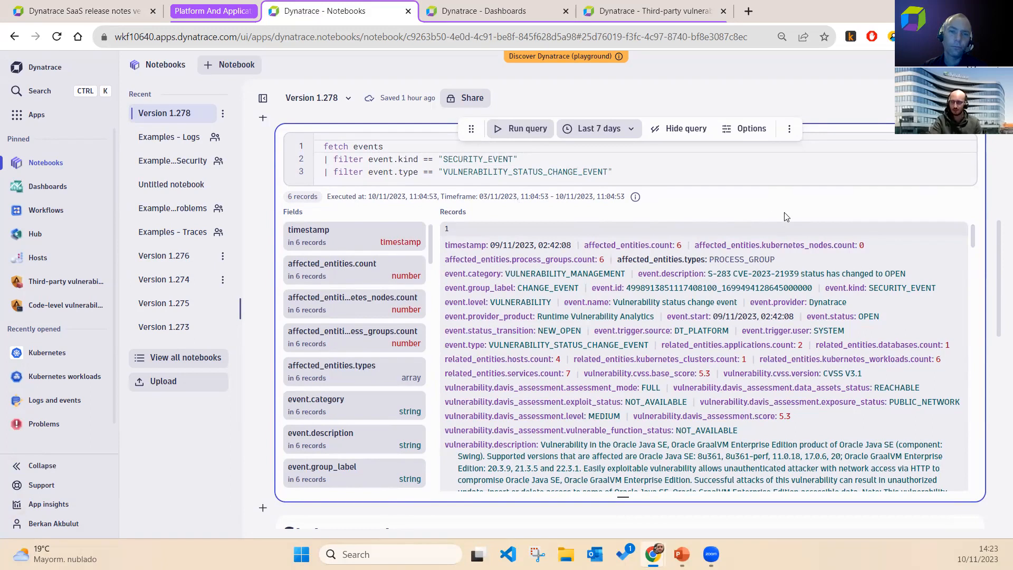
{"action": "mouse_move", "coordinate": [801, 230]}
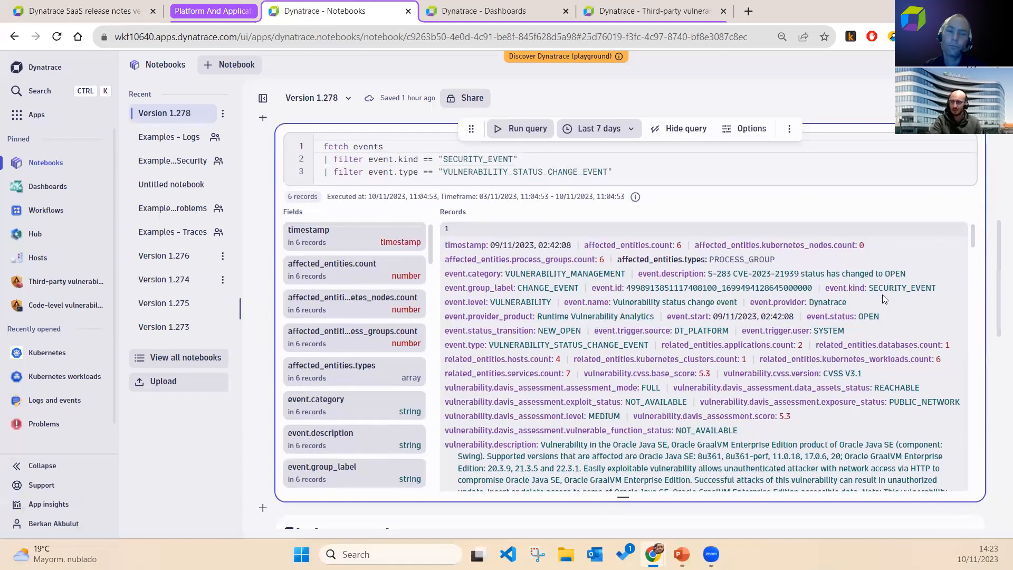
{"action": "mouse_move", "coordinate": [670, 274]}
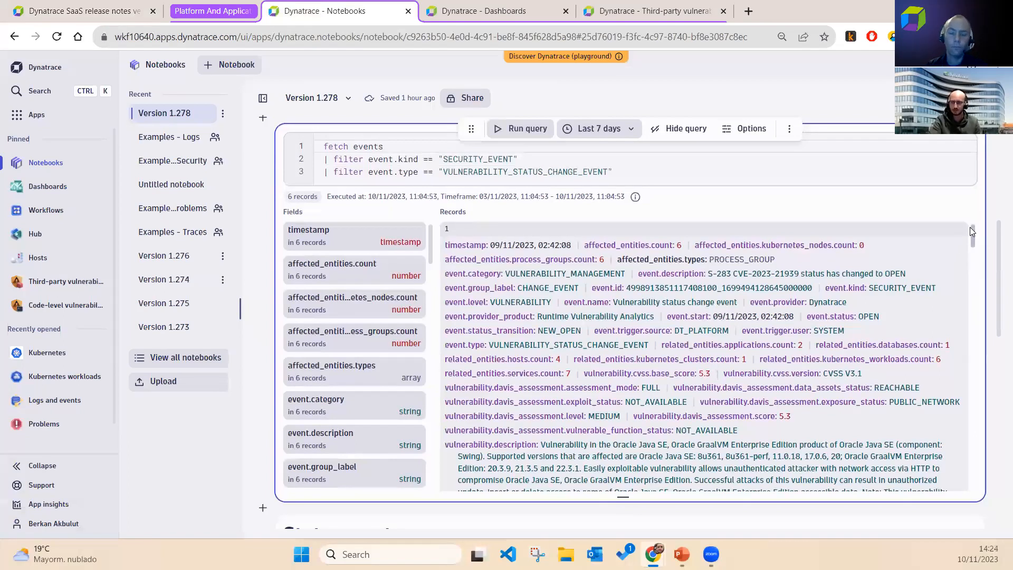
{"action": "scroll", "scroll_direction": "down", "scroll_amount": 3}
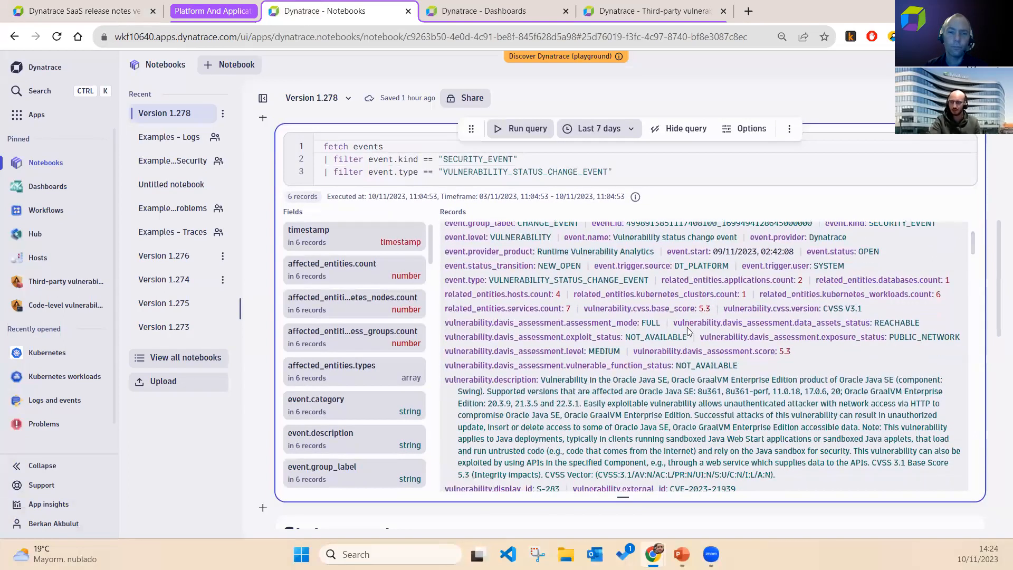
{"action": "scroll", "scroll_direction": "down", "scroll_amount": 3}
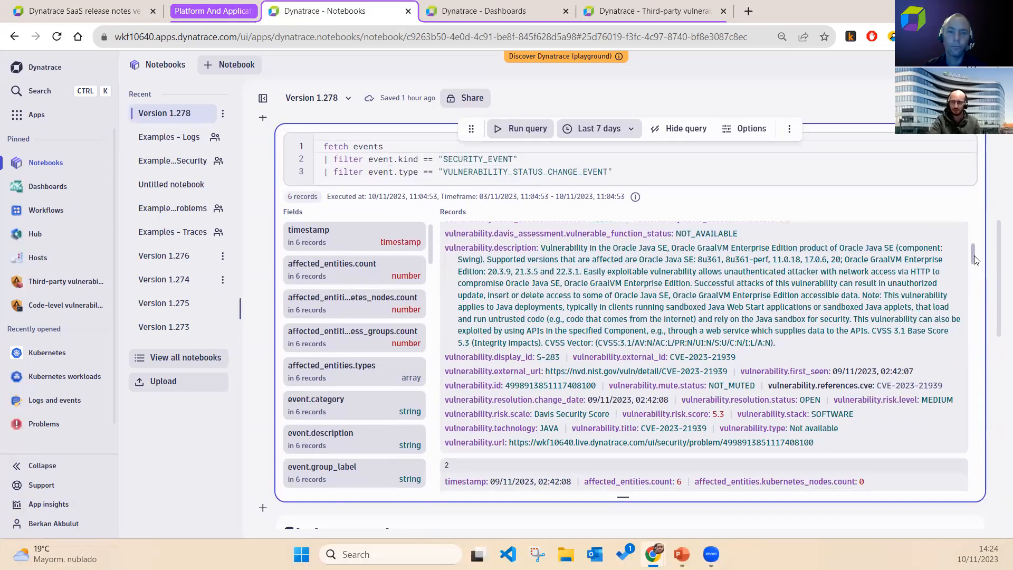
{"action": "scroll", "scroll_direction": "down", "scroll_amount": 3}
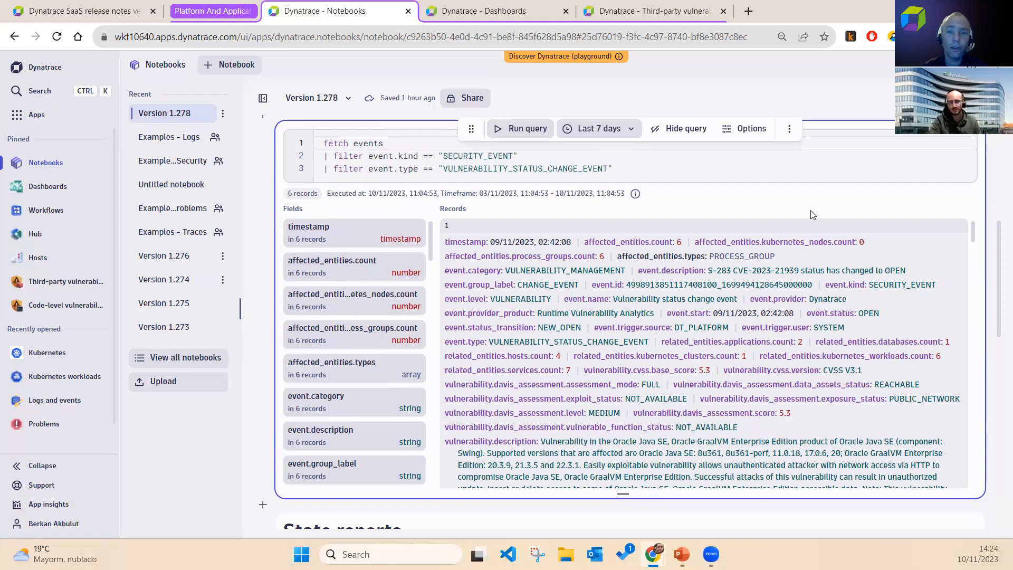
{"action": "mouse_move", "coordinate": [776, 202]}
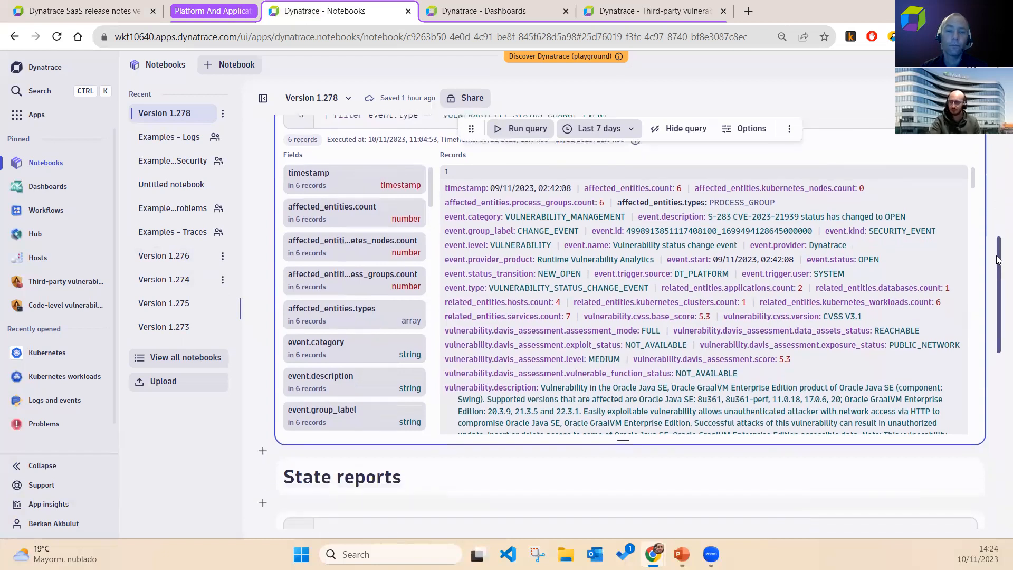
{"action": "scroll", "scroll_direction": "down", "scroll_amount": 3}
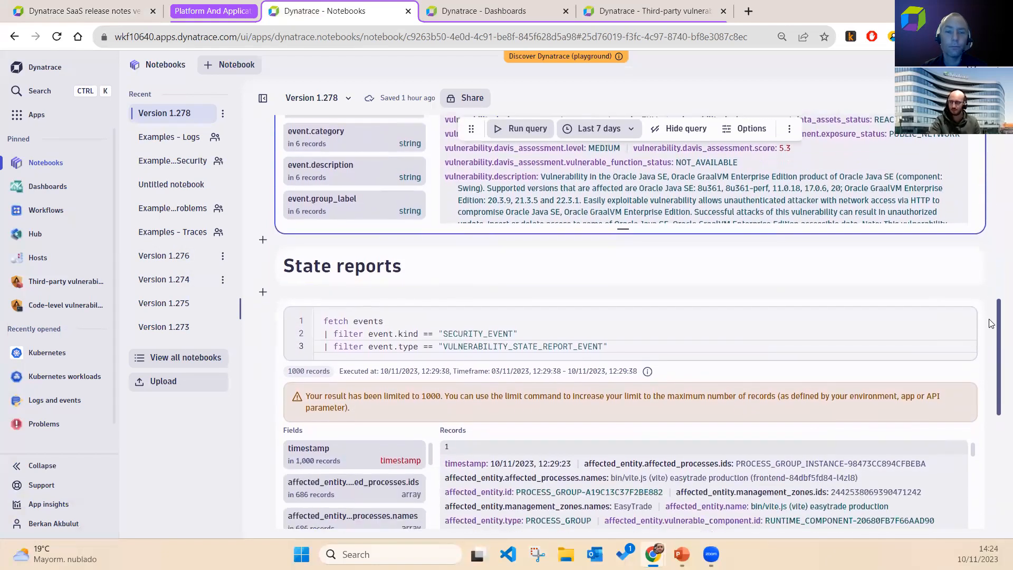
{"action": "scroll", "scroll_direction": "down", "scroll_amount": 3}
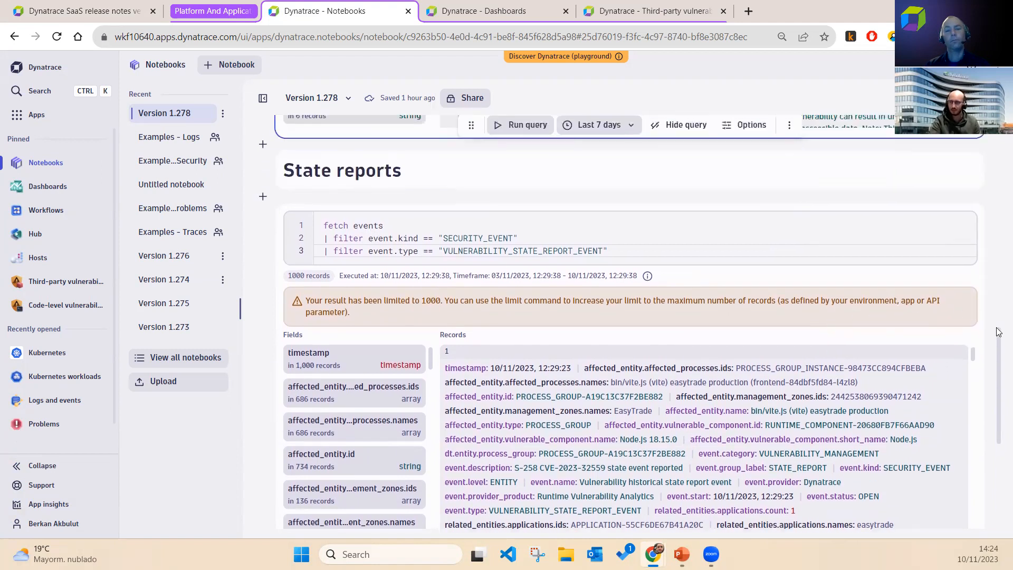
{"action": "scroll", "scroll_direction": "down", "scroll_amount": 3}
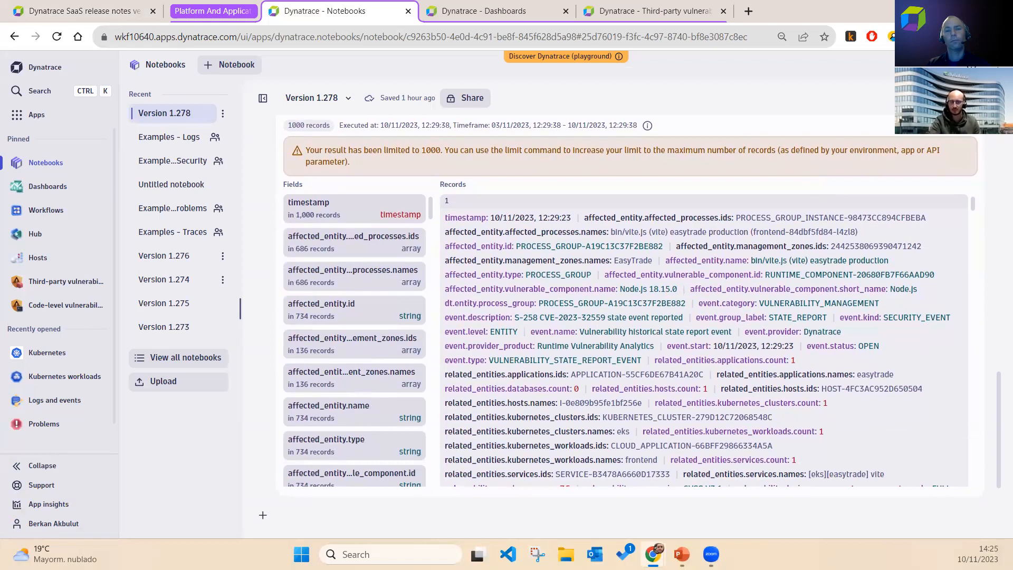
{"action": "mouse_move", "coordinate": [450, 259]}
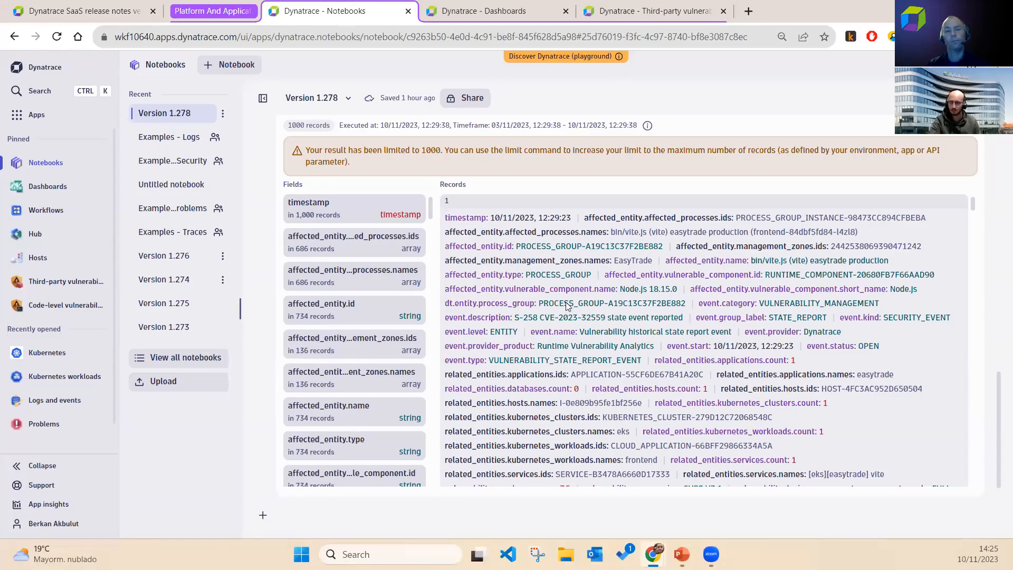
{"action": "mouse_move", "coordinate": [608, 332]}
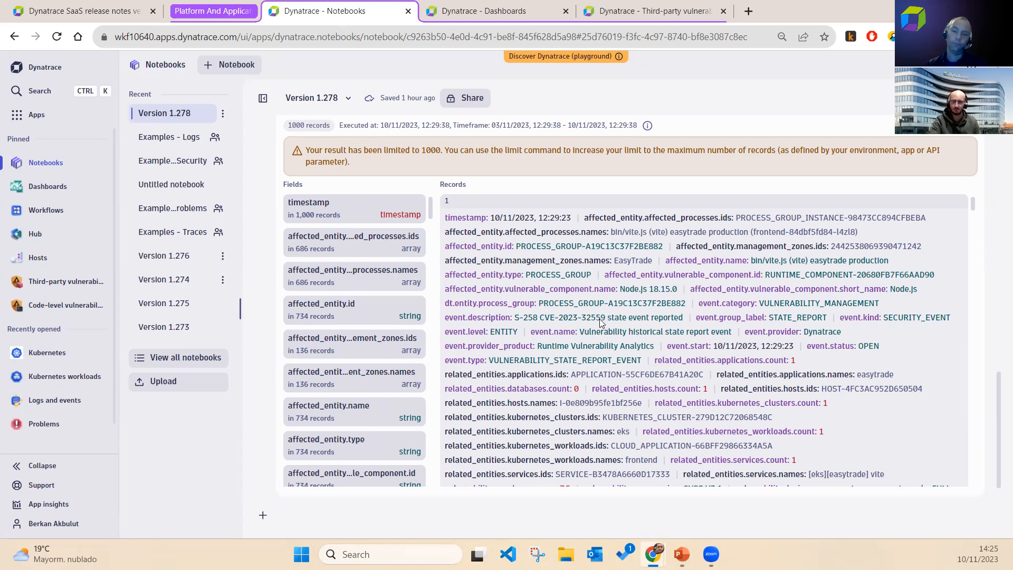
{"action": "mouse_move", "coordinate": [709, 332]}
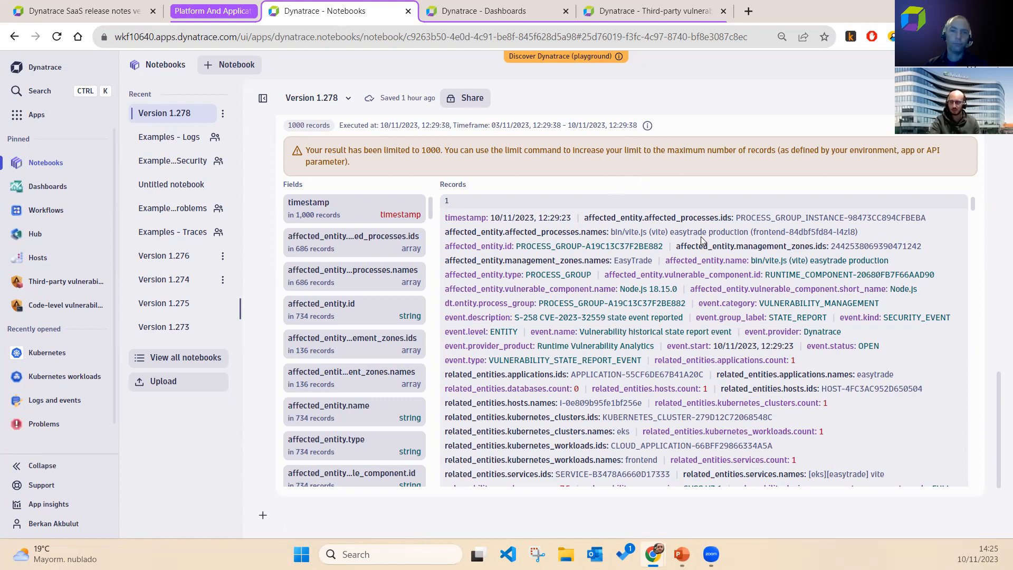
{"action": "mouse_move", "coordinate": [852, 340]}
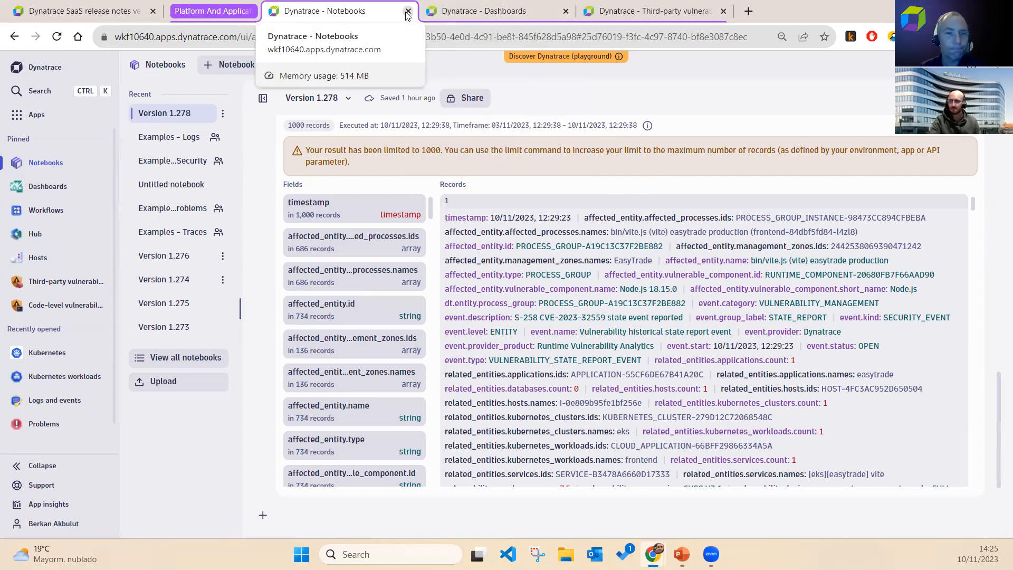
{"action": "left_click", "coordinate": [407, 12]}
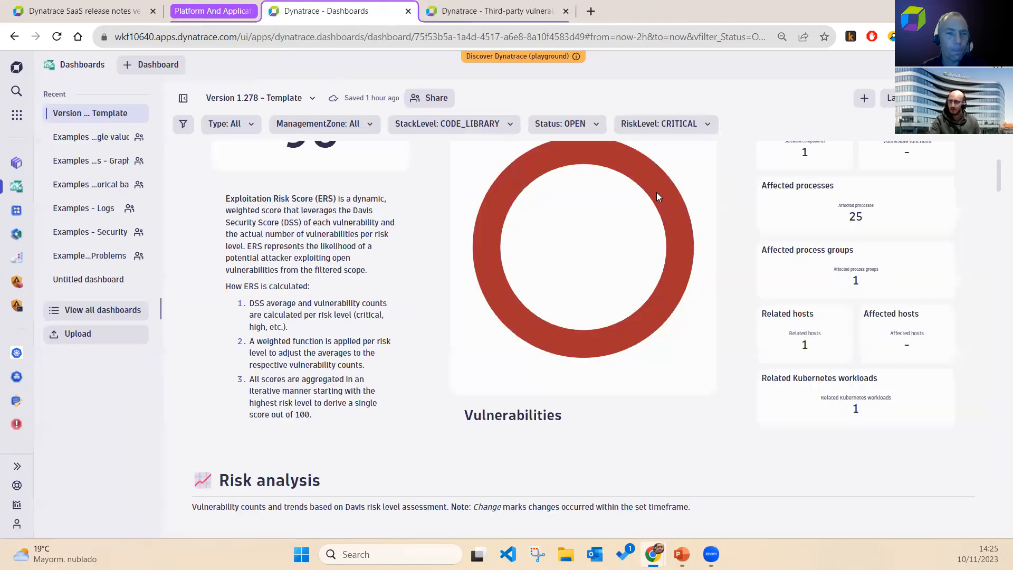
{"action": "scroll", "scroll_direction": "up", "scroll_amount": 3}
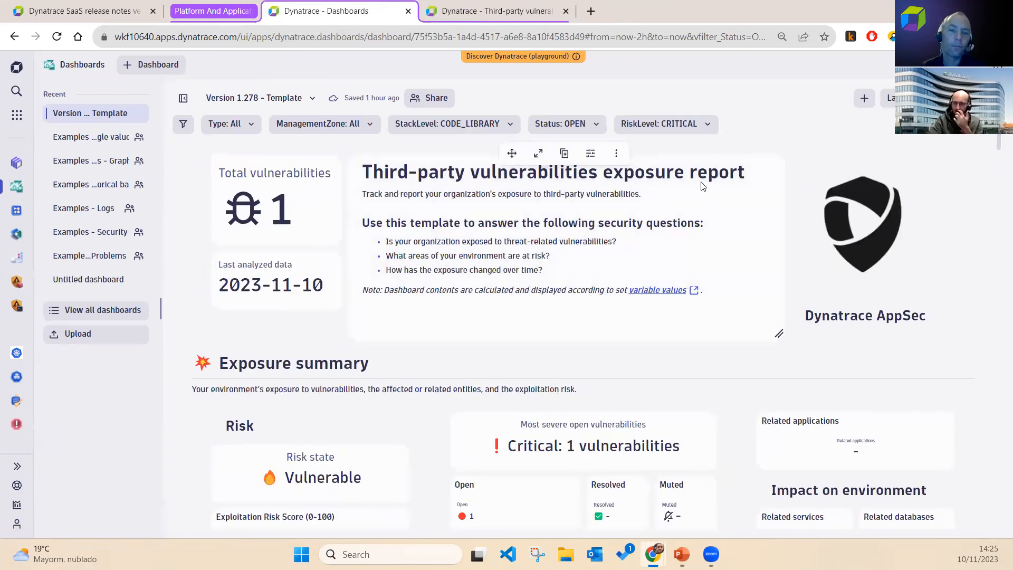
{"action": "mouse_move", "coordinate": [998, 196]}
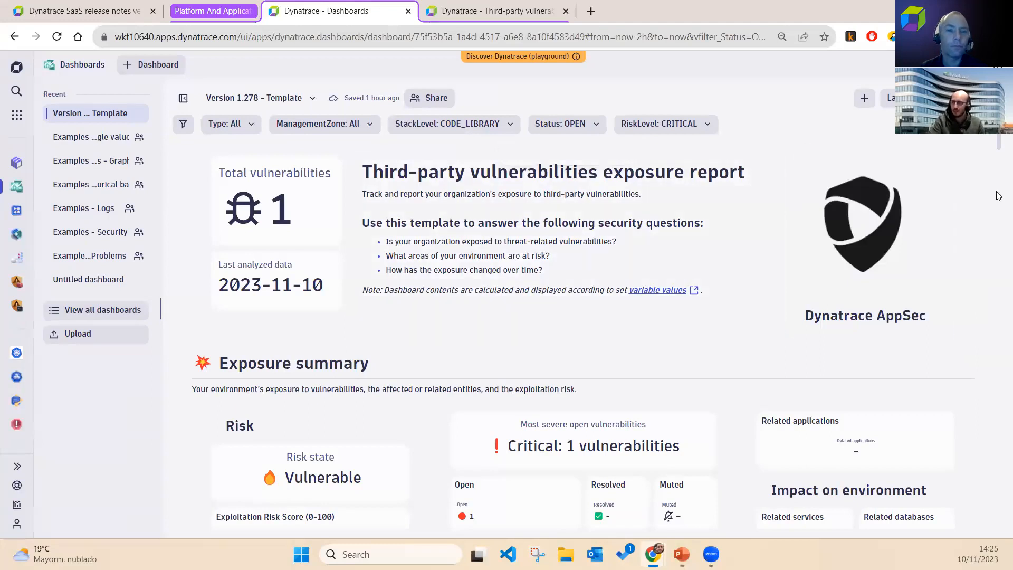
{"action": "scroll", "scroll_direction": "down", "scroll_amount": 3}
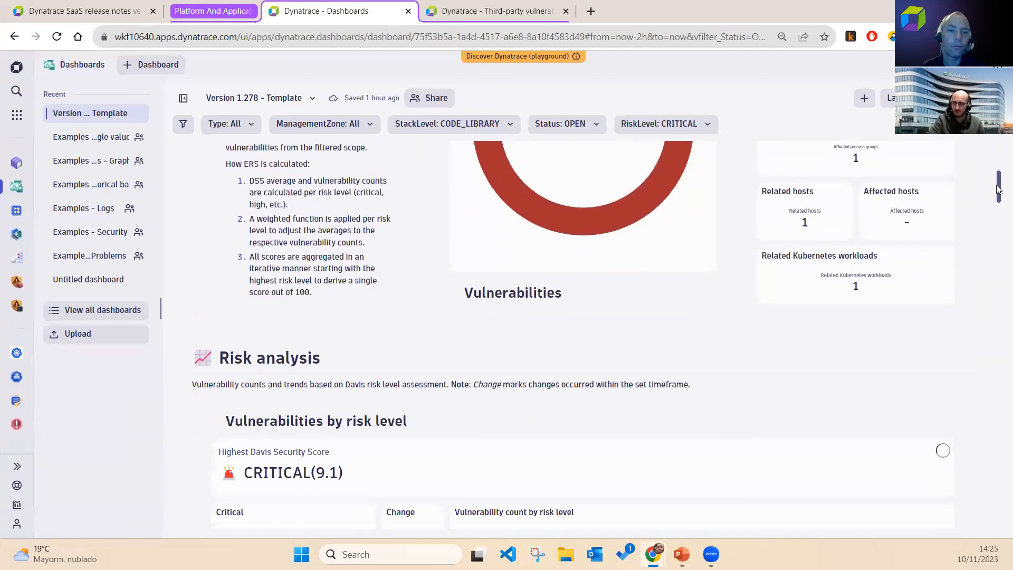
{"action": "scroll", "scroll_direction": "down", "scroll_amount": 3}
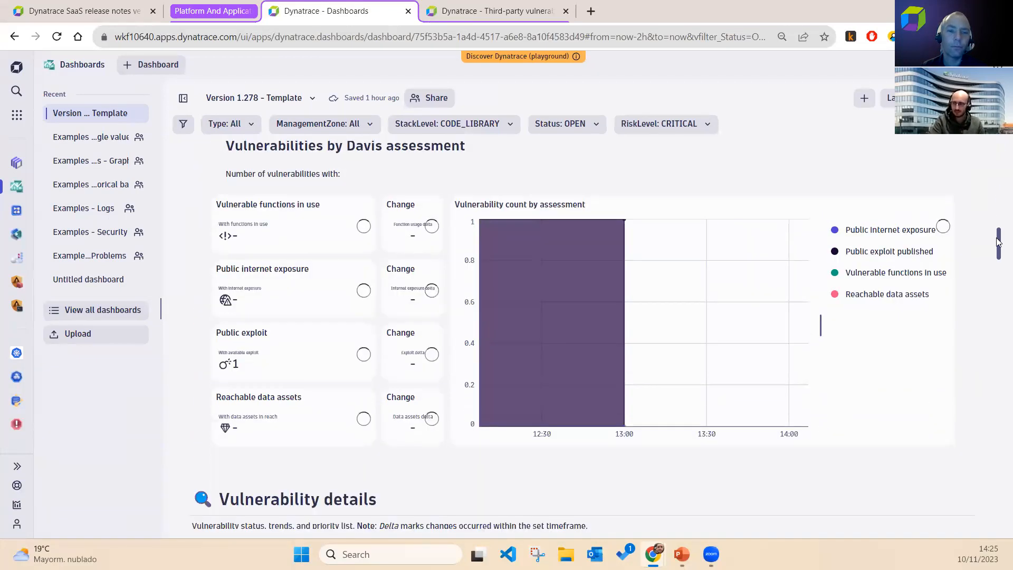
{"action": "scroll", "scroll_direction": "down", "scroll_amount": 3}
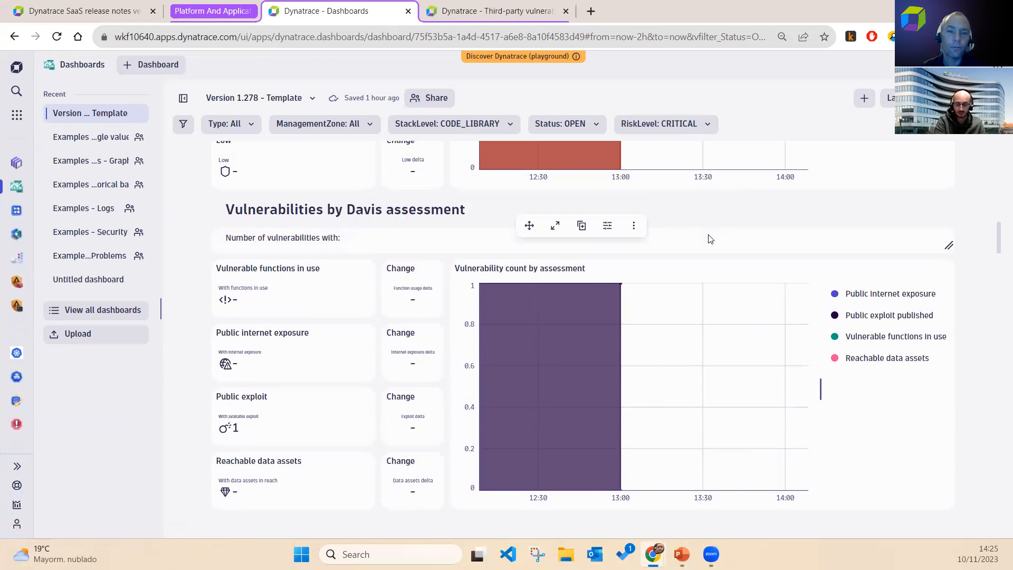
- Search 'third', open Third-party vulnerabilities, and scroll to its vulnerabilities table
{"action": "type", "text": "third"}
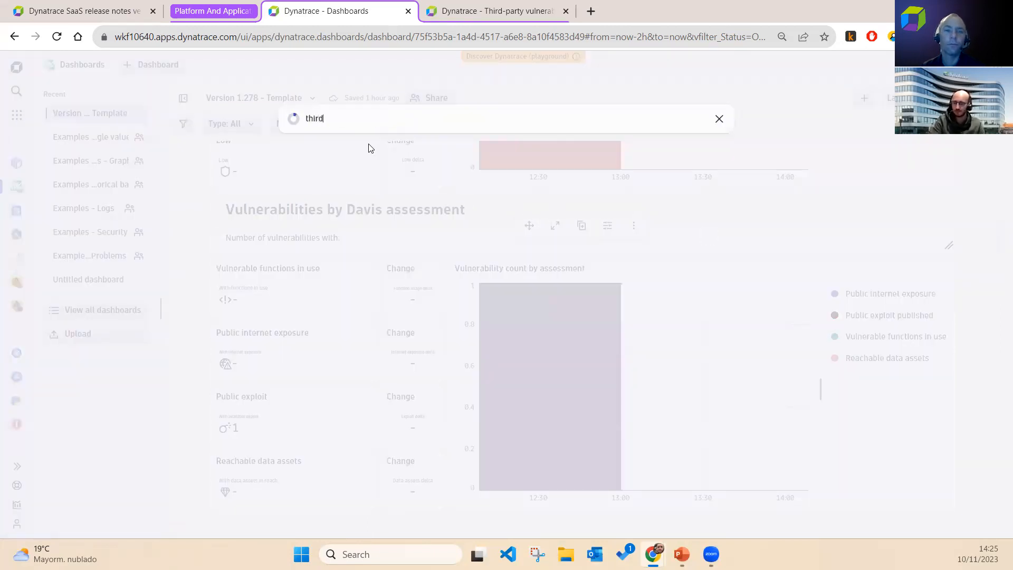
{"action": "type", "text": "third"}
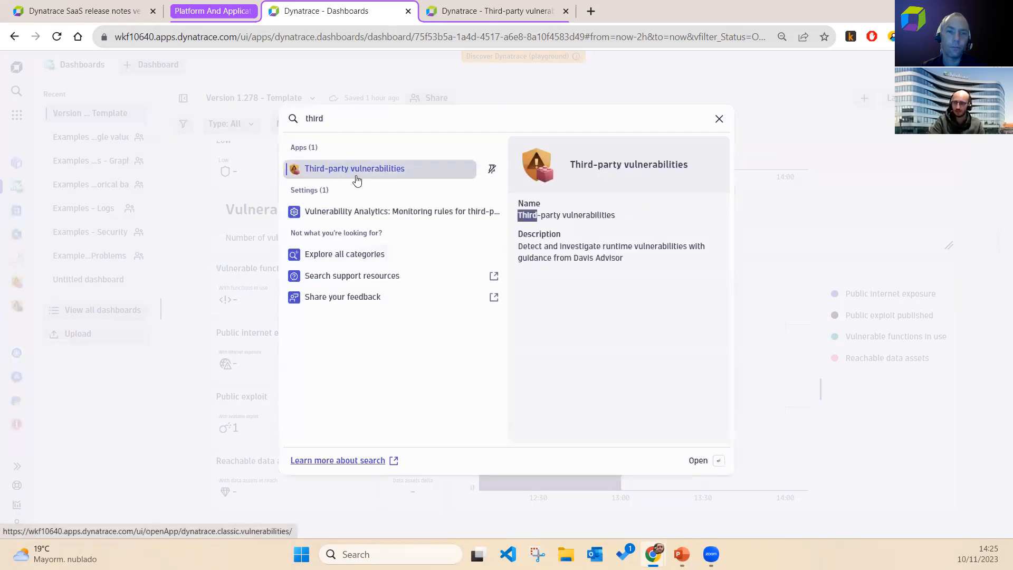
{"action": "left_click", "coordinate": [354, 168]}
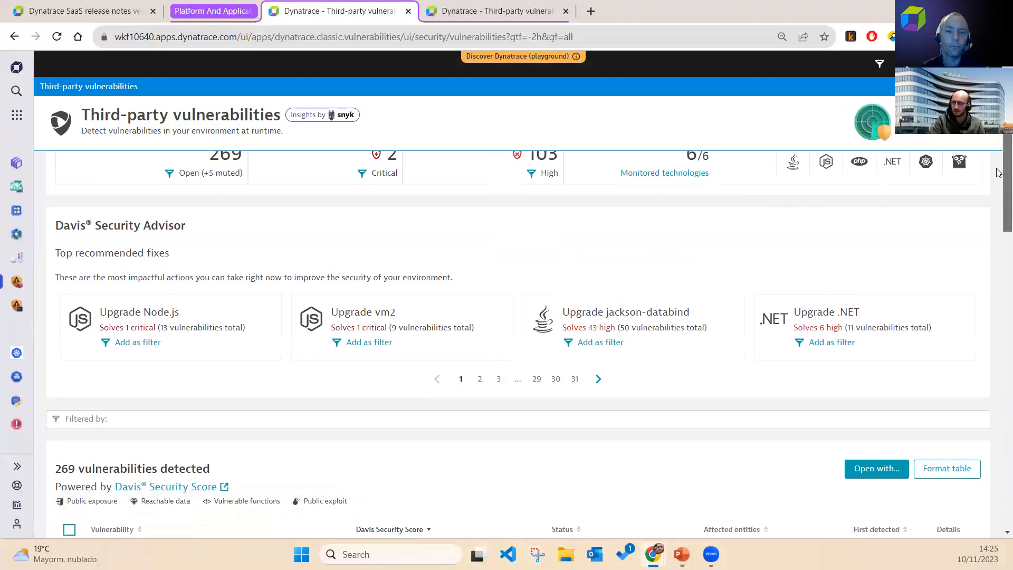
{"action": "scroll", "scroll_direction": "down", "scroll_amount": 3}
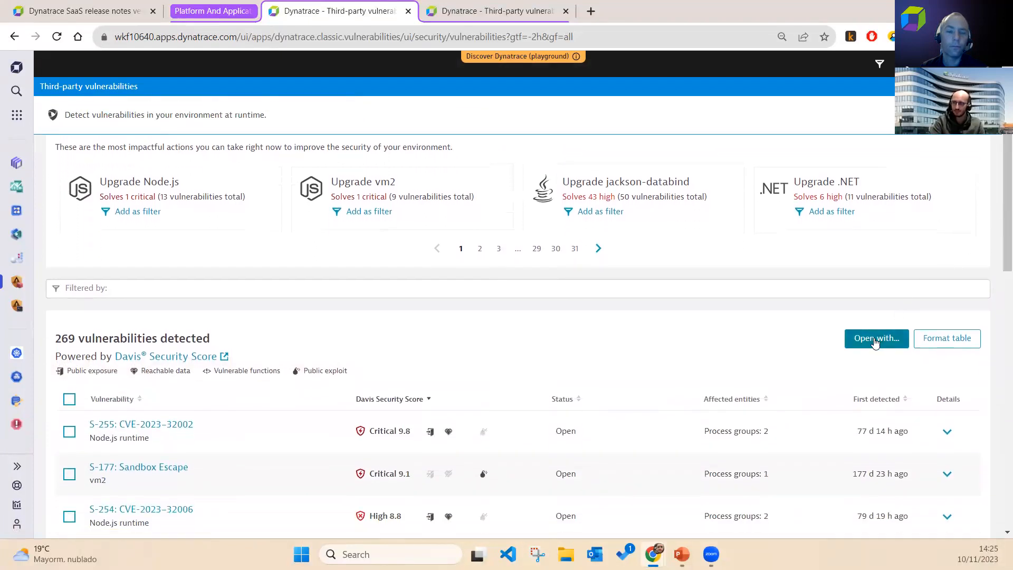
- Open the 269 vulnerabilities in Dashboards using the Threat exposure template
{"action": "left_click", "coordinate": [877, 337]}
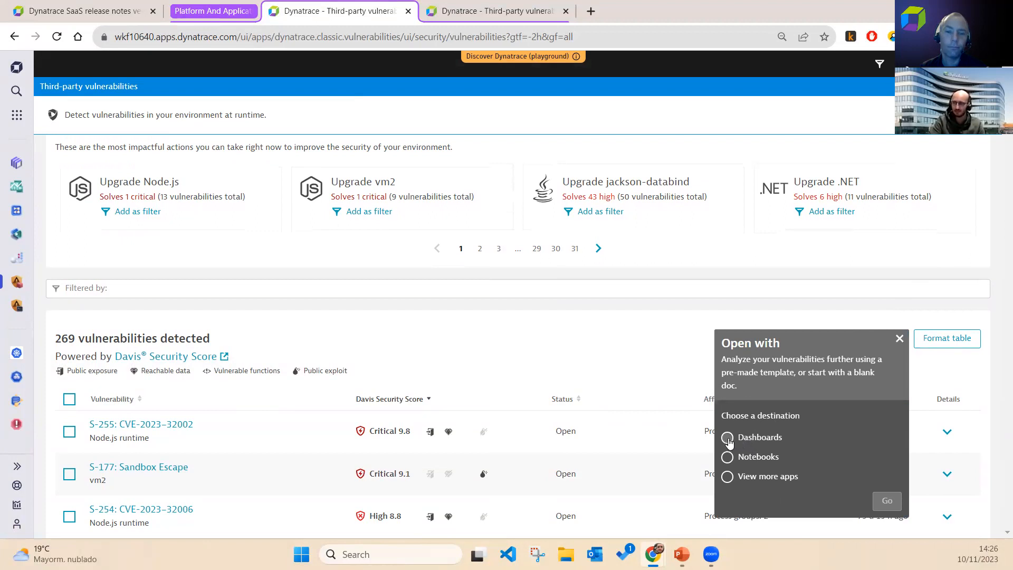
{"action": "left_click", "coordinate": [727, 438]}
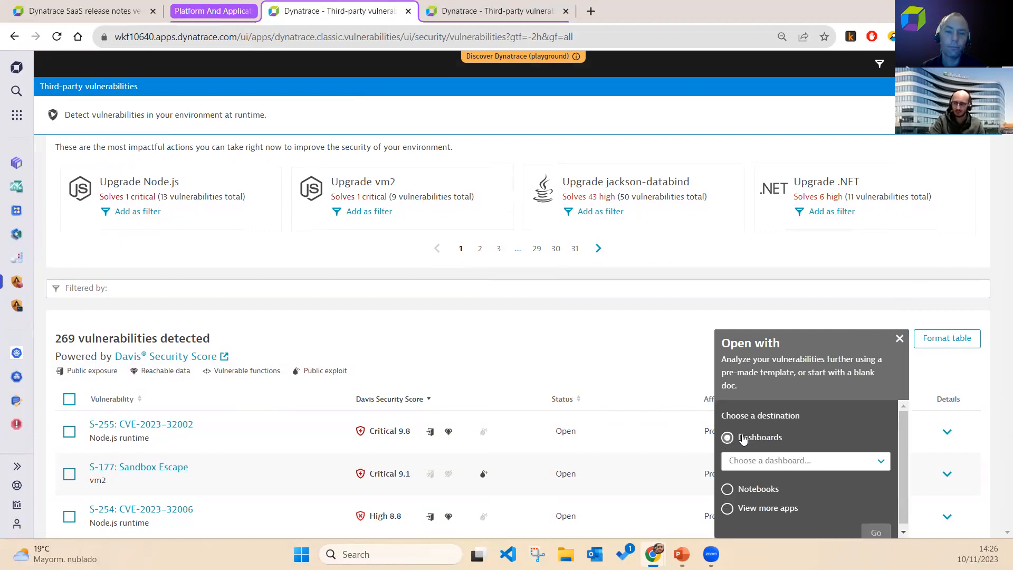
{"action": "left_click", "coordinate": [804, 460]}
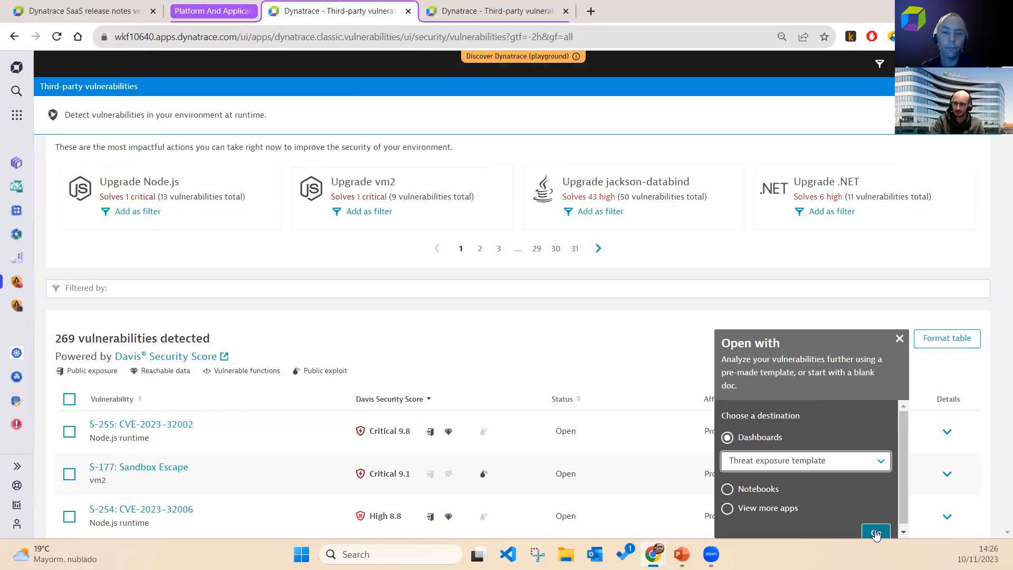
{"action": "left_click", "coordinate": [876, 534]}
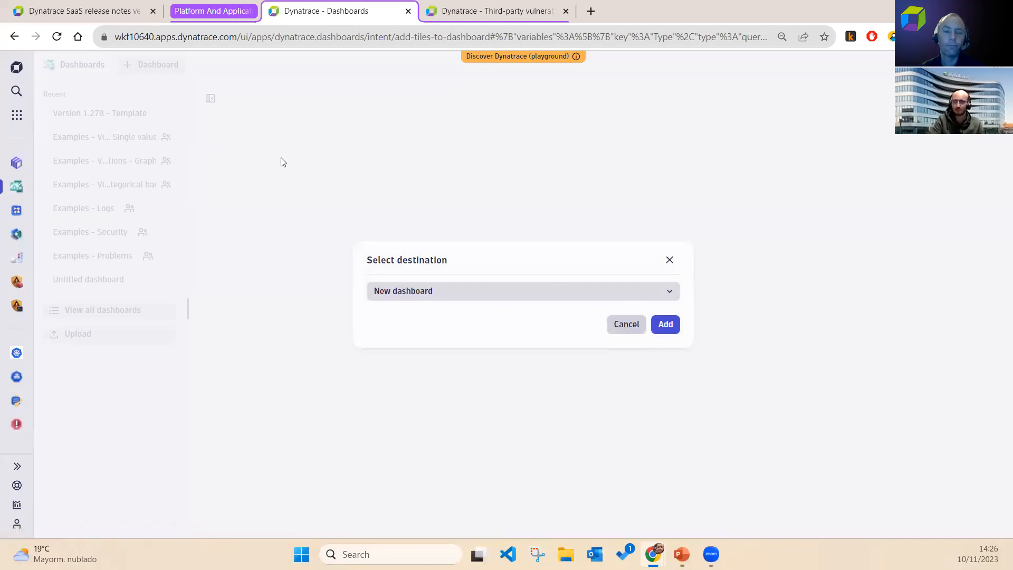
- Add the template tiles to a new dashboard and view the exposure report
{"action": "left_click", "coordinate": [665, 324]}
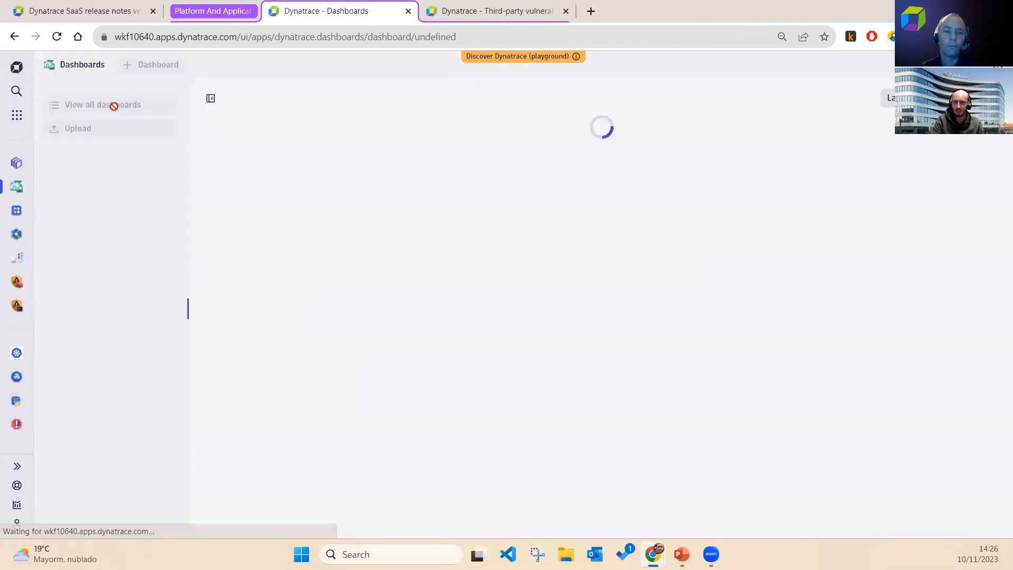
{"action": "left_click", "coordinate": [101, 104]}
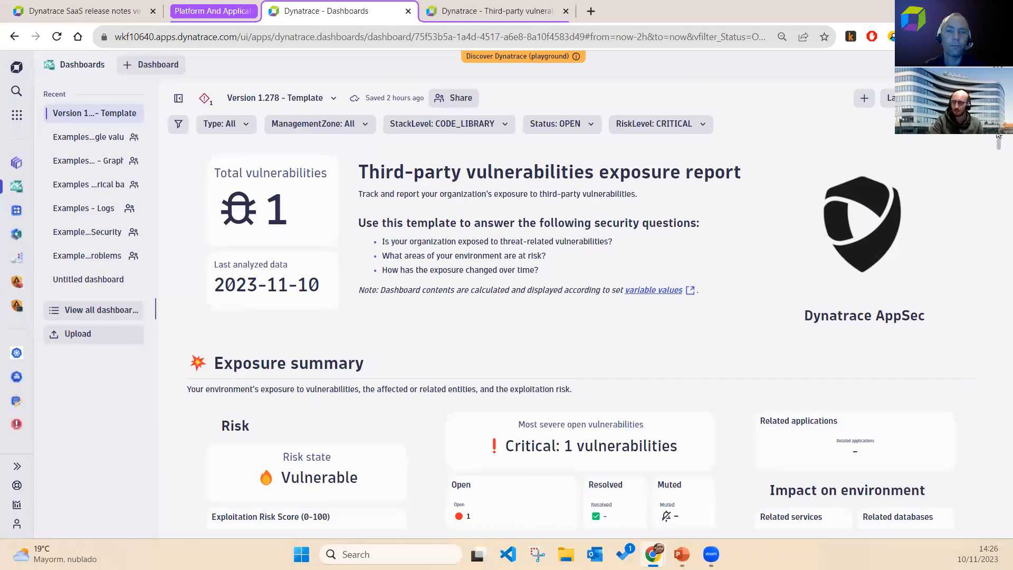
{"action": "mouse_move", "coordinate": [621, 115]}
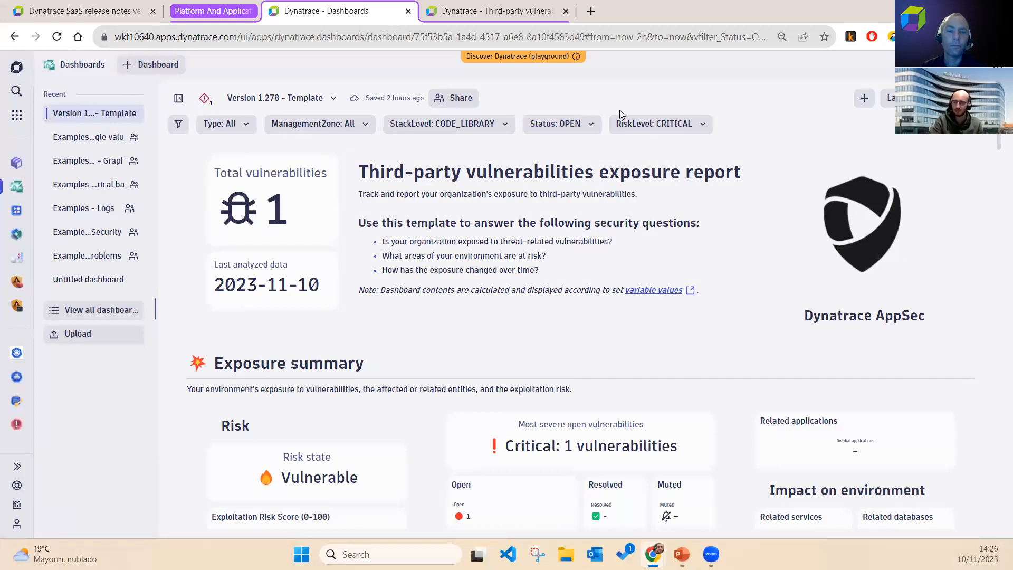
{"action": "scroll", "scroll_direction": "down", "scroll_amount": 3}
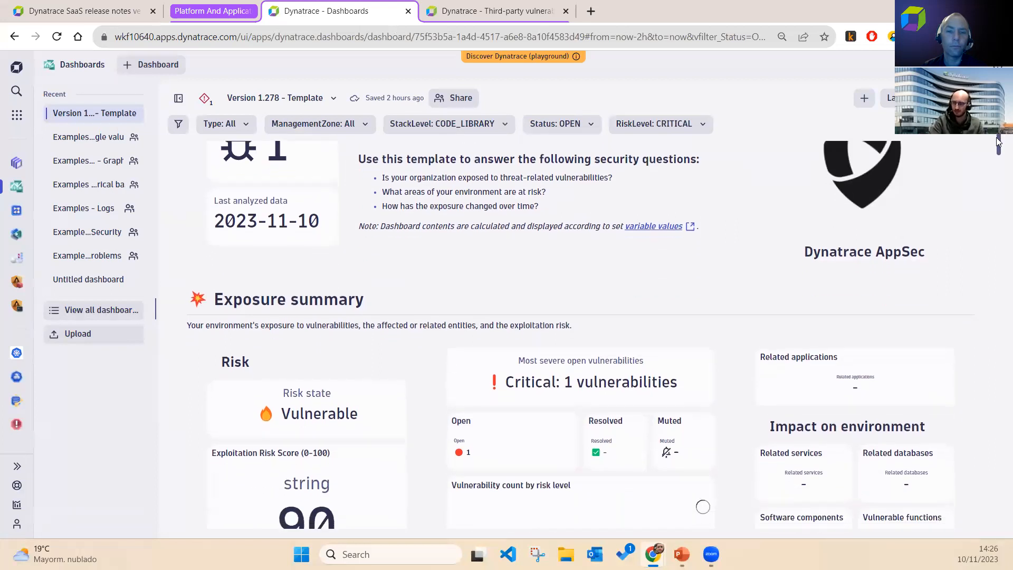
{"action": "scroll", "scroll_direction": "down", "scroll_amount": 3}
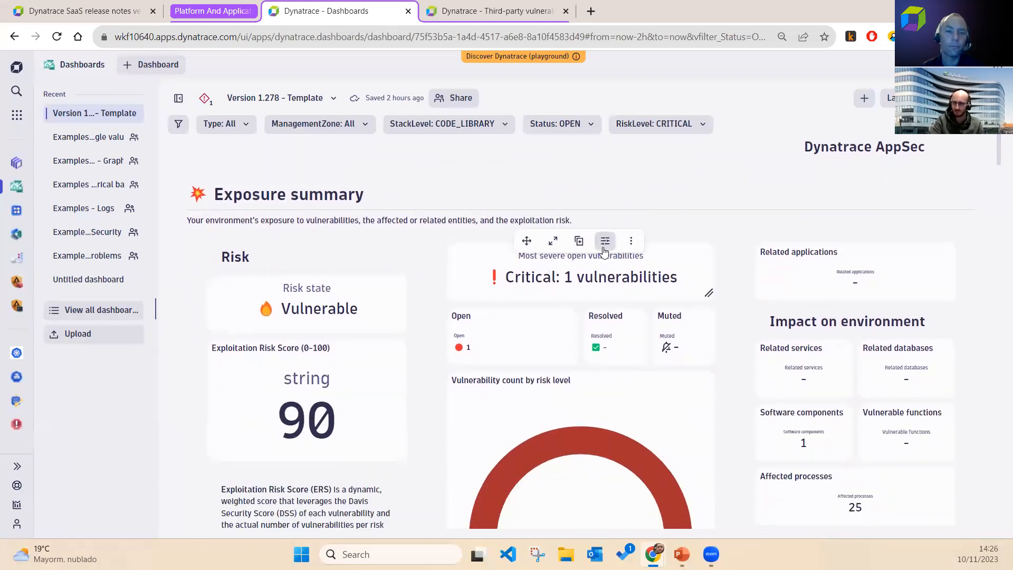
{"action": "mouse_move", "coordinate": [604, 241]}
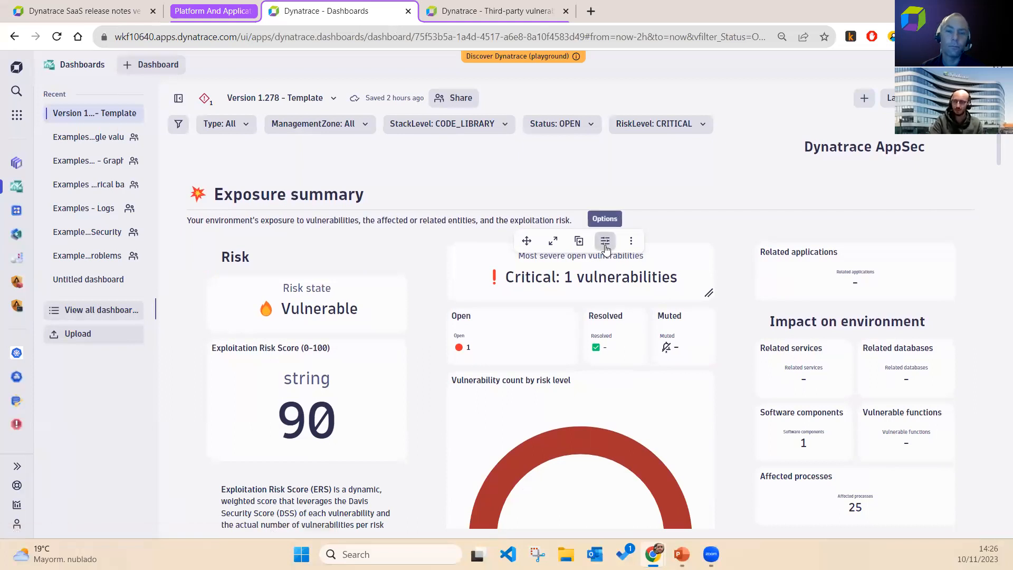
{"action": "left_click", "coordinate": [604, 240]}
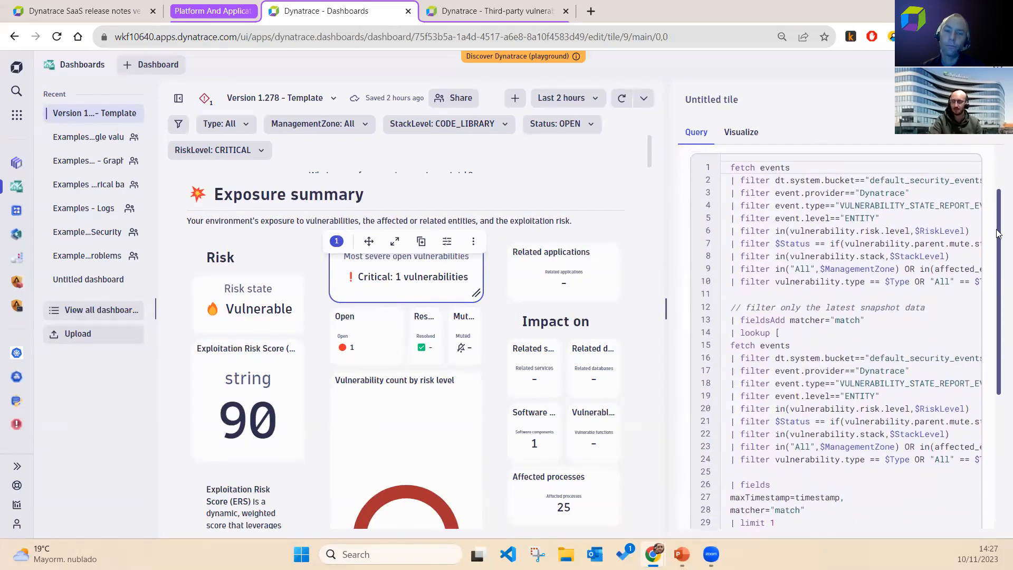
{"action": "scroll", "scroll_direction": "down", "scroll_amount": 3}
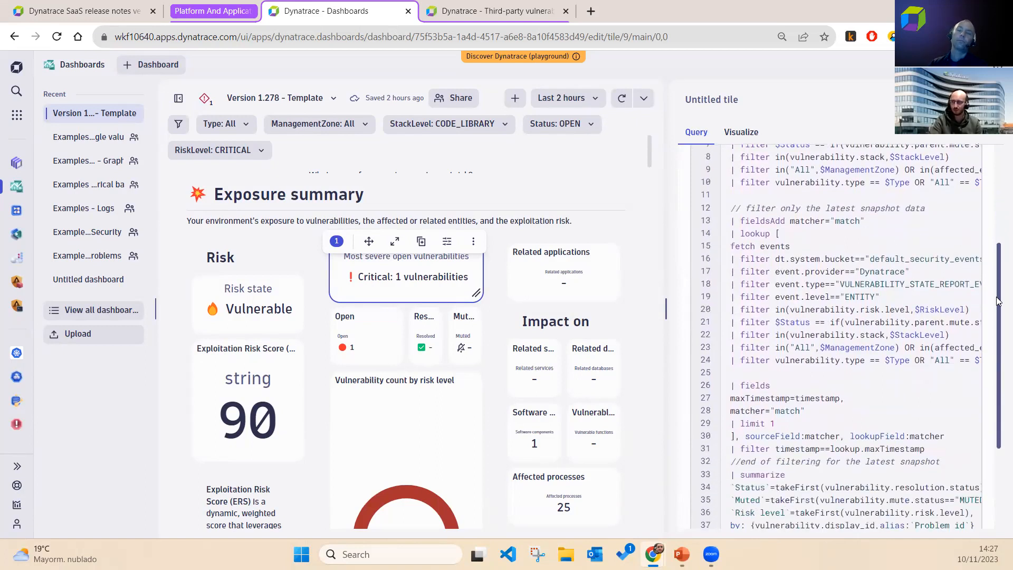
{"action": "scroll", "scroll_direction": "down", "scroll_amount": 3}
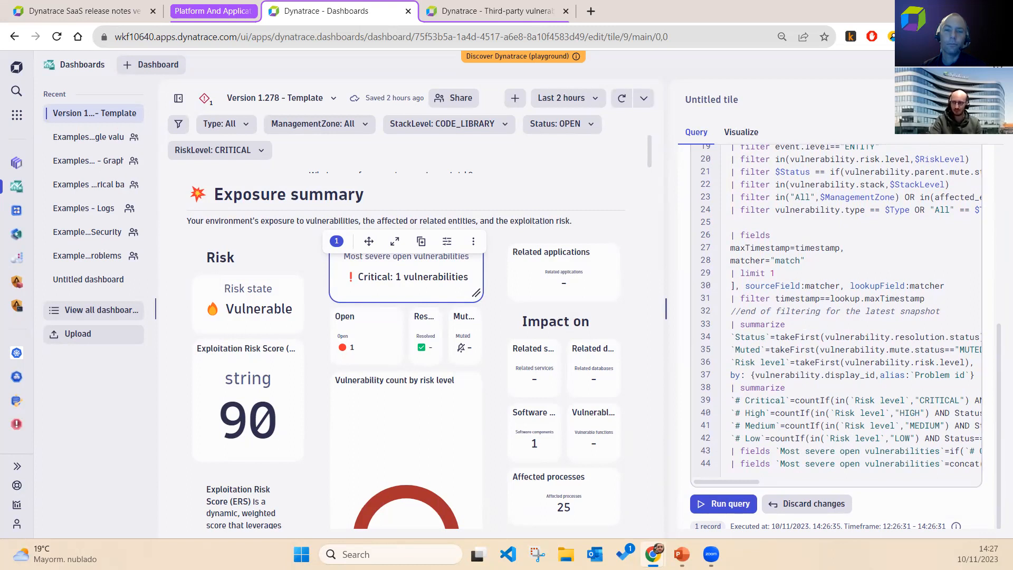
{"action": "mouse_move", "coordinate": [595, 275]}
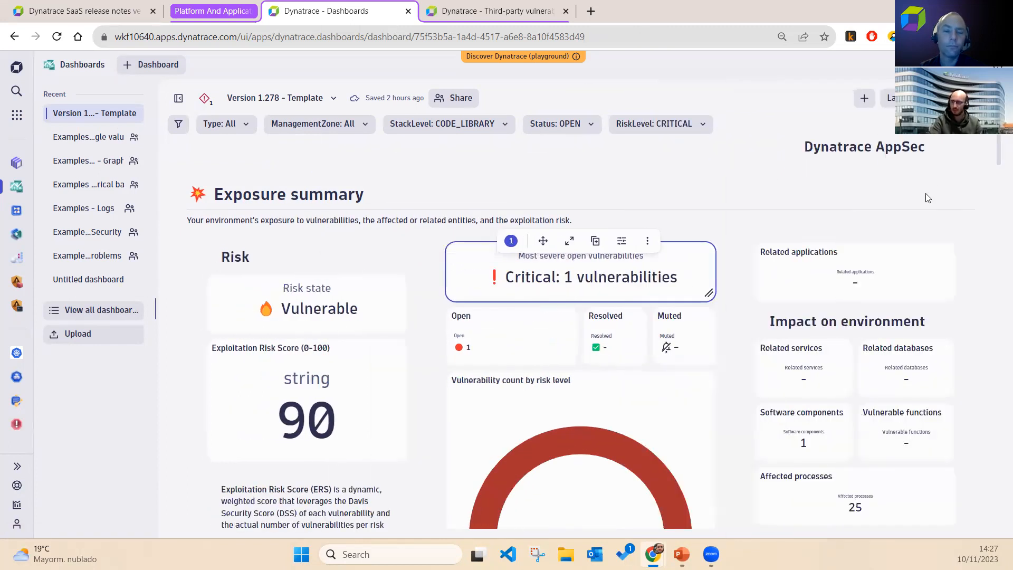
{"action": "scroll", "scroll_direction": "down", "scroll_amount": 3}
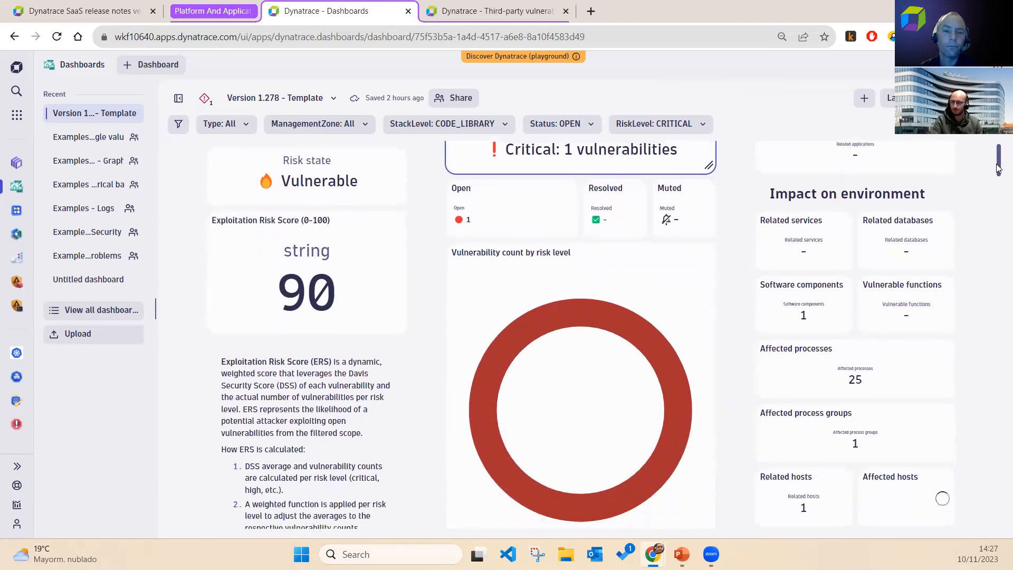
{"action": "scroll", "scroll_direction": "down", "scroll_amount": 3}
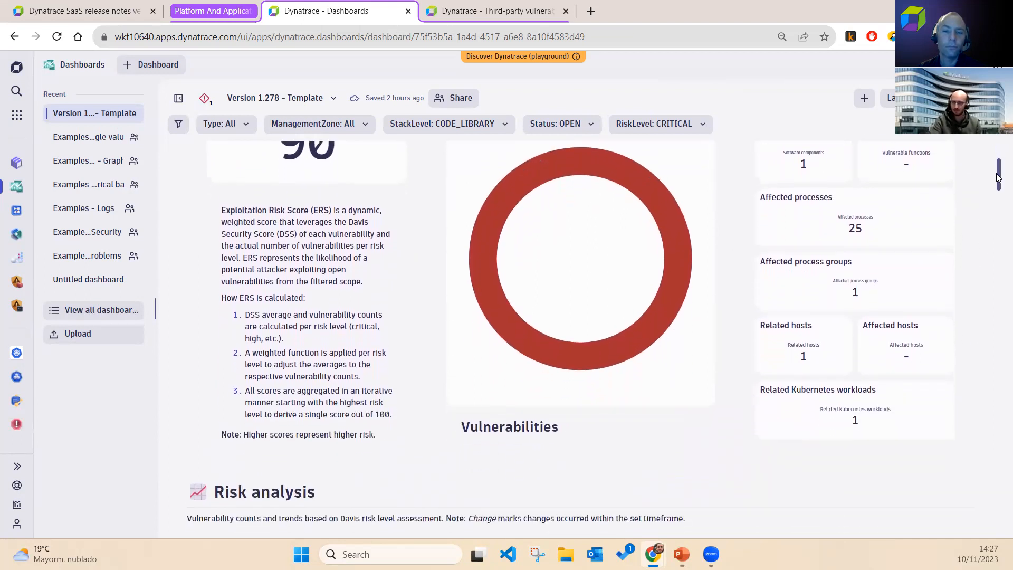
{"action": "scroll", "scroll_direction": "down", "scroll_amount": 3}
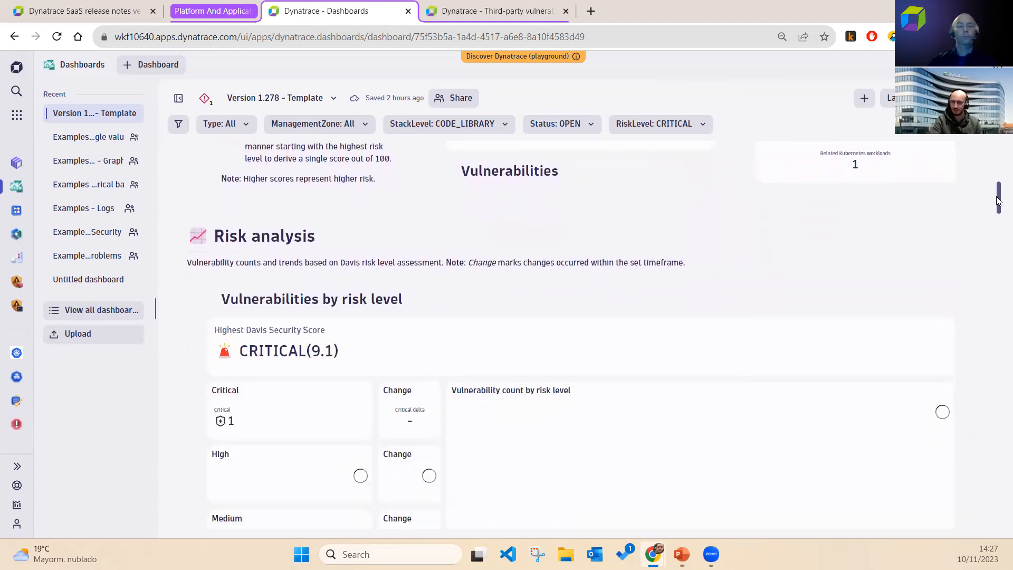
{"action": "scroll", "scroll_direction": "down", "scroll_amount": 3}
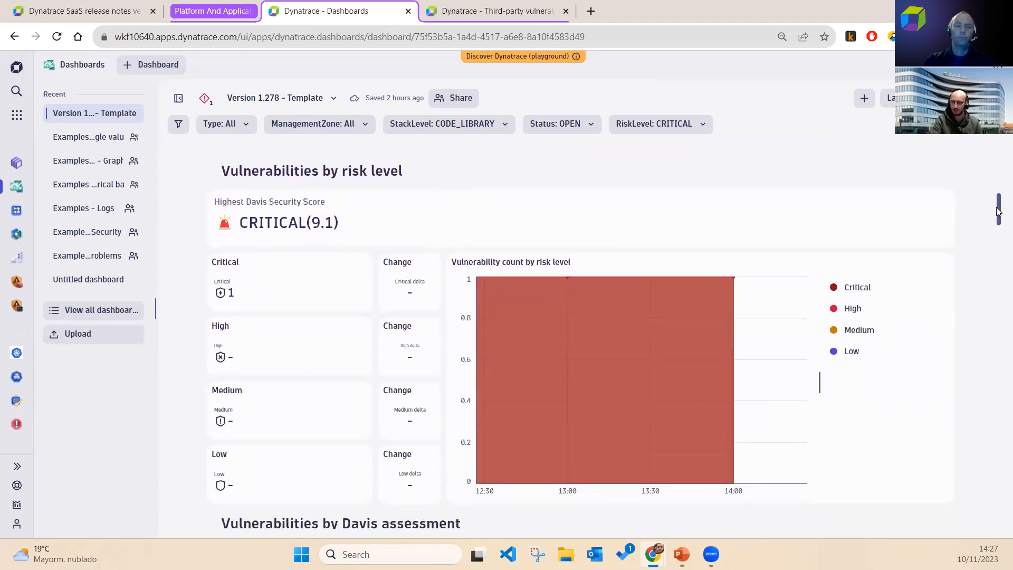
{"action": "scroll", "scroll_direction": "down", "scroll_amount": 3}
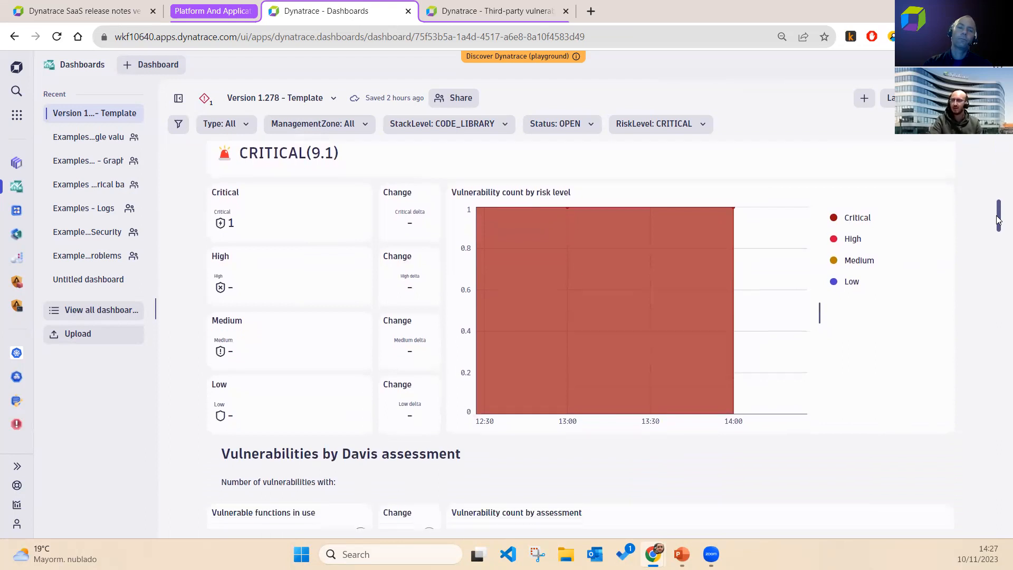
{"action": "scroll", "scroll_direction": "down", "scroll_amount": 3}
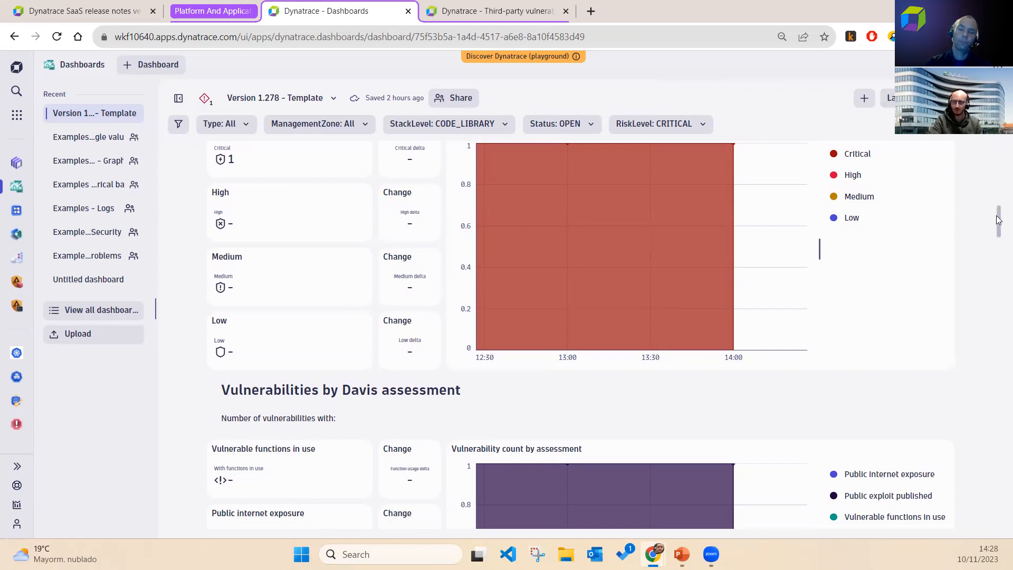
{"action": "scroll", "scroll_direction": "down", "scroll_amount": 3}
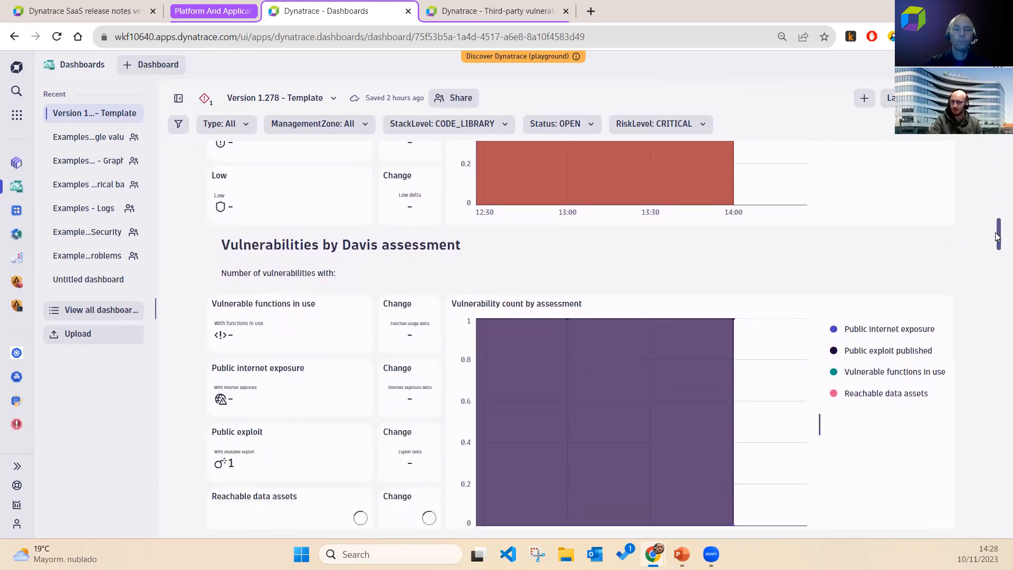
{"action": "scroll", "scroll_direction": "down", "scroll_amount": 3}
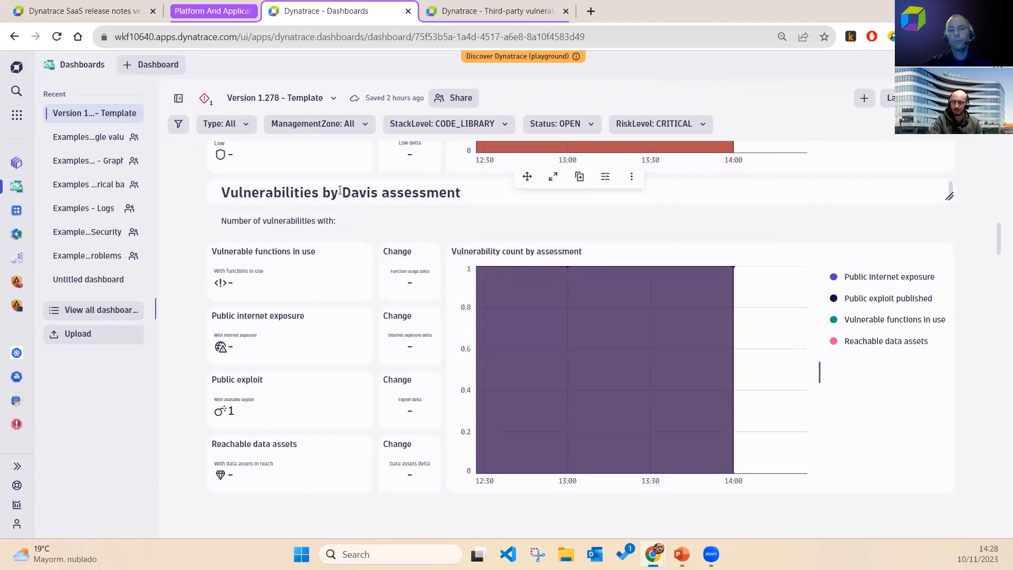
{"action": "mouse_move", "coordinate": [786, 181]}
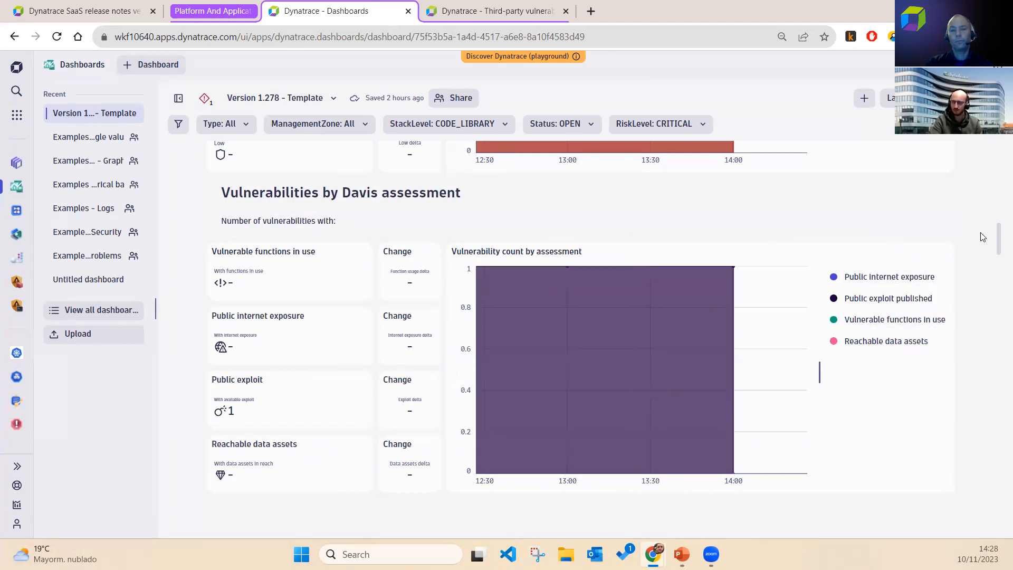
{"action": "scroll", "scroll_direction": "down", "scroll_amount": 3}
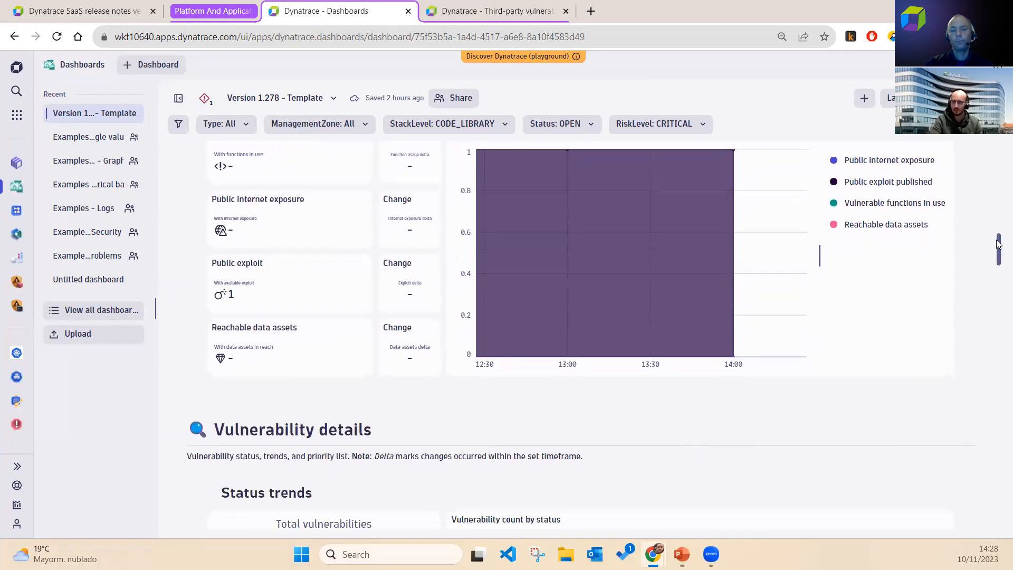
{"action": "scroll", "scroll_direction": "down", "scroll_amount": 3}
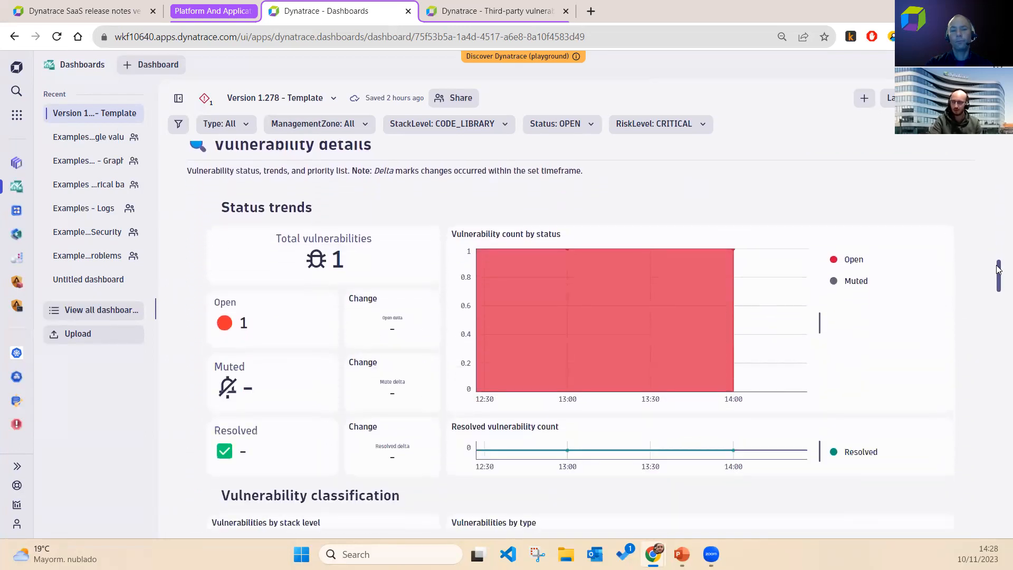
{"action": "scroll", "scroll_direction": "down", "scroll_amount": 3}
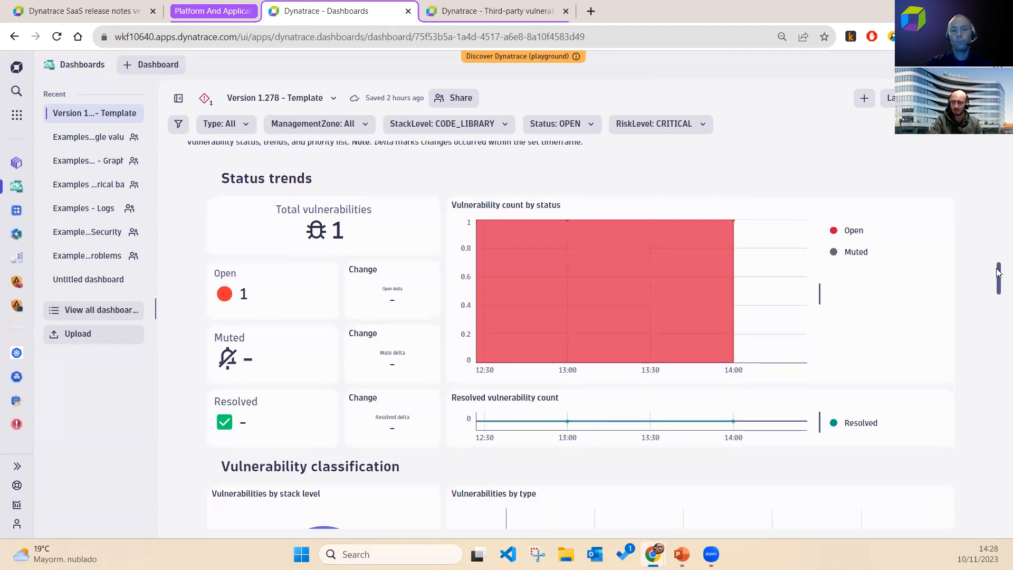
{"action": "scroll", "scroll_direction": "down", "scroll_amount": 3}
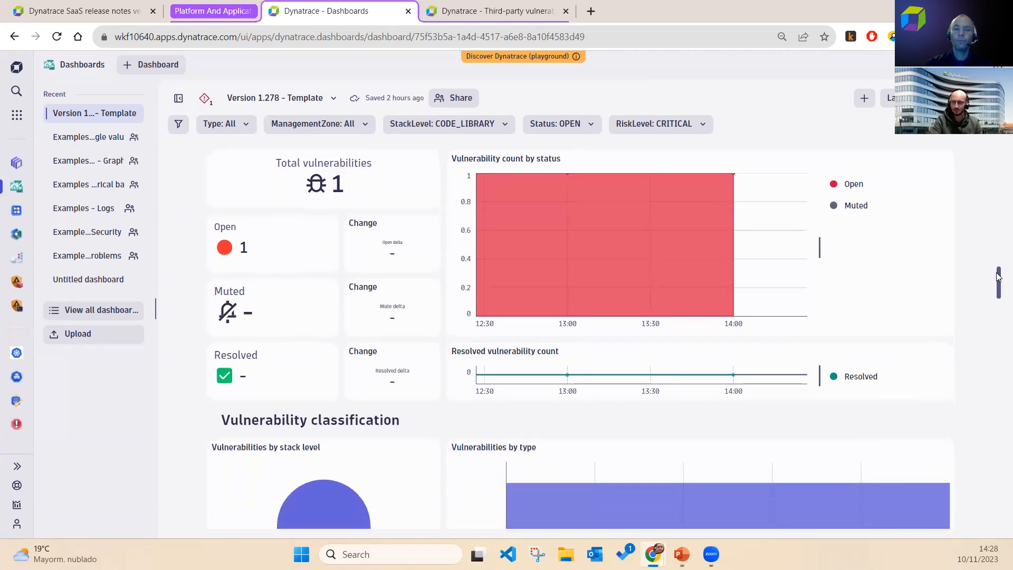
{"action": "scroll", "scroll_direction": "down", "scroll_amount": 3}
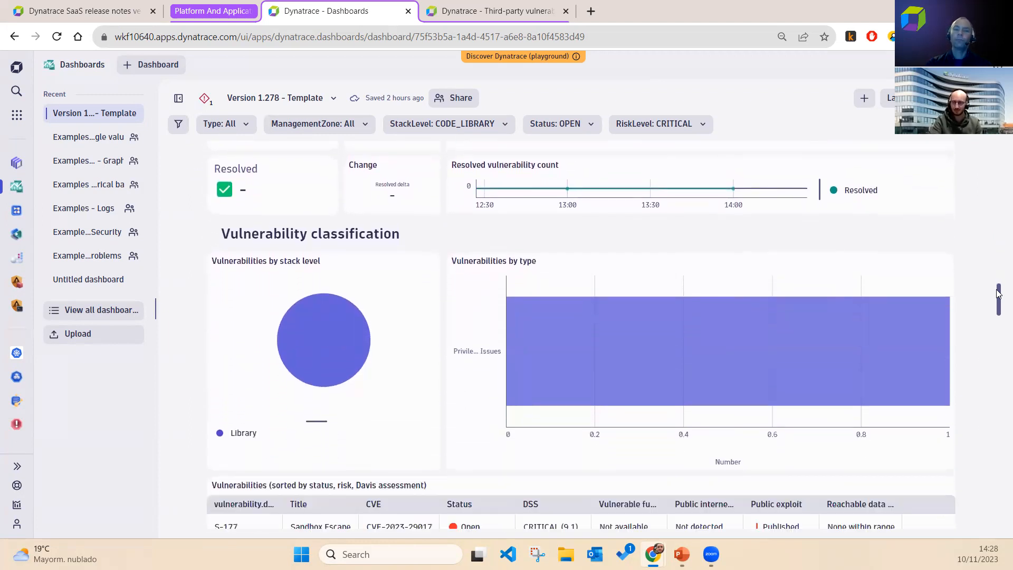
{"action": "scroll", "scroll_direction": "down", "scroll_amount": 3}
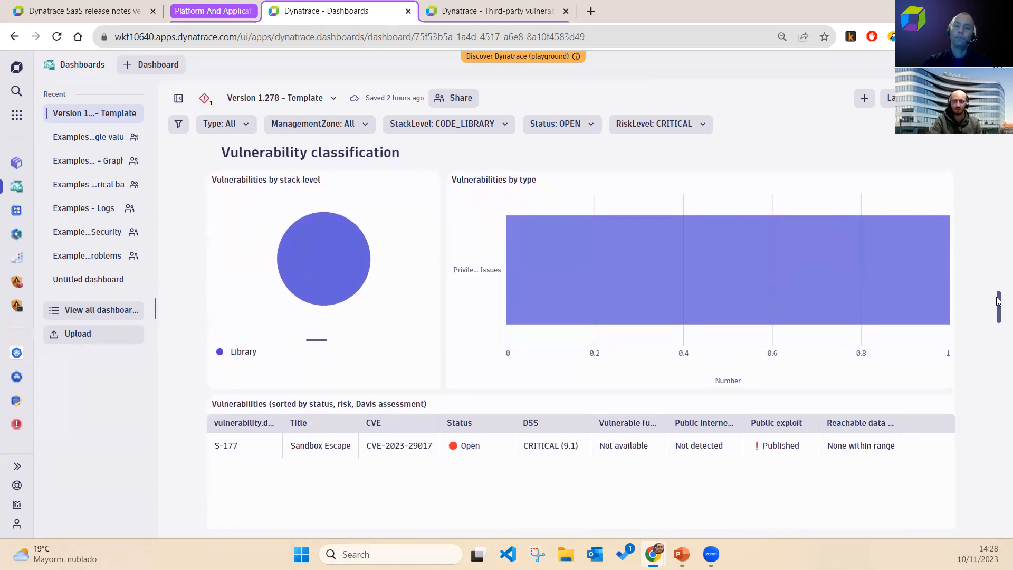
{"action": "scroll", "scroll_direction": "down", "scroll_amount": 3}
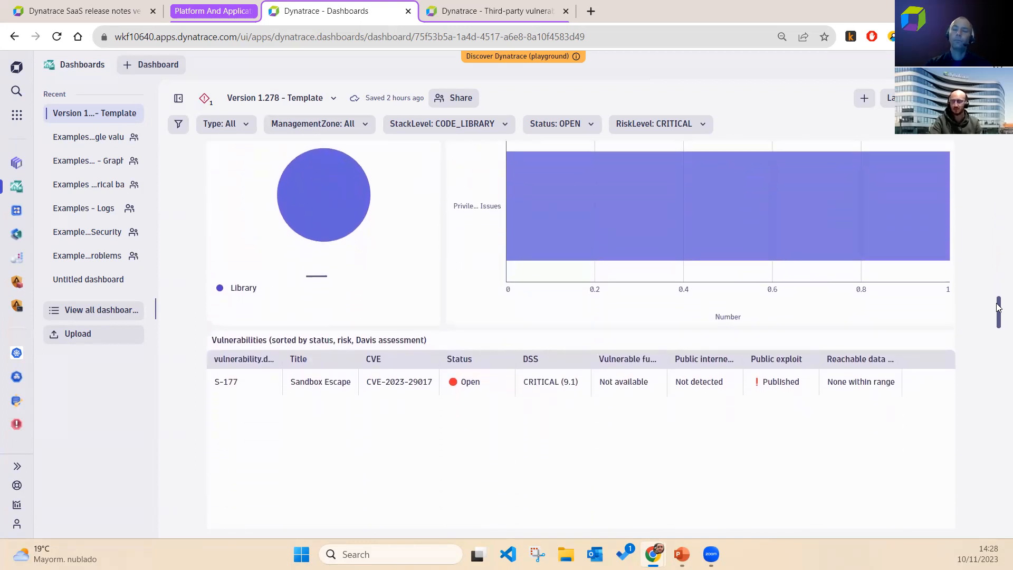
{"action": "scroll", "scroll_direction": "down", "scroll_amount": 3}
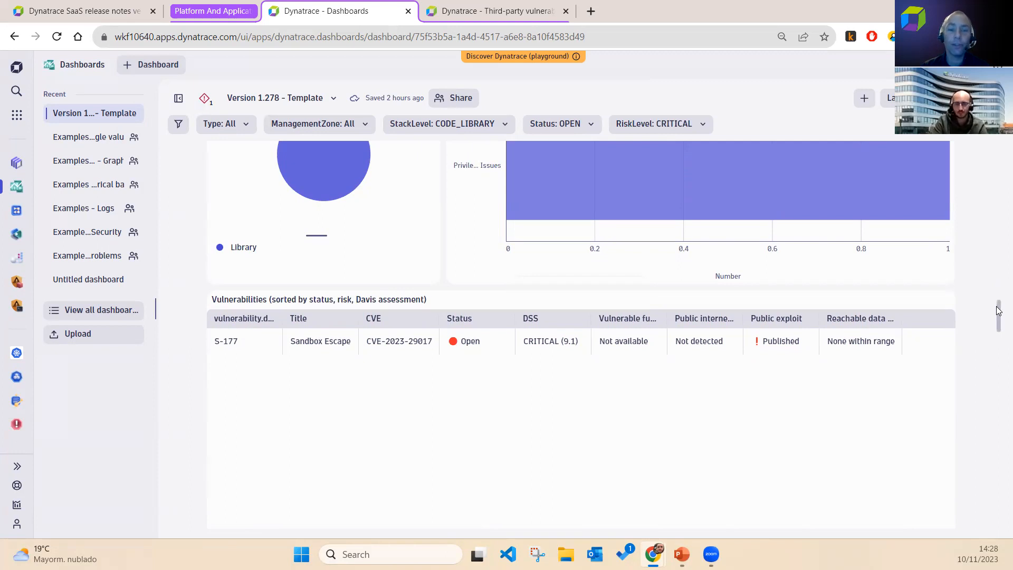
{"action": "scroll", "scroll_direction": "down", "scroll_amount": 3}
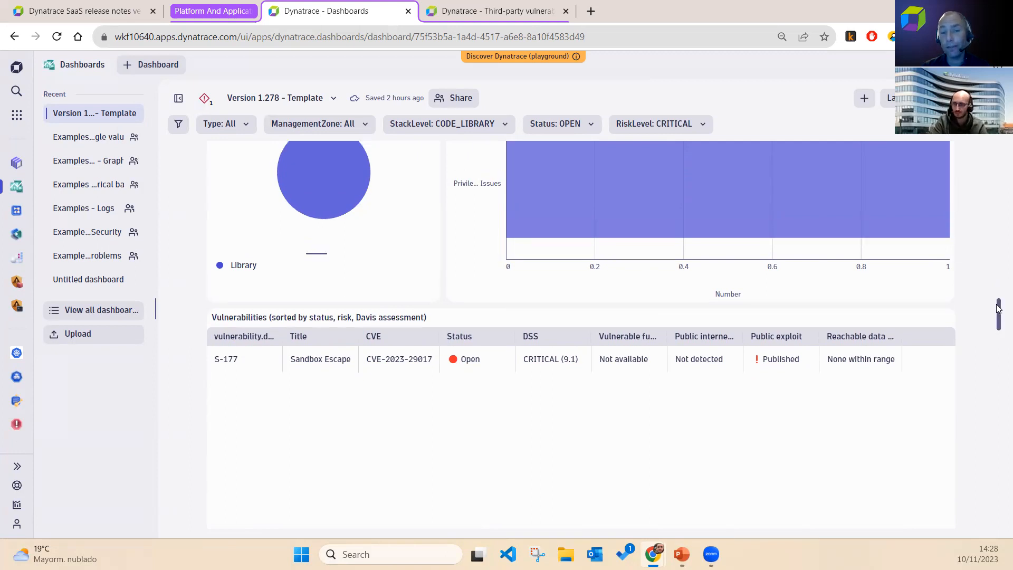
{"action": "scroll", "scroll_direction": "down", "scroll_amount": 3}
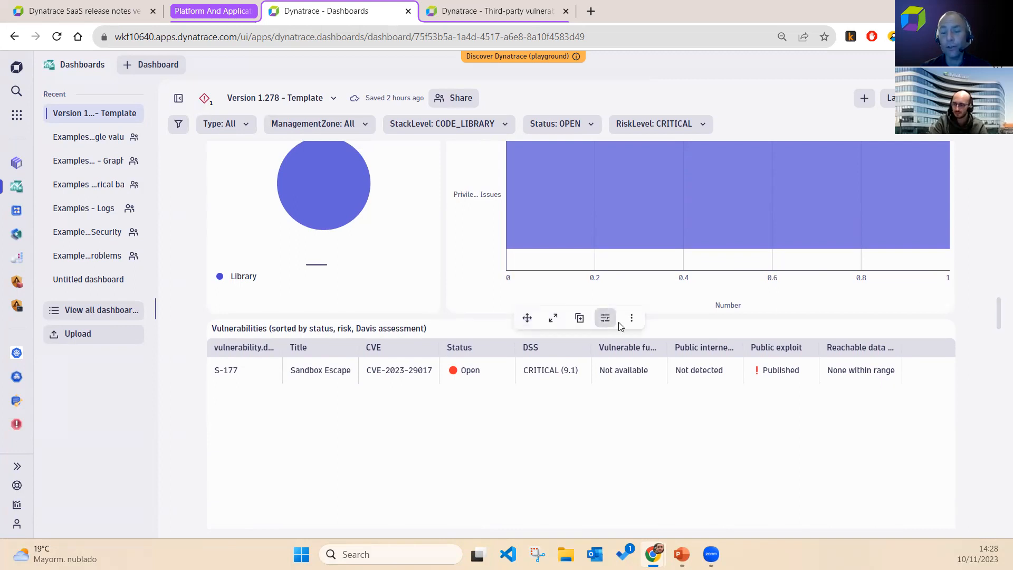
{"action": "mouse_move", "coordinate": [682, 230]}
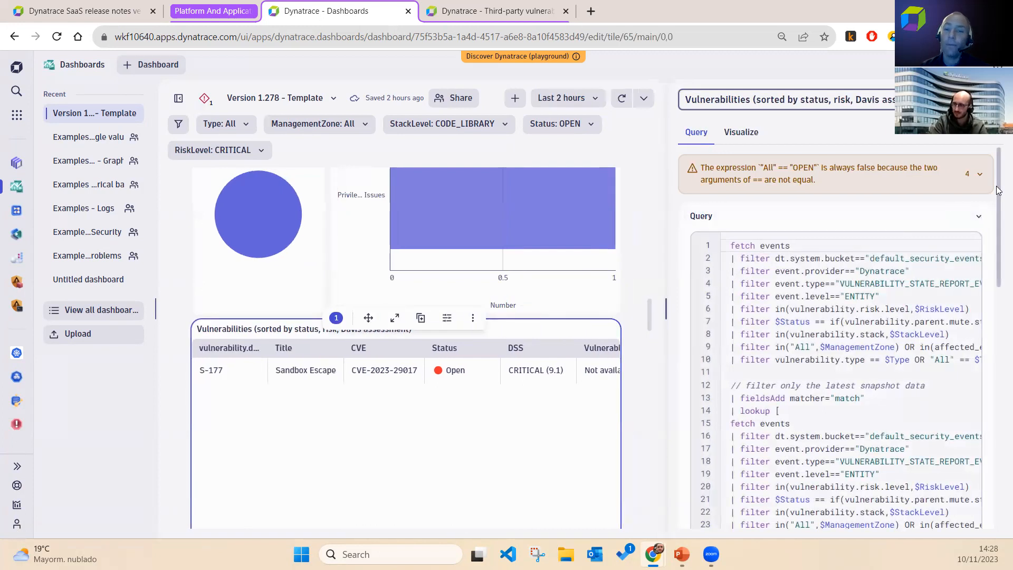
- Scroll down through the Vulnerabilities table tile's DQL query
{"action": "scroll", "scroll_direction": "down", "scroll_amount": 3}
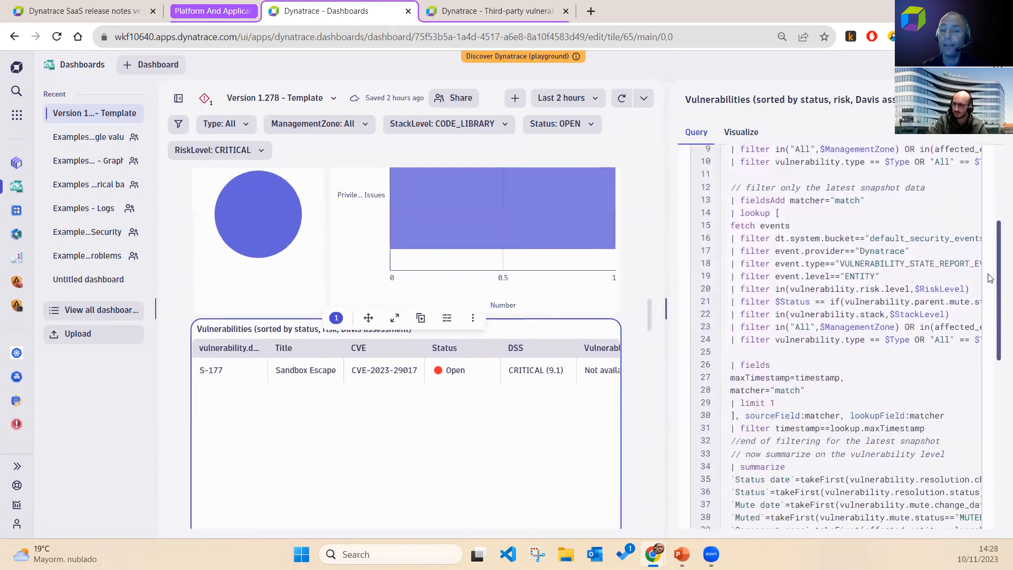
{"action": "scroll", "scroll_direction": "down", "scroll_amount": 3}
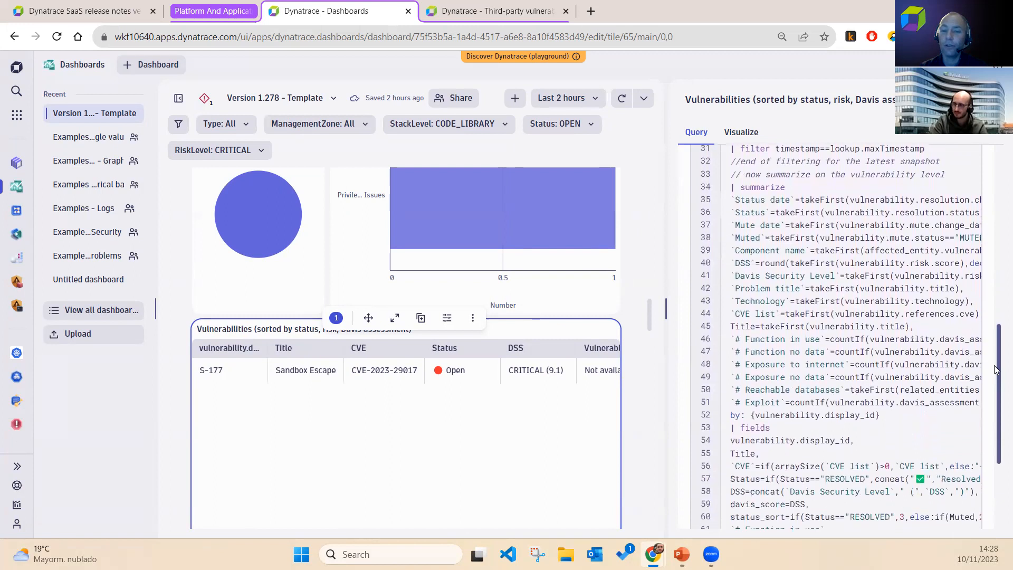
{"action": "scroll", "scroll_direction": "down", "scroll_amount": 3}
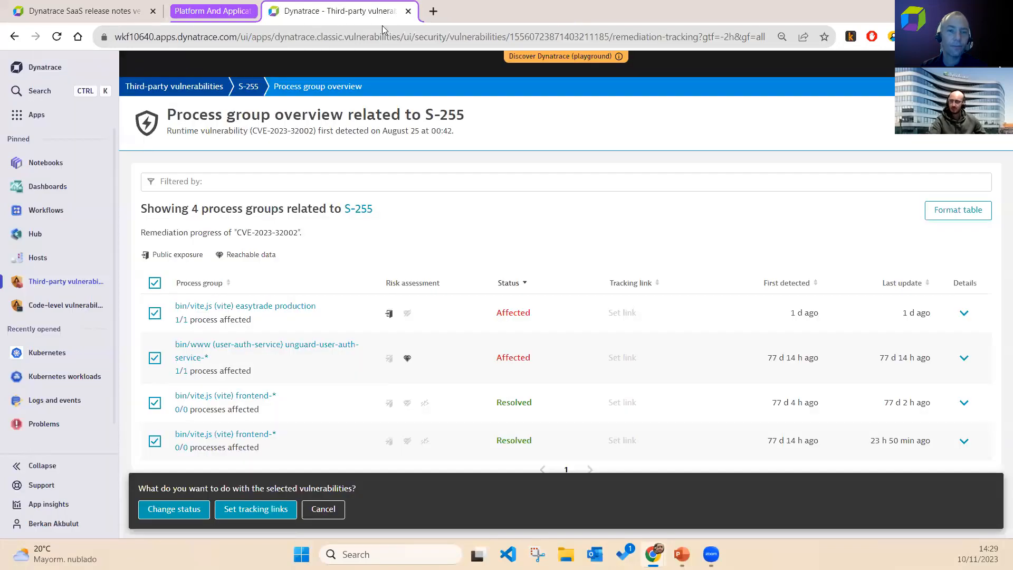
{"action": "mouse_move", "coordinate": [409, 228]}
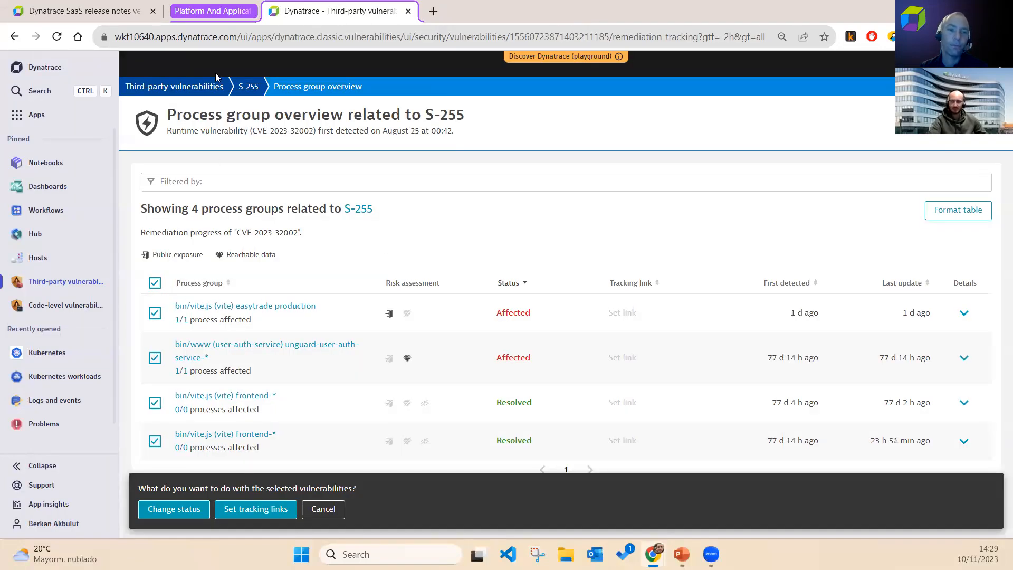
{"action": "mouse_move", "coordinate": [174, 86]}
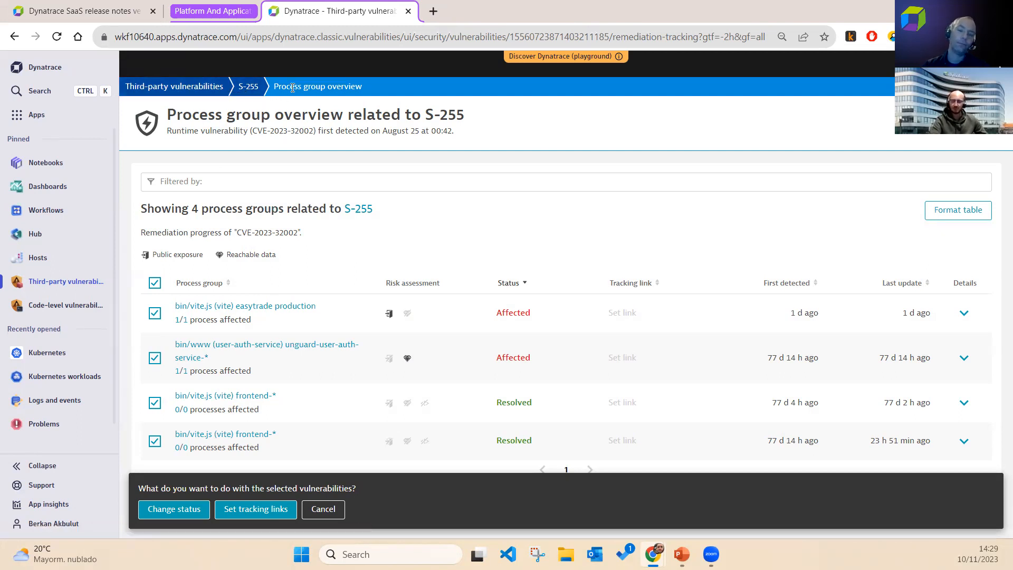
{"action": "mouse_move", "coordinate": [142, 366]}
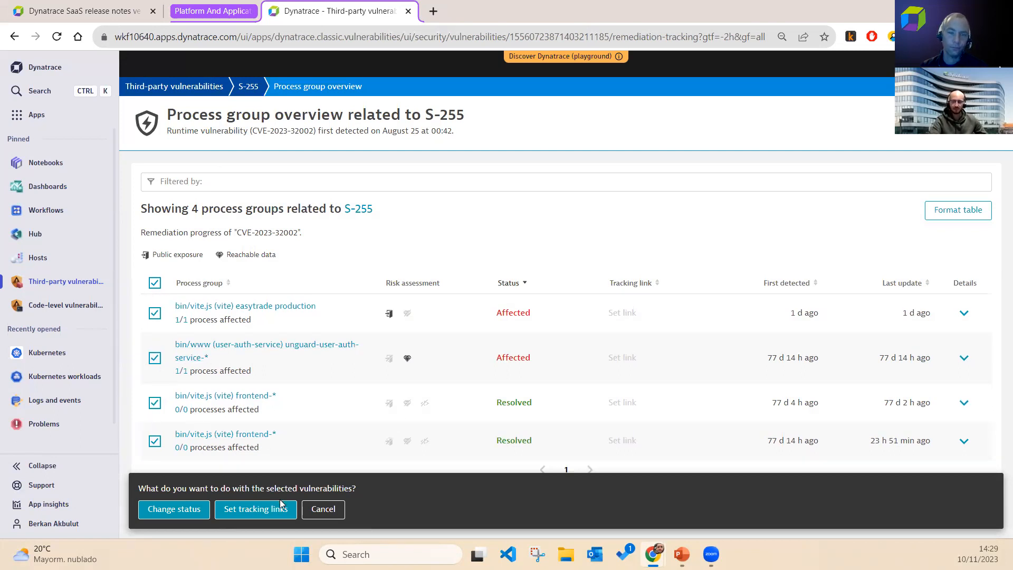
{"action": "mouse_move", "coordinate": [274, 535]}
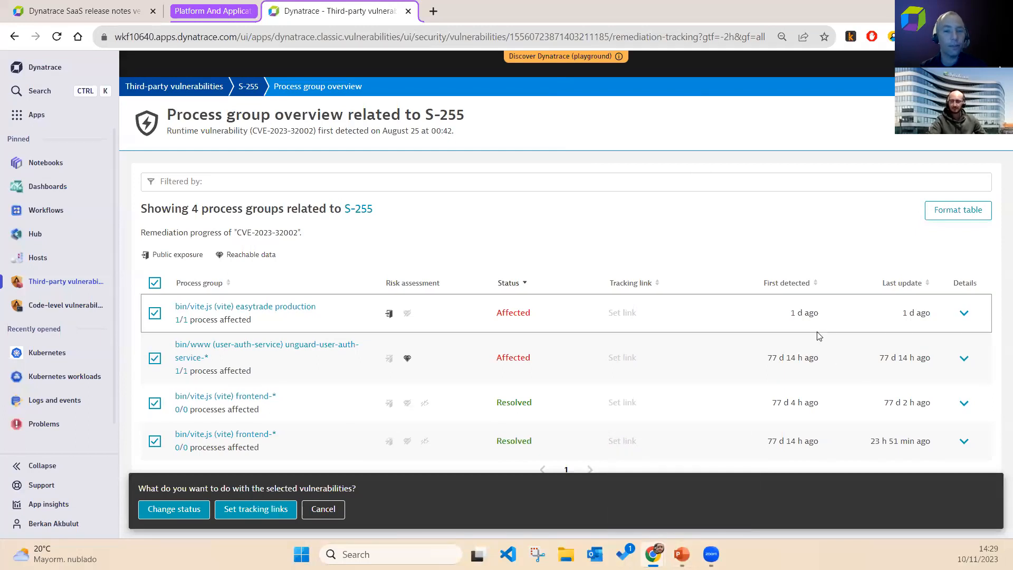
{"action": "mouse_move", "coordinate": [727, 470]}
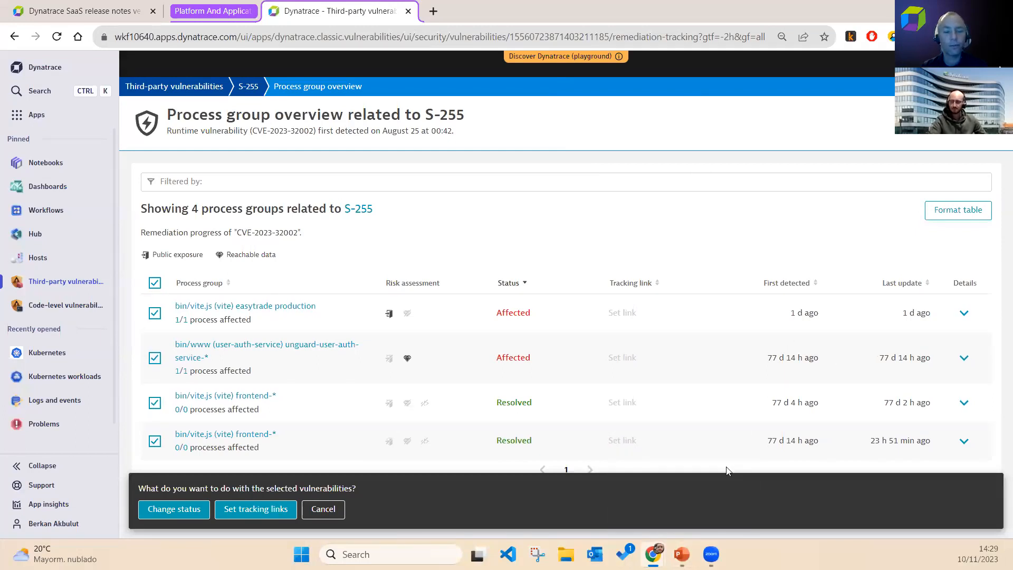